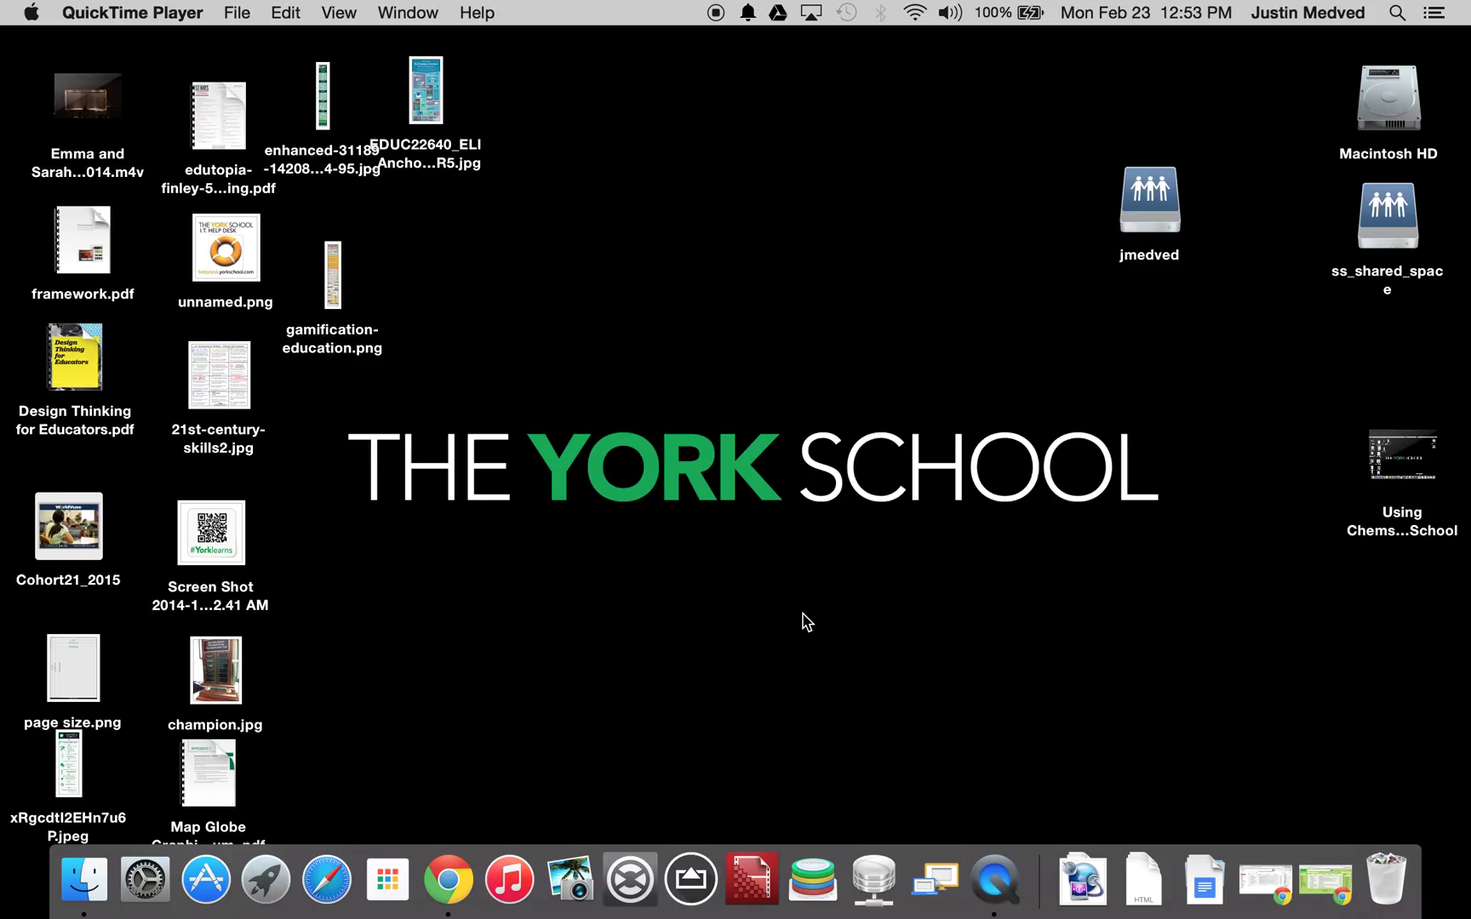
pyautogui.moveTo(1069, 873)
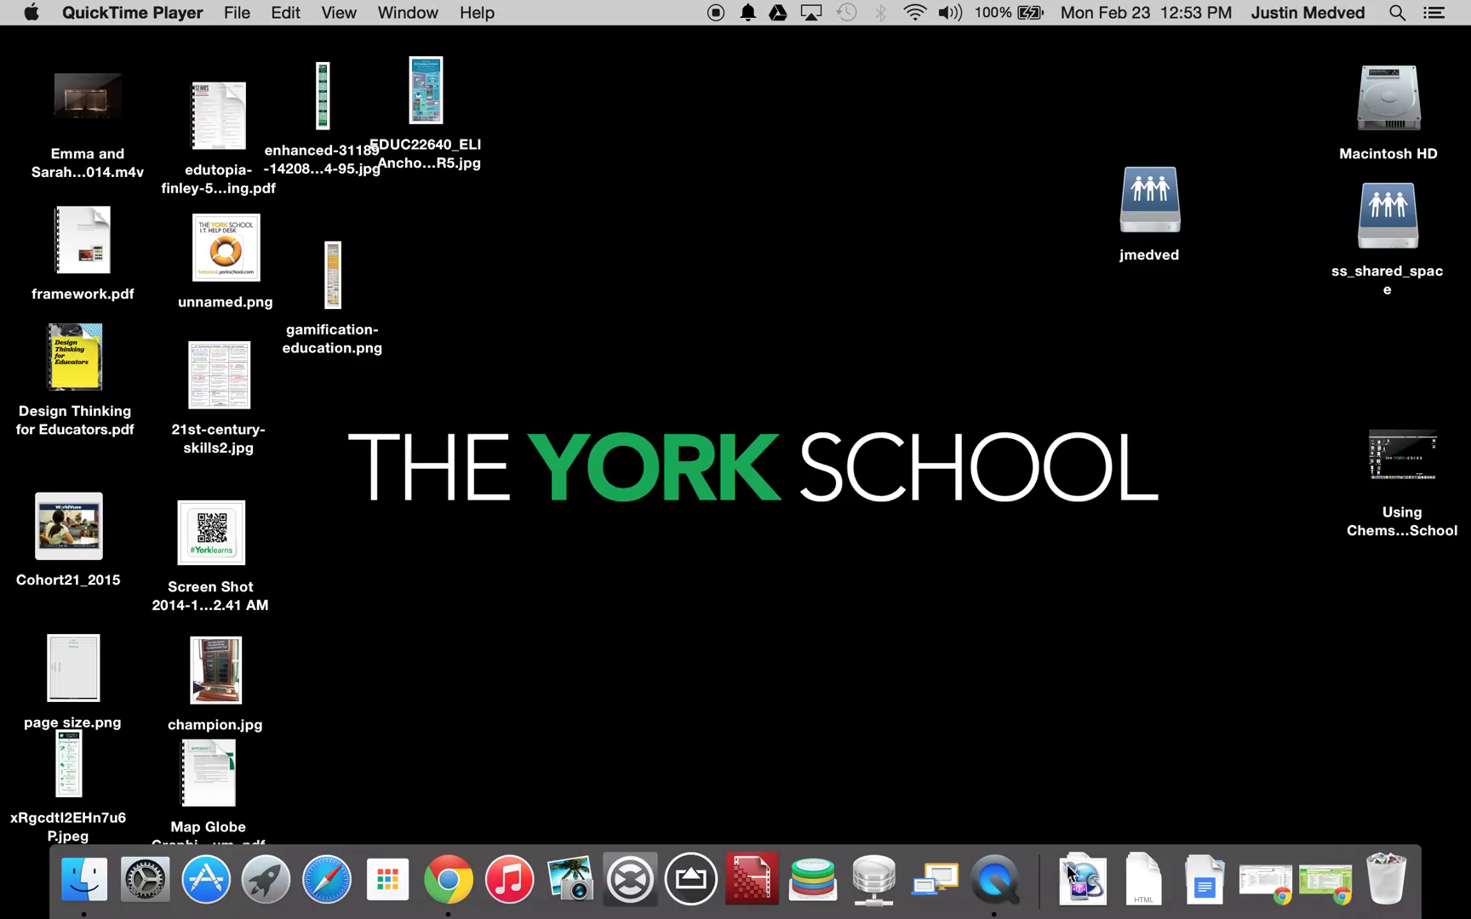
pyautogui.moveTo(1081, 879)
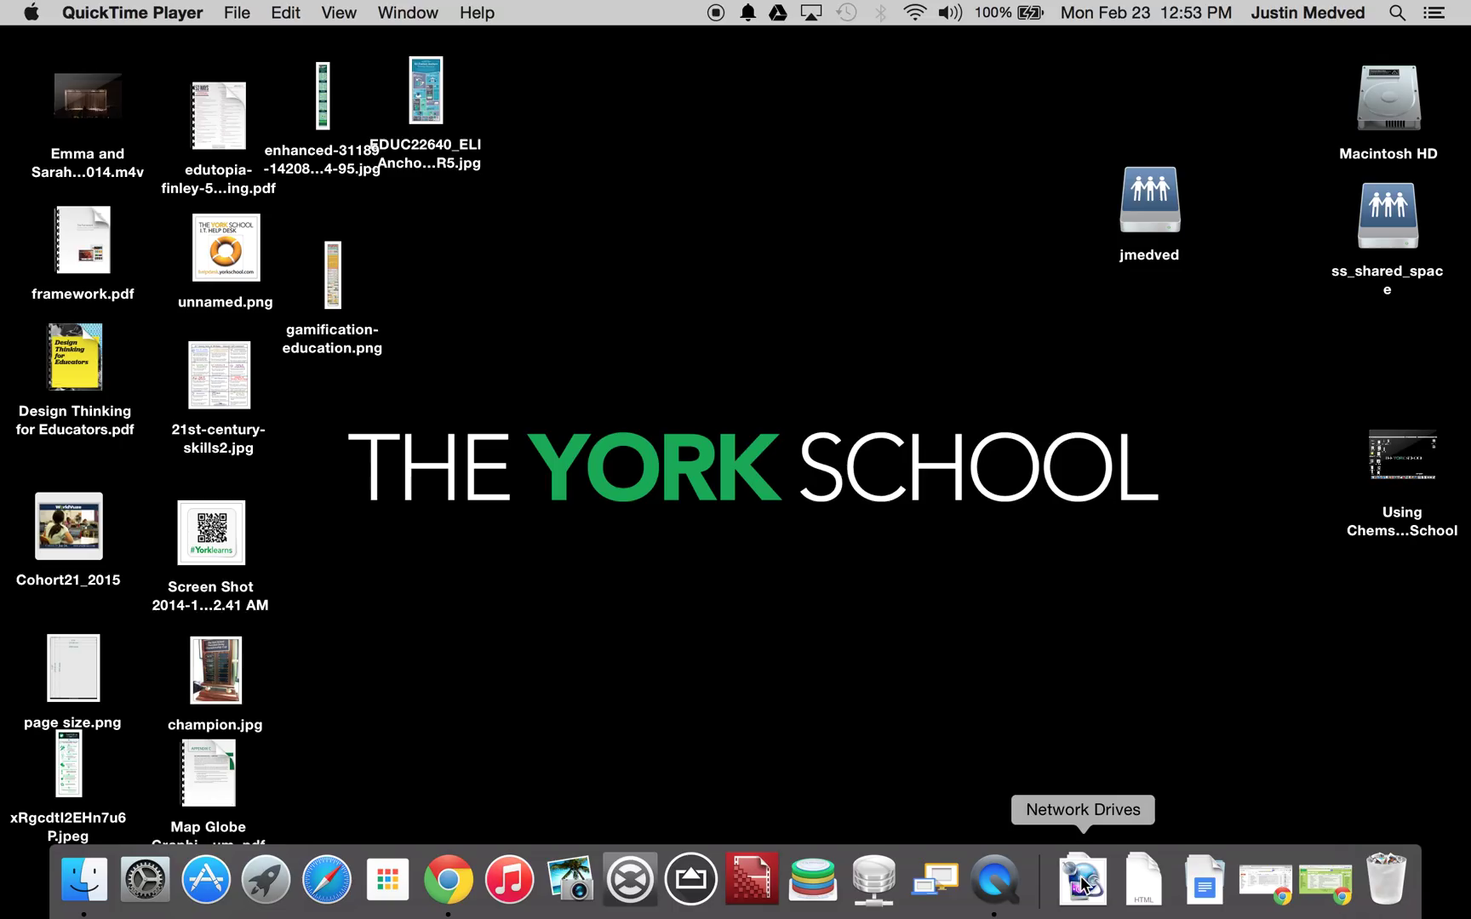
# - Fan out the Network Drives stack from the Dock
pyautogui.click(1082, 880)
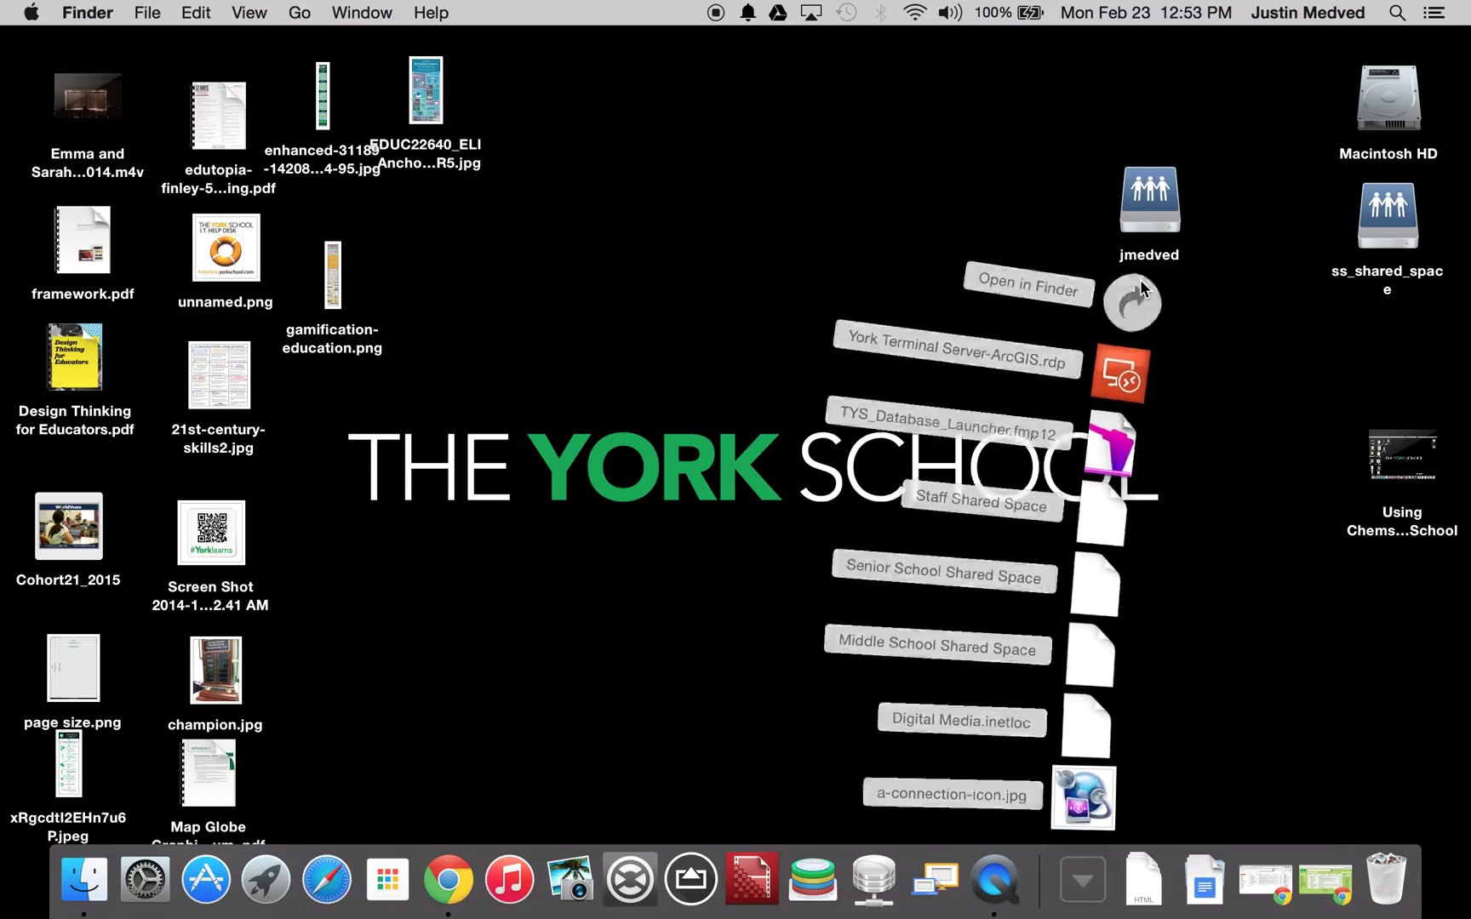
# - Show Network Drives in a Finder window and select York Terminal Server-ArcGIS.rdp
pyautogui.click(1028, 288)
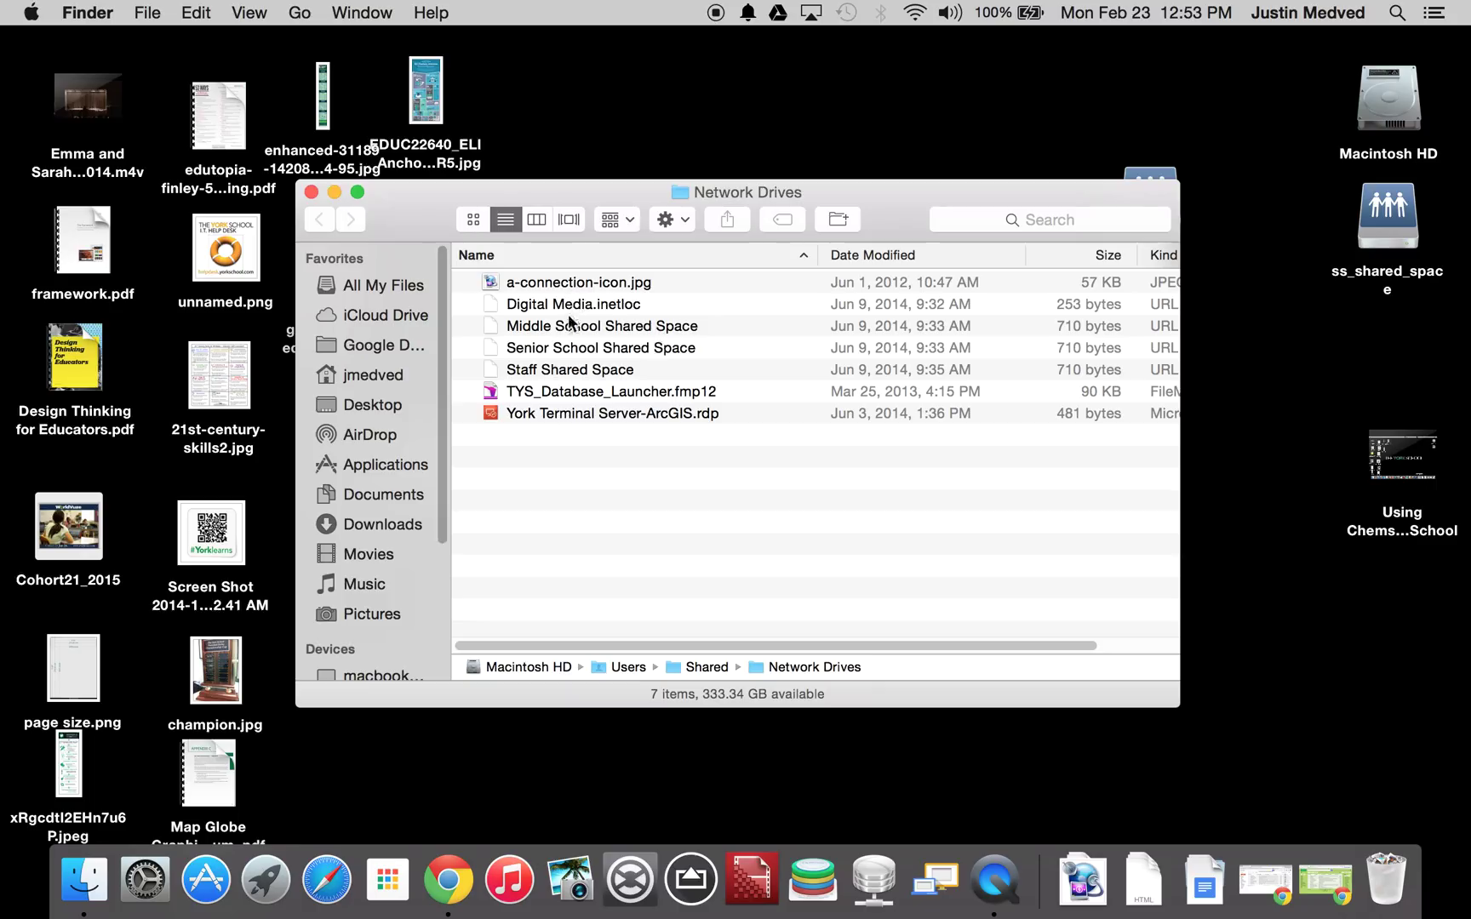
pyautogui.moveTo(611, 300)
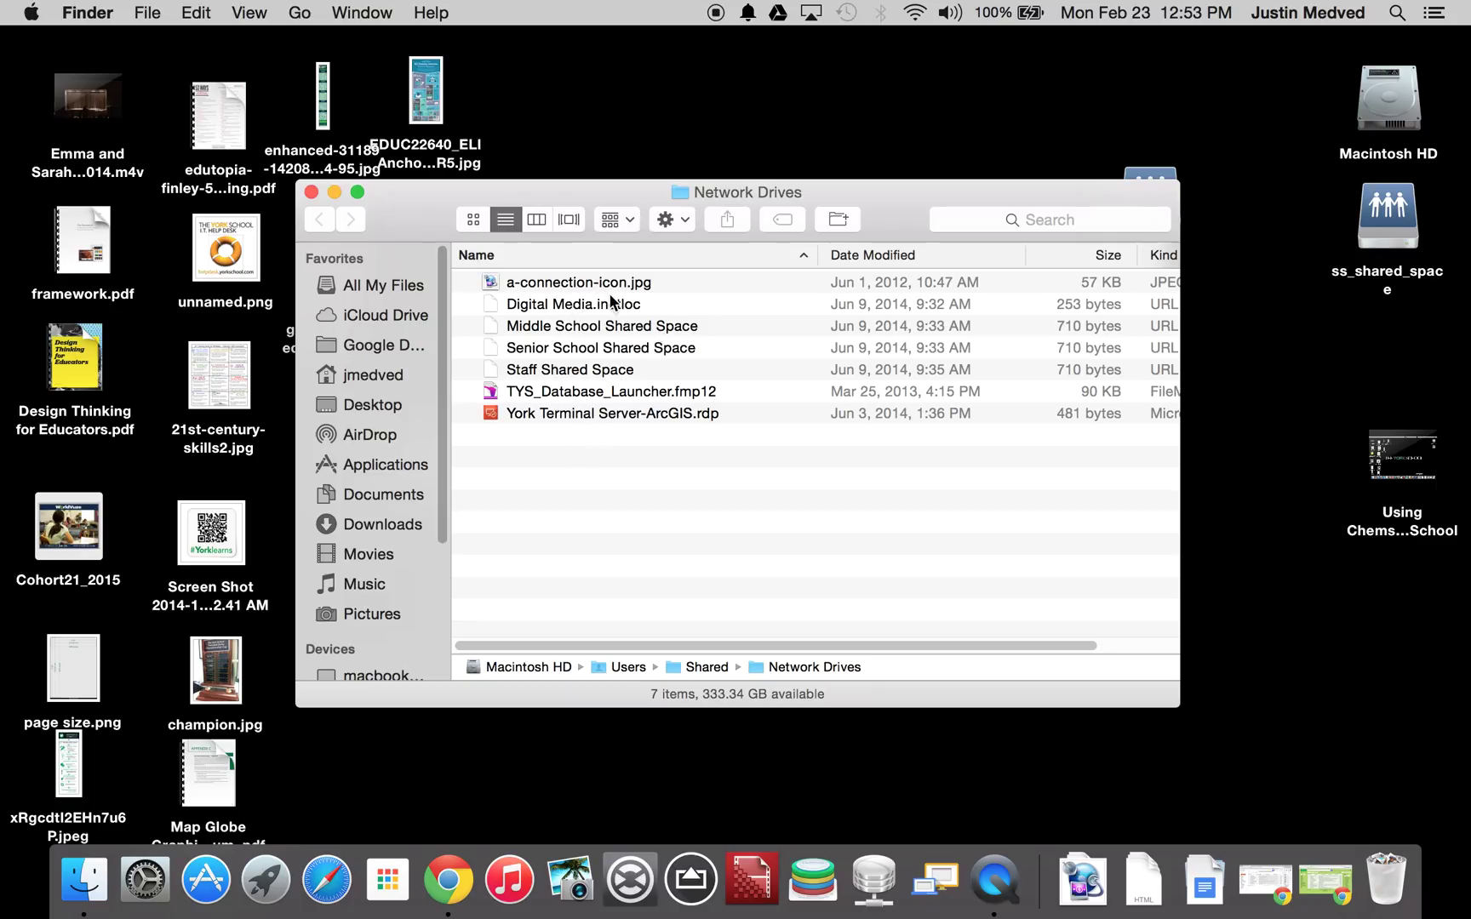
pyautogui.click(611, 413)
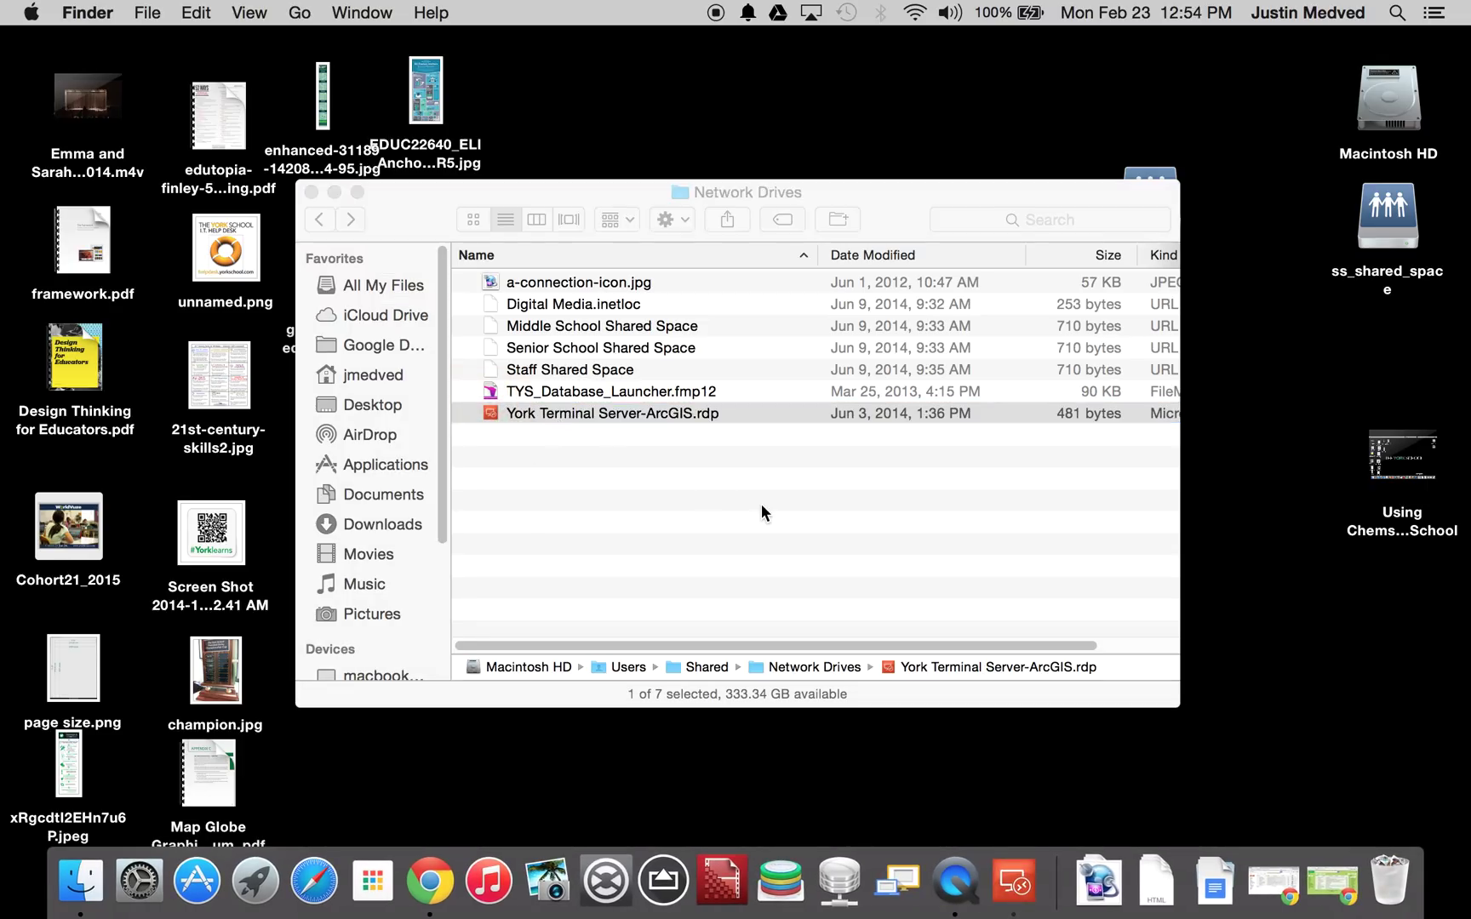
# - Launch York Terminal Server-ArcGIS.rdp and continue past the certificate warning
pyautogui.doubleClick(610, 413)
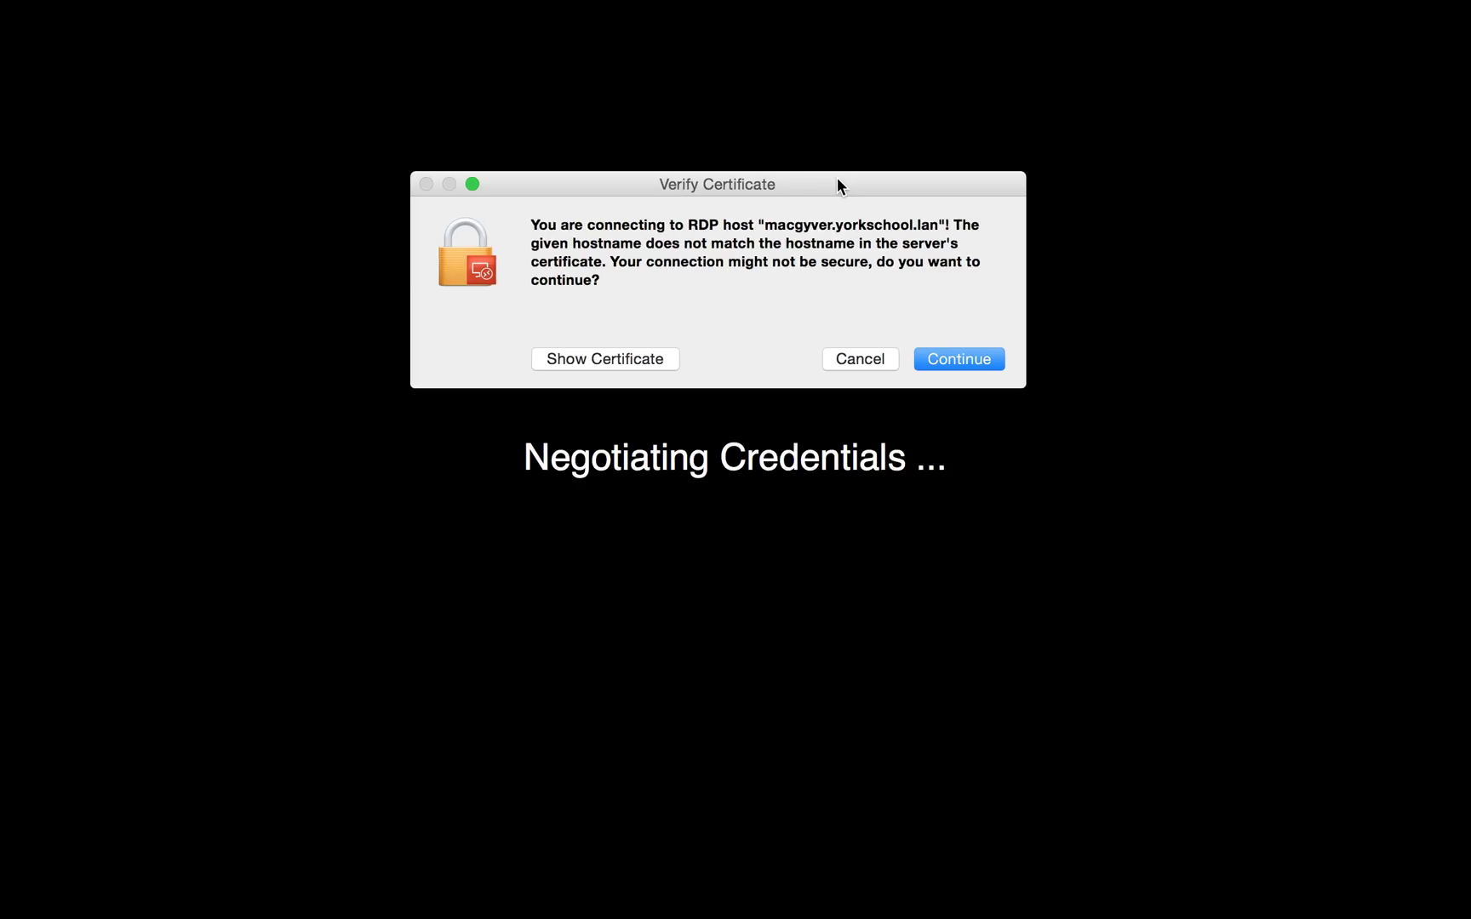
pyautogui.moveTo(805, 128)
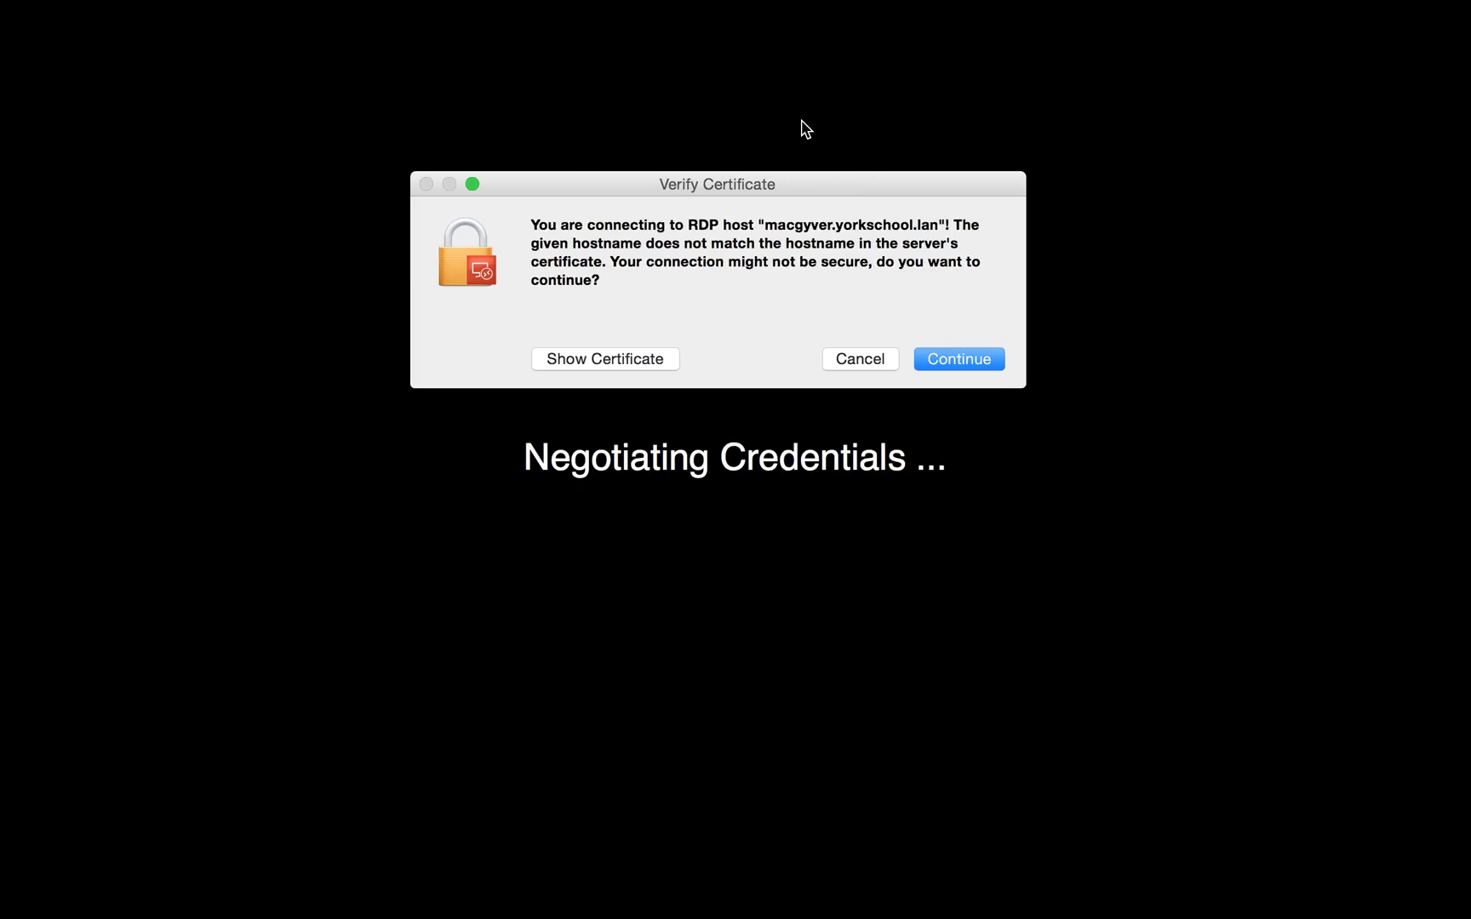
pyautogui.moveTo(912, 258)
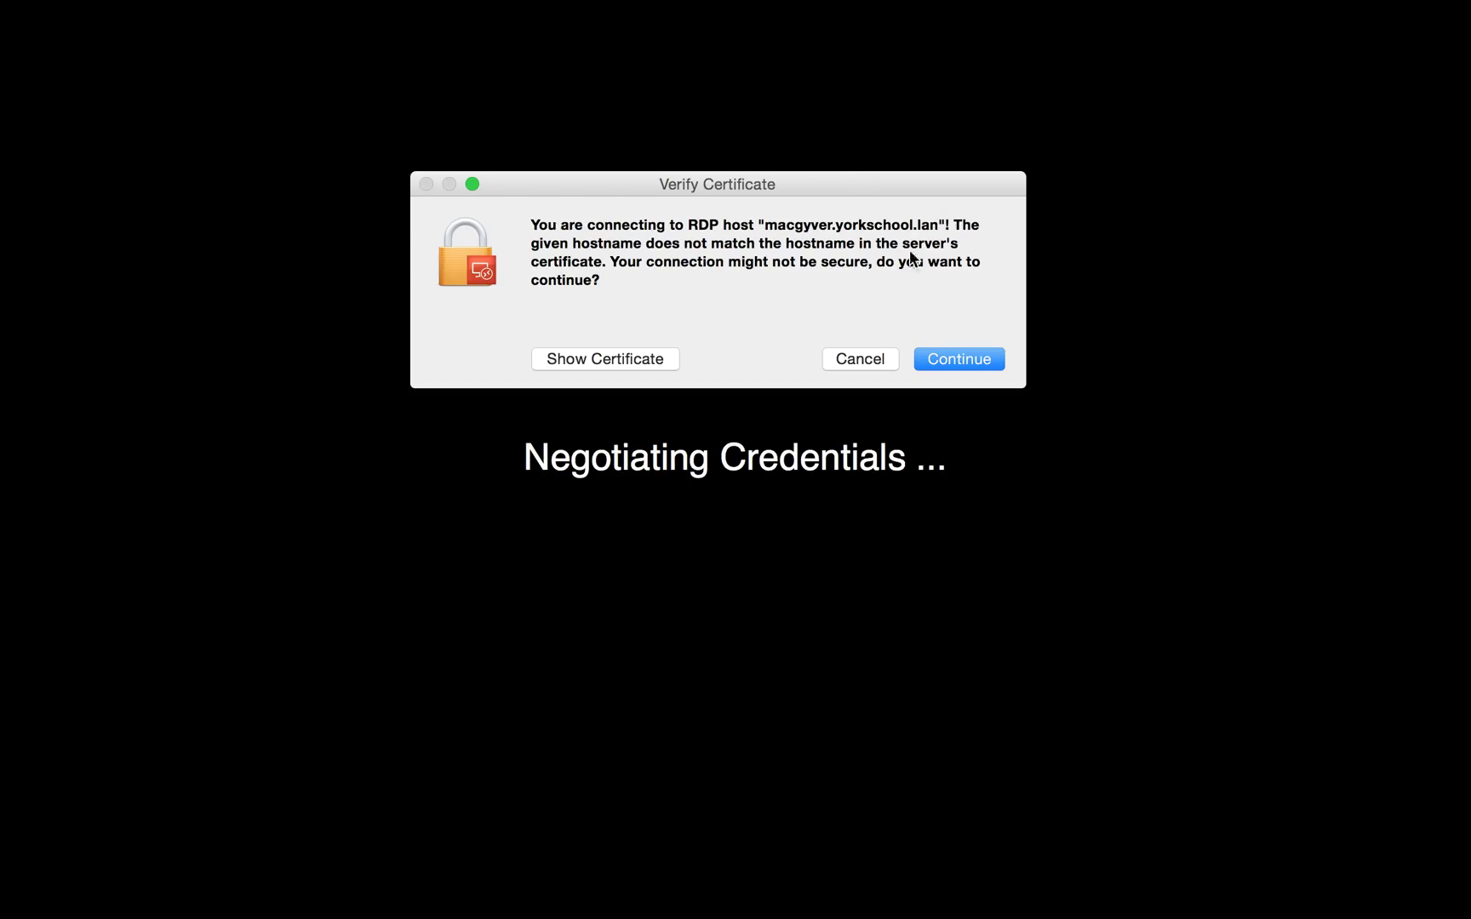
pyautogui.click(958, 359)
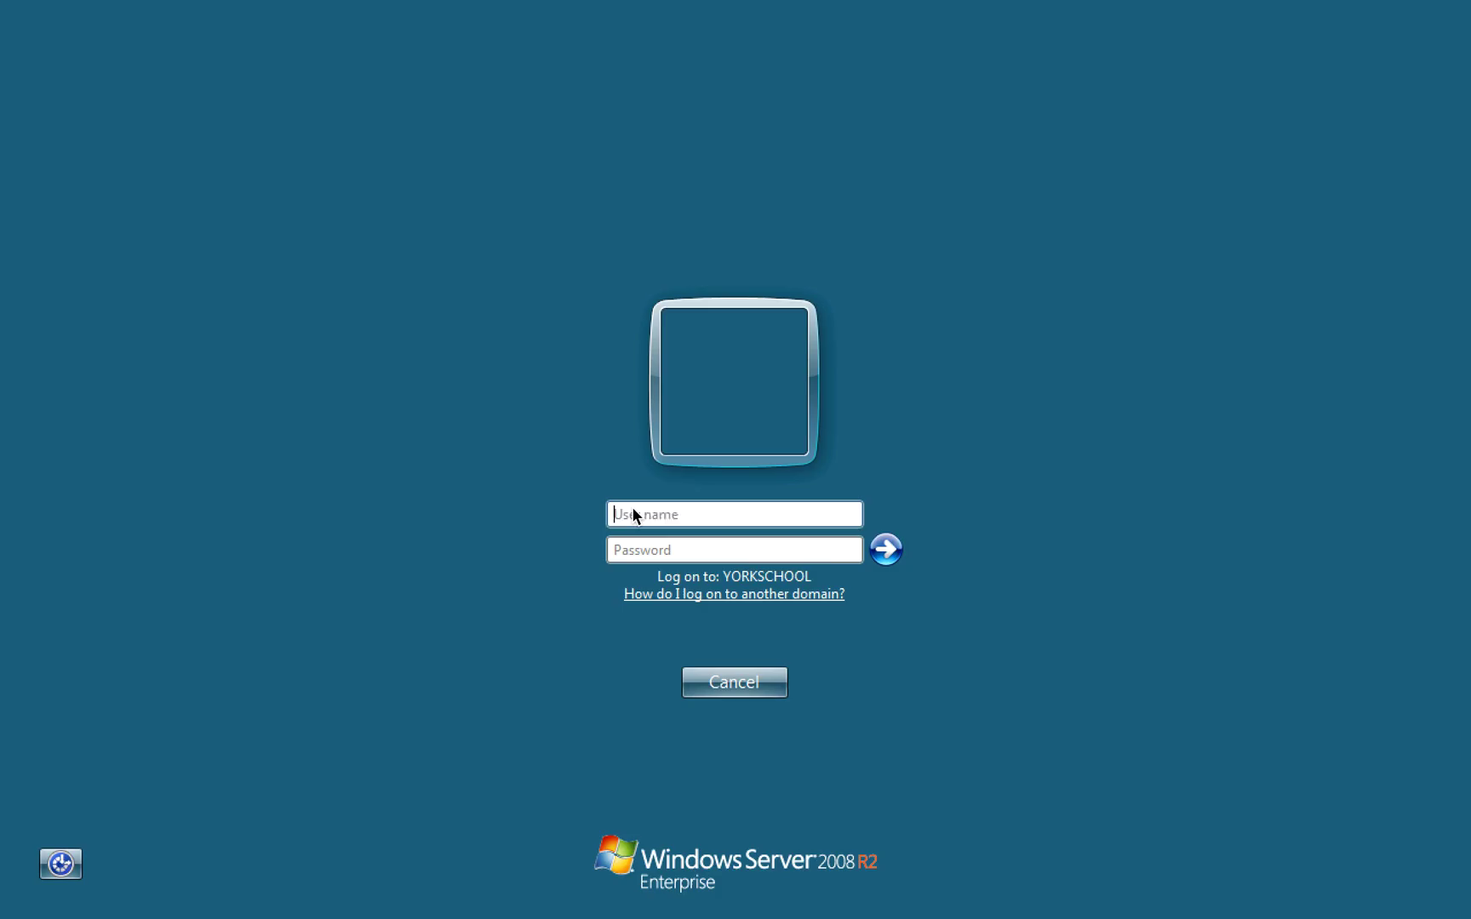
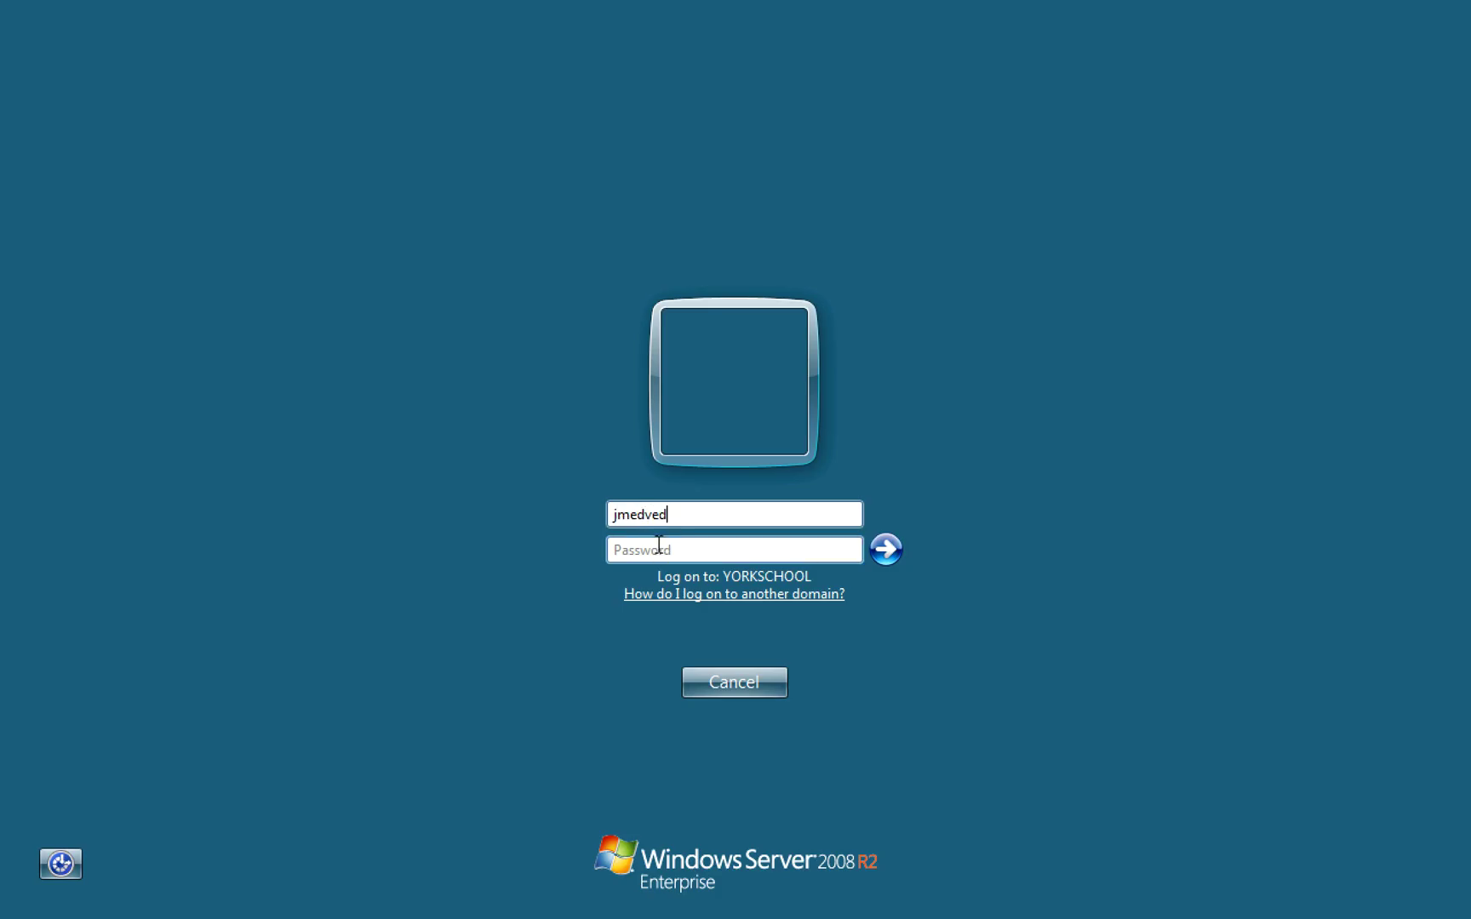
pyautogui.click(735, 549)
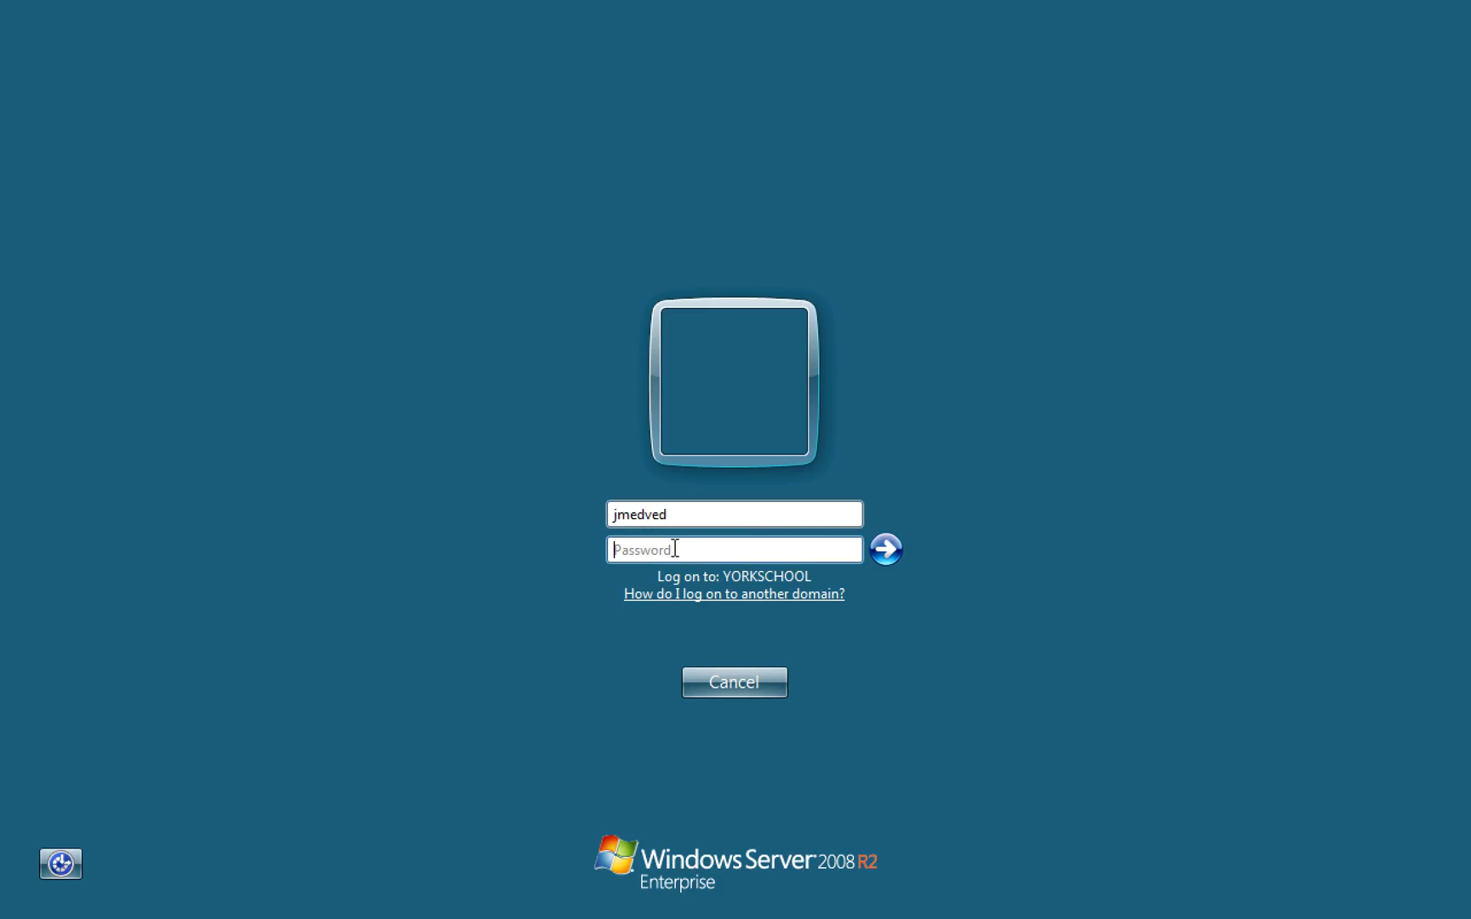
pyautogui.write('password')
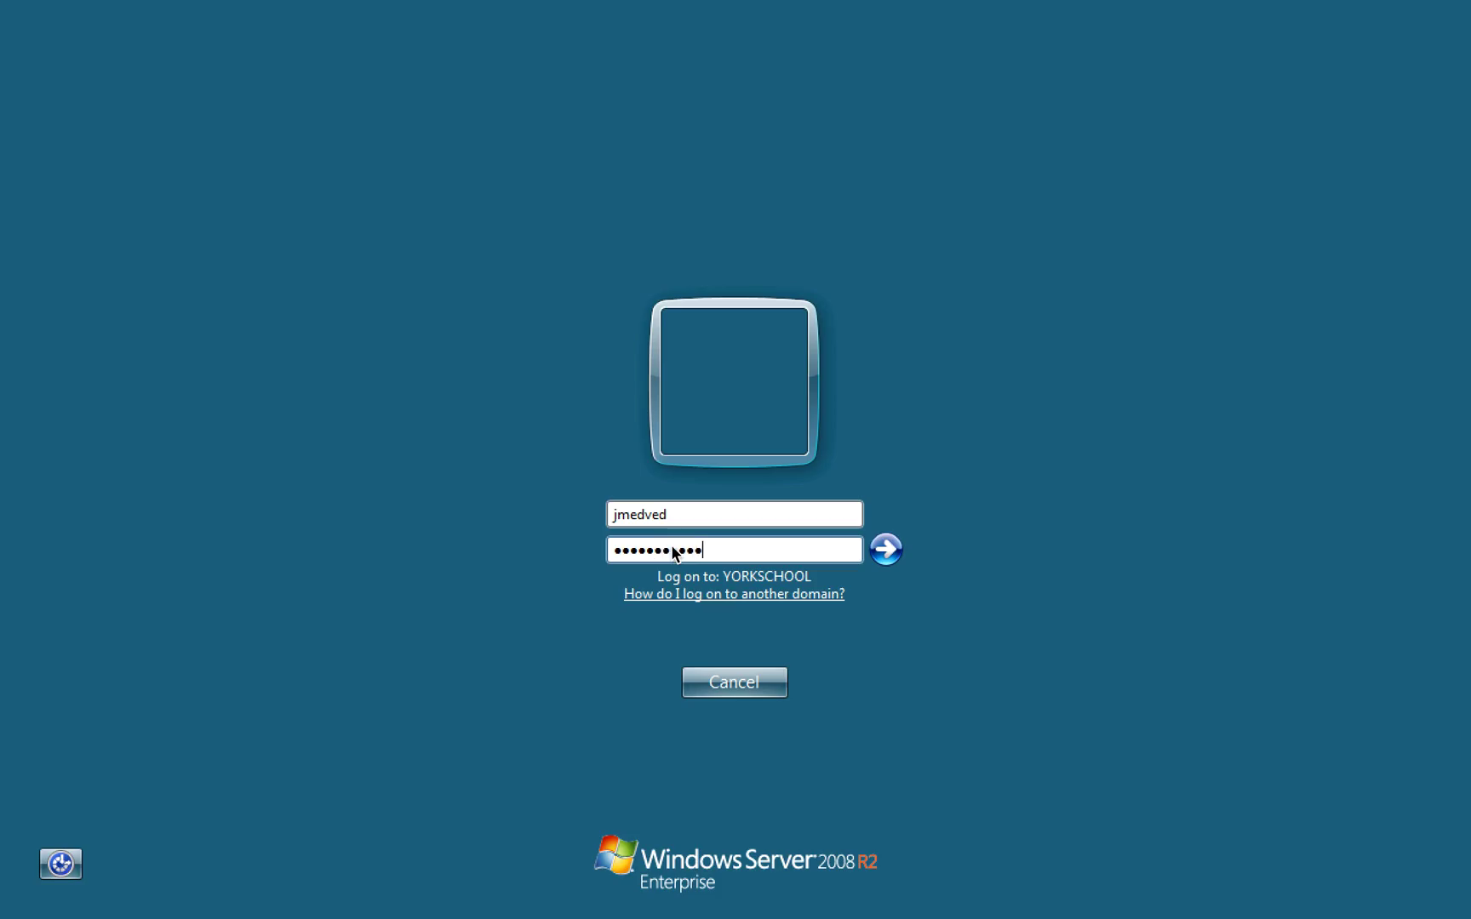
pyautogui.click(884, 549)
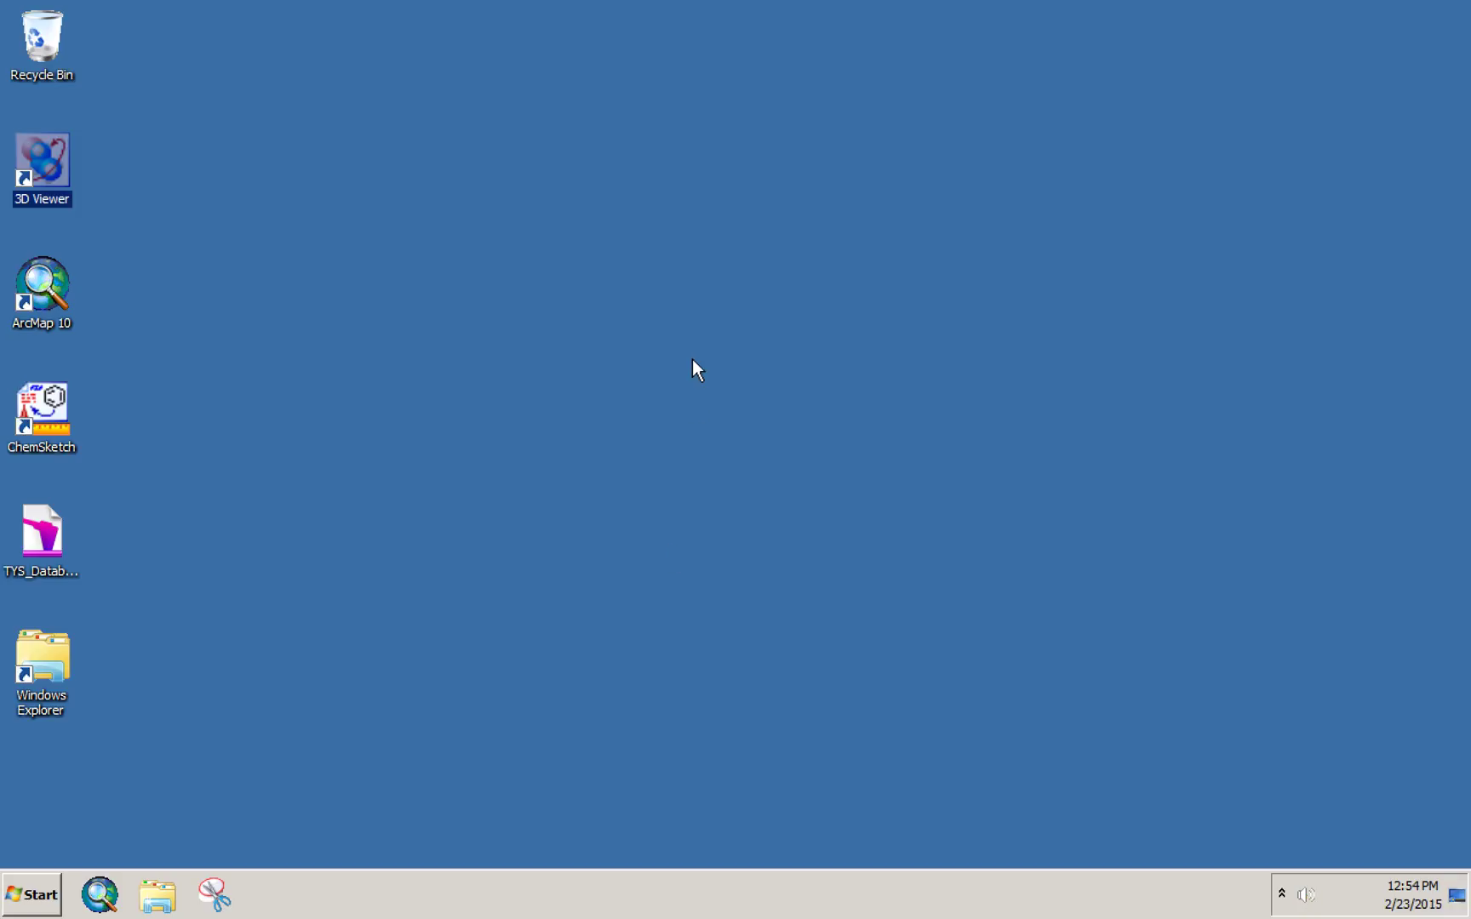
pyautogui.moveTo(479, 143)
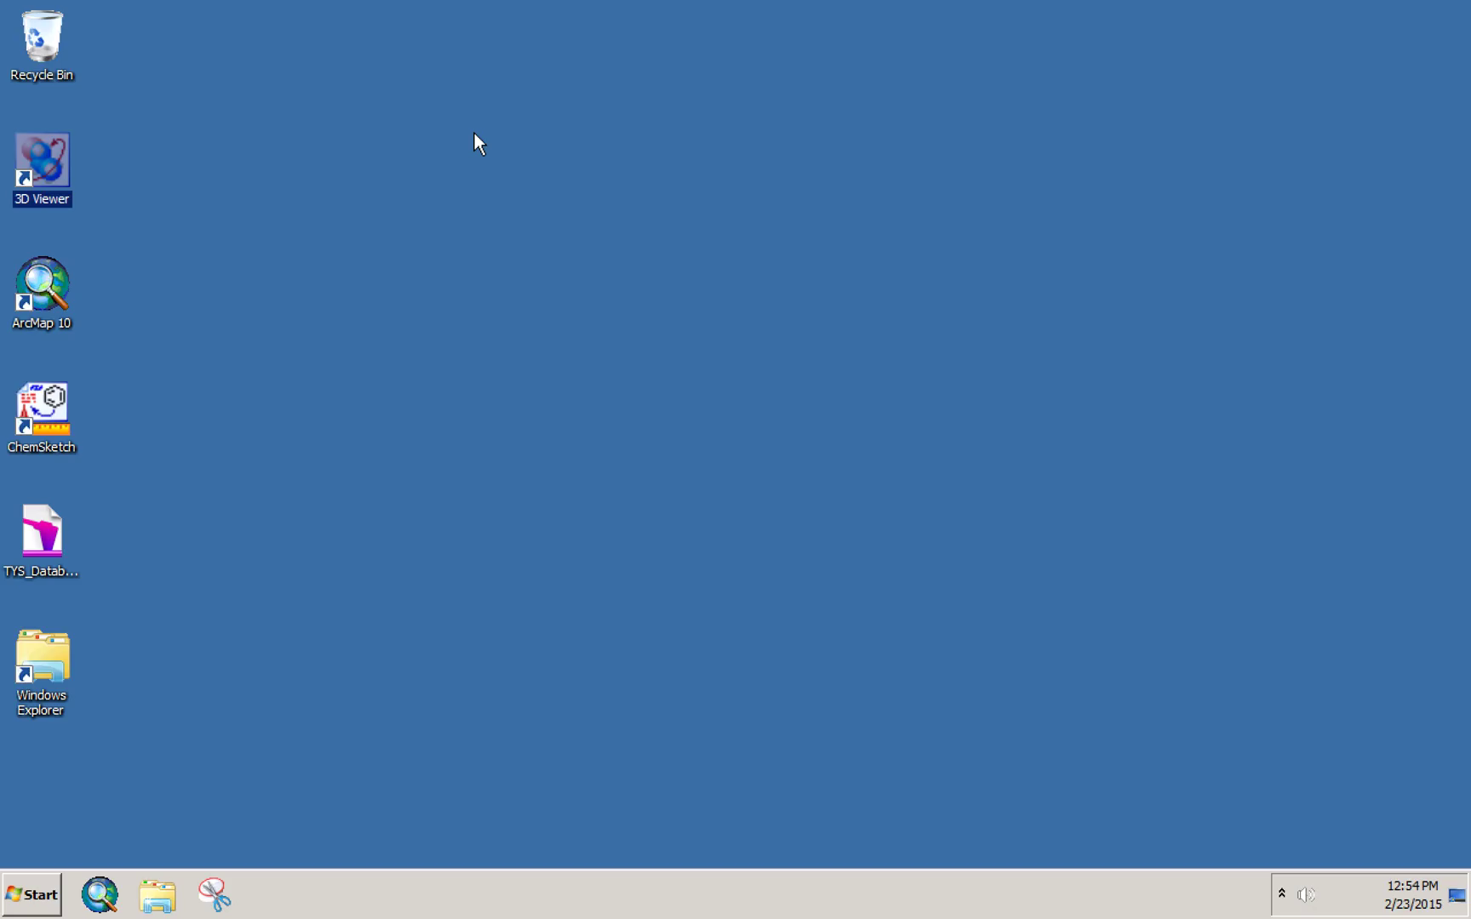
pyautogui.moveTo(83, 269)
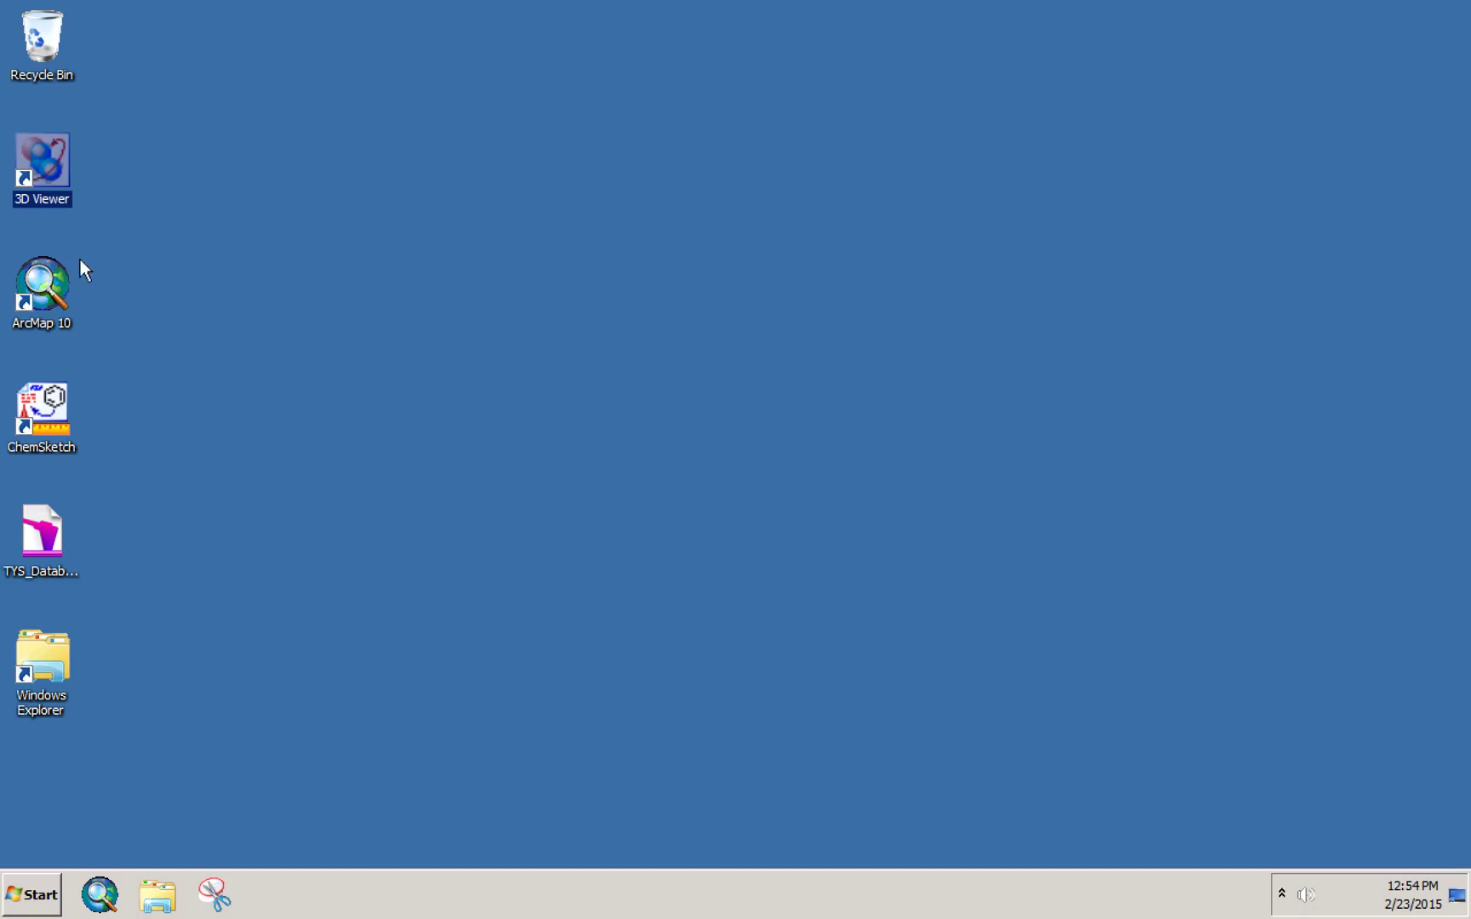
pyautogui.moveTo(48, 286)
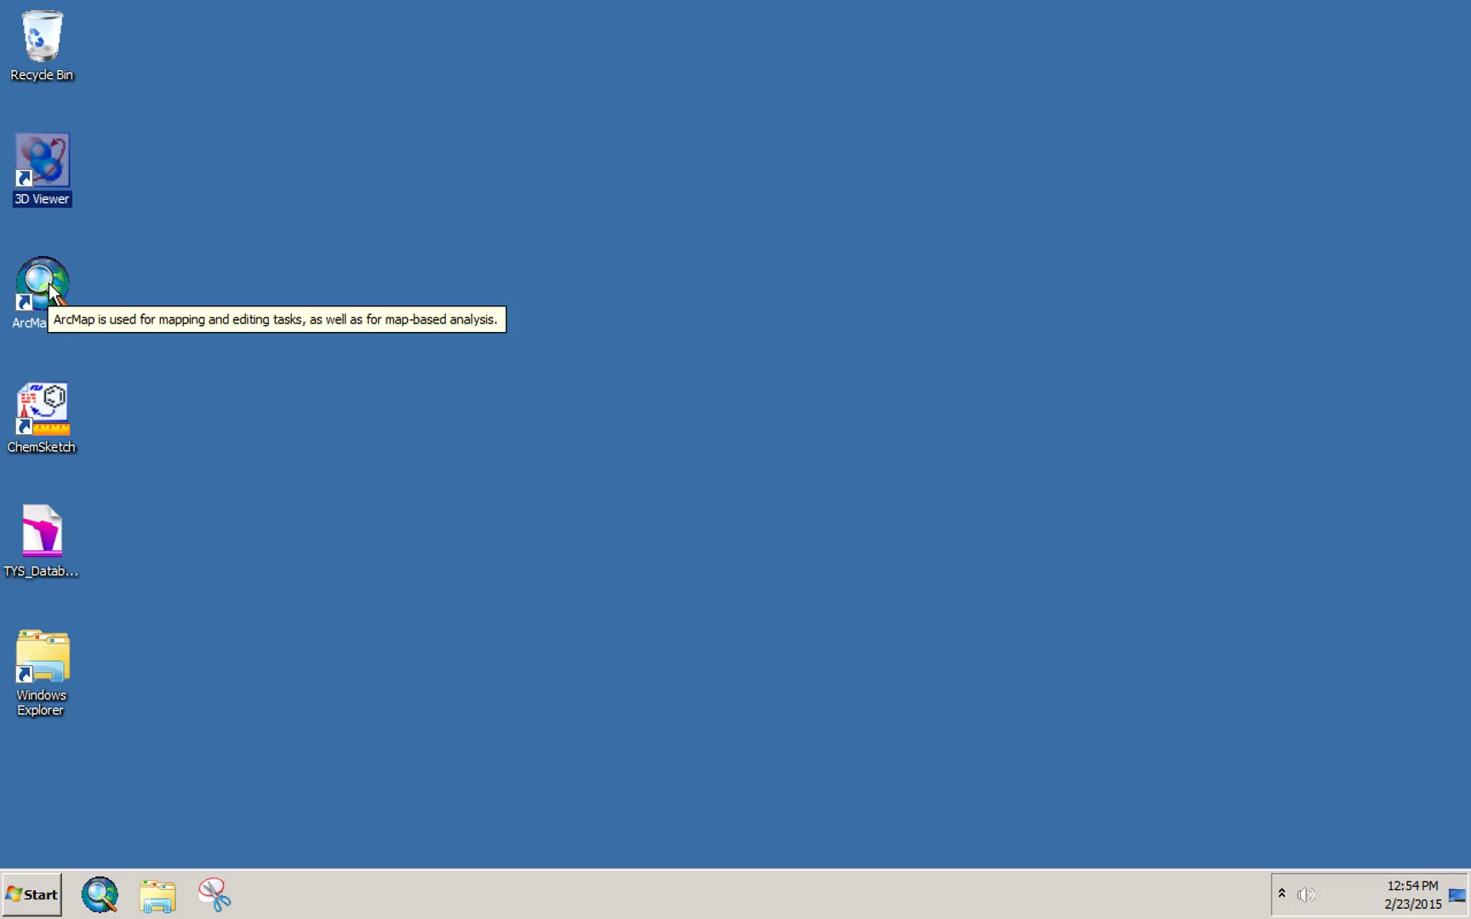
pyautogui.moveTo(231, 413)
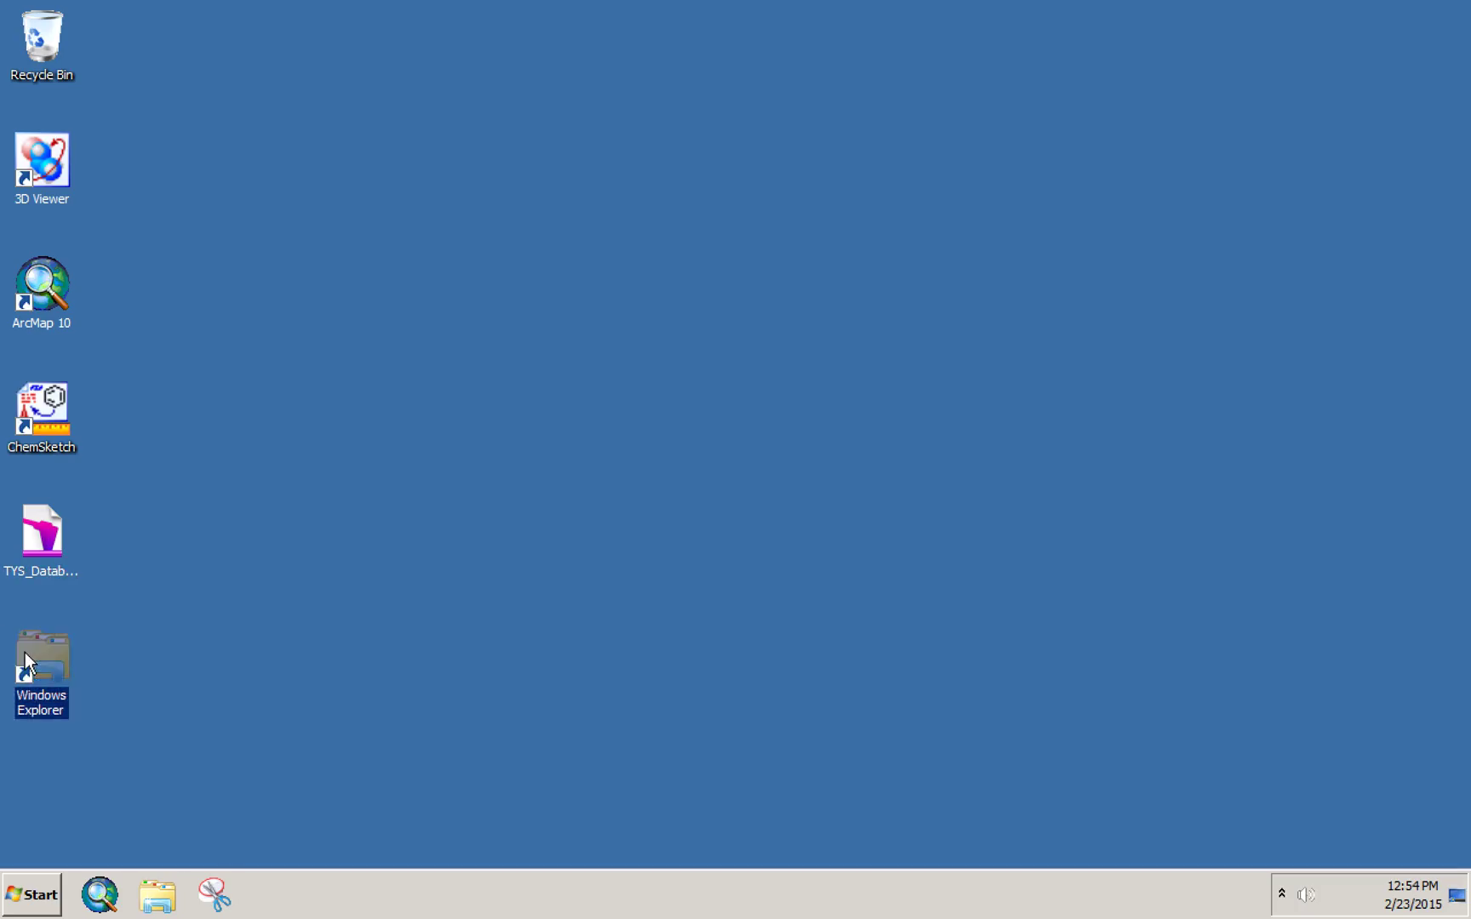
# - Launch Windows Explorer from the remote desktop shortcut
pyautogui.doubleClick(40, 654)
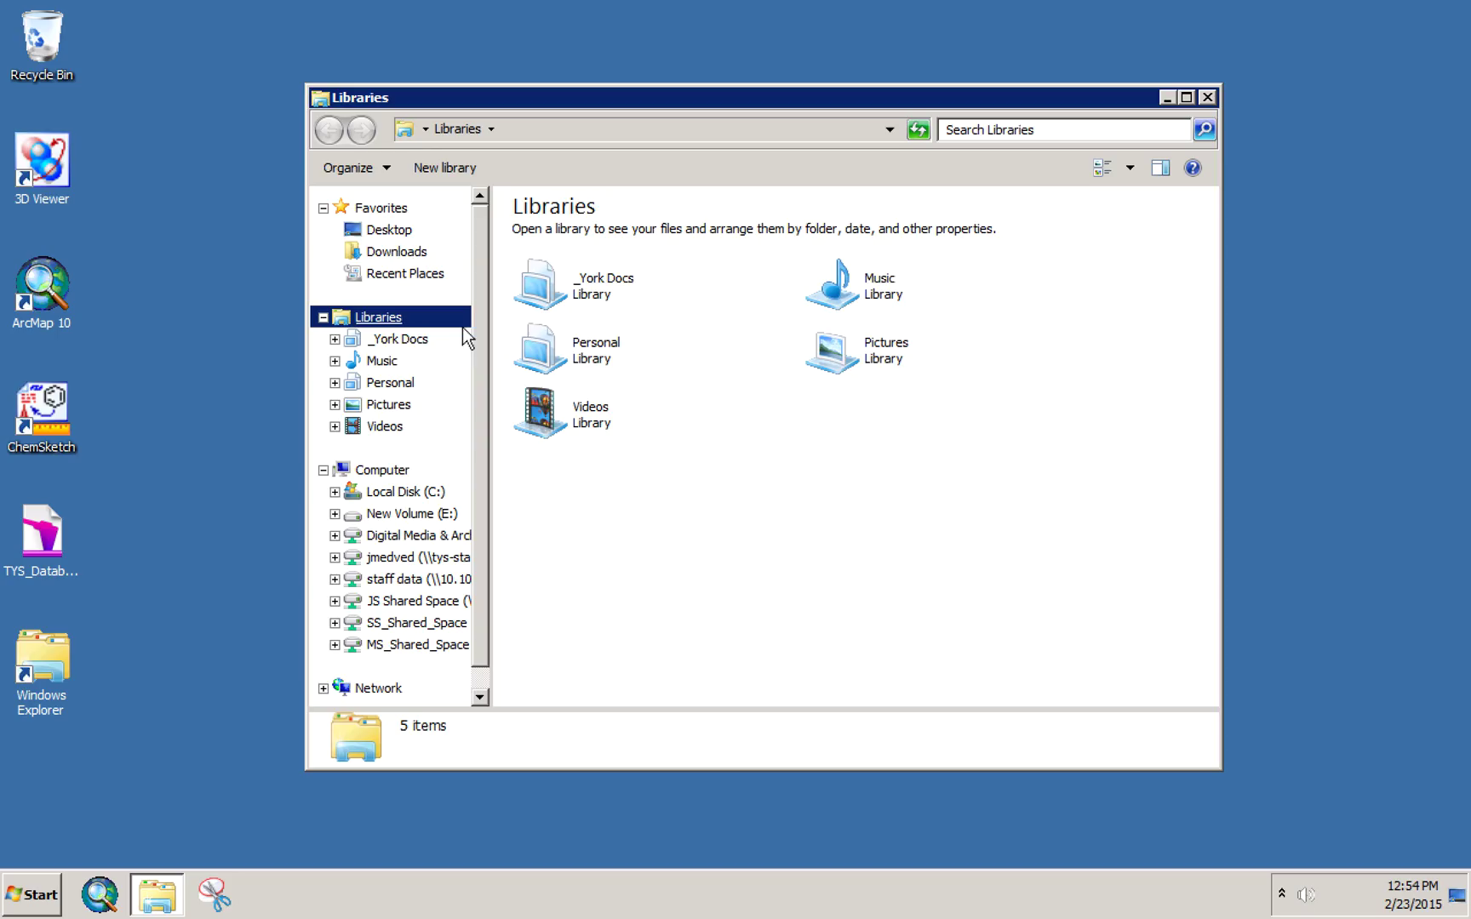
pyautogui.moveTo(488, 256)
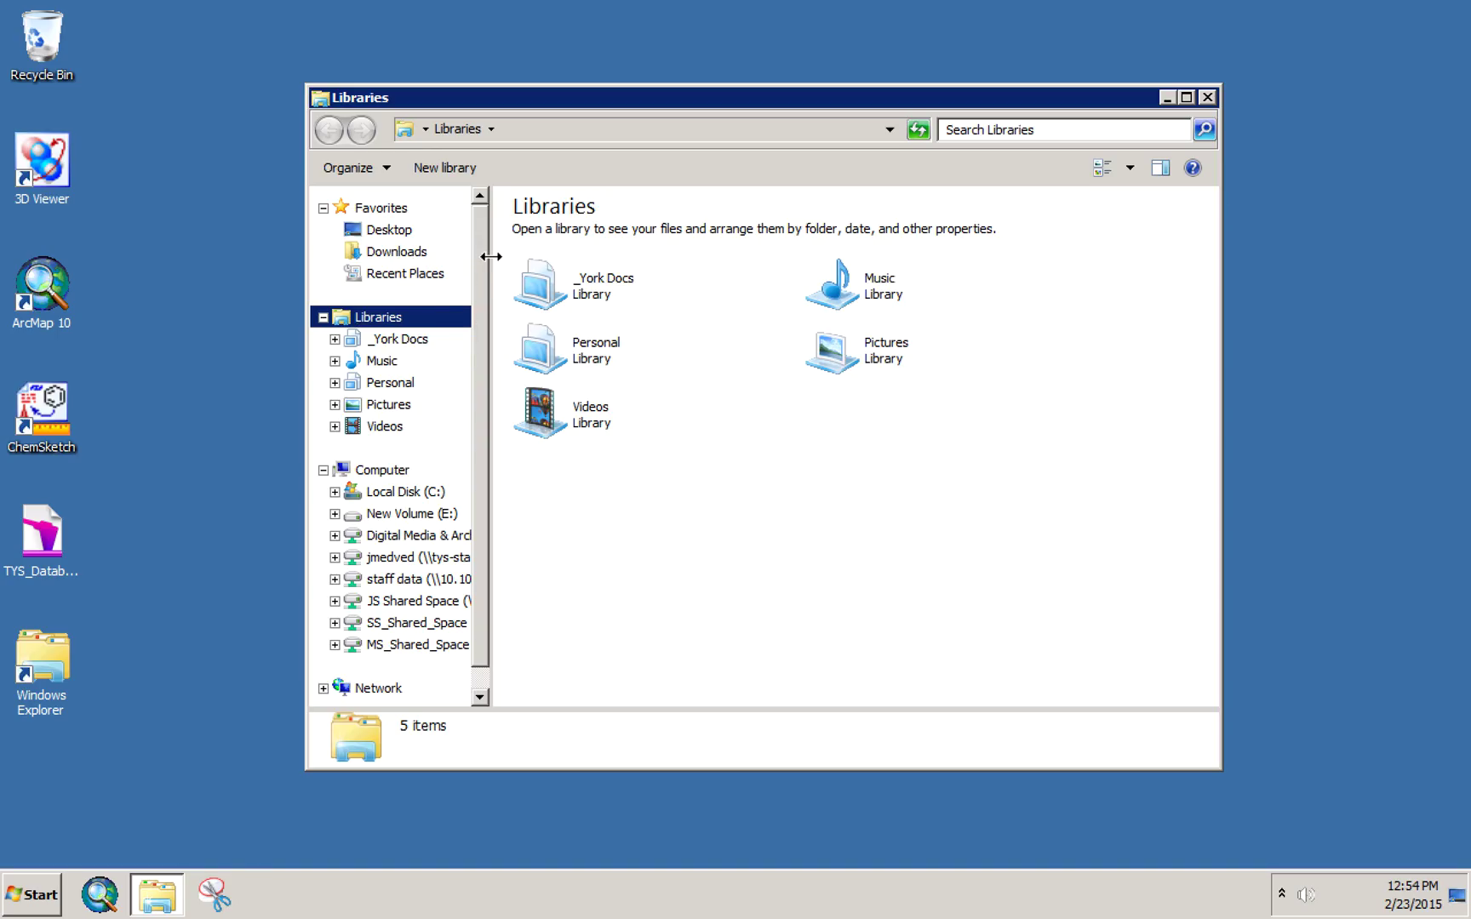
# - Widen the folder tree and open the SS_Shared_Space (U:) drive
pyautogui.moveTo(656, 97); pyautogui.dragTo(576, 56)
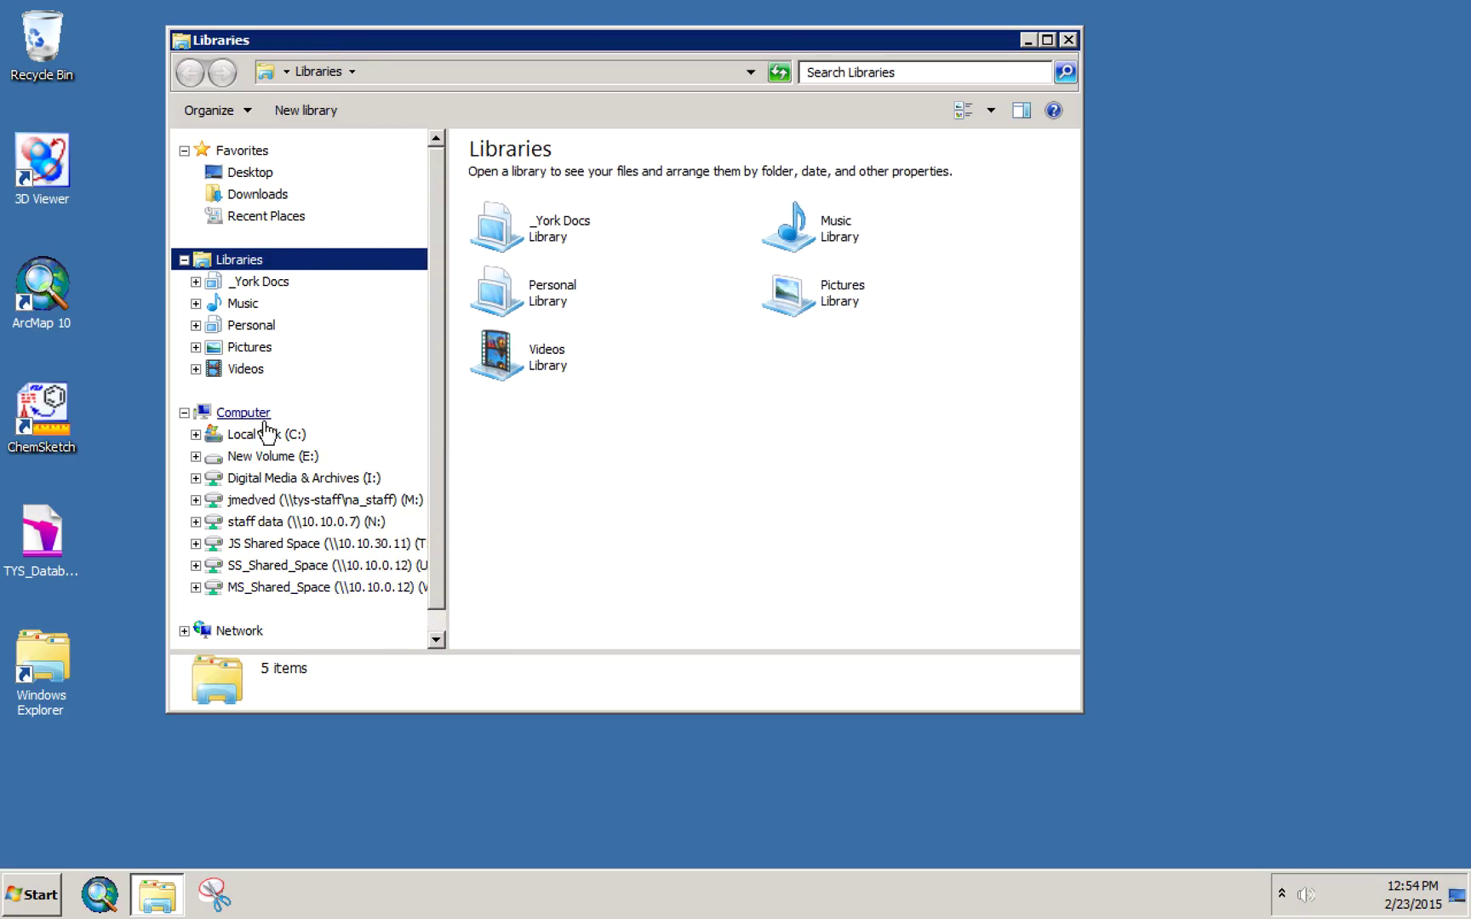
pyautogui.moveTo(301, 564)
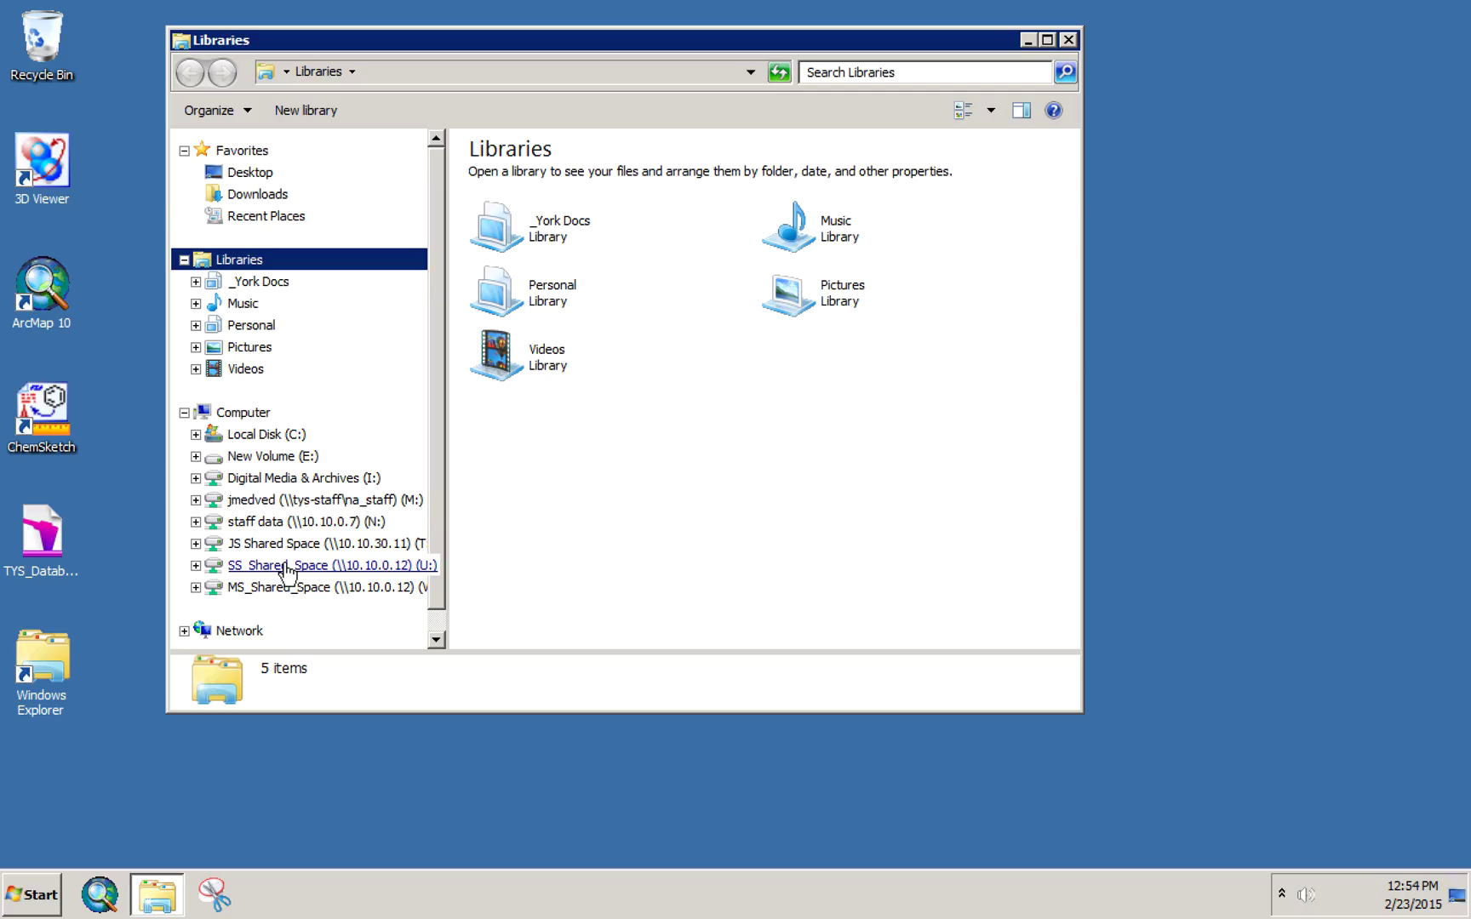
pyautogui.doubleClick(330, 565)
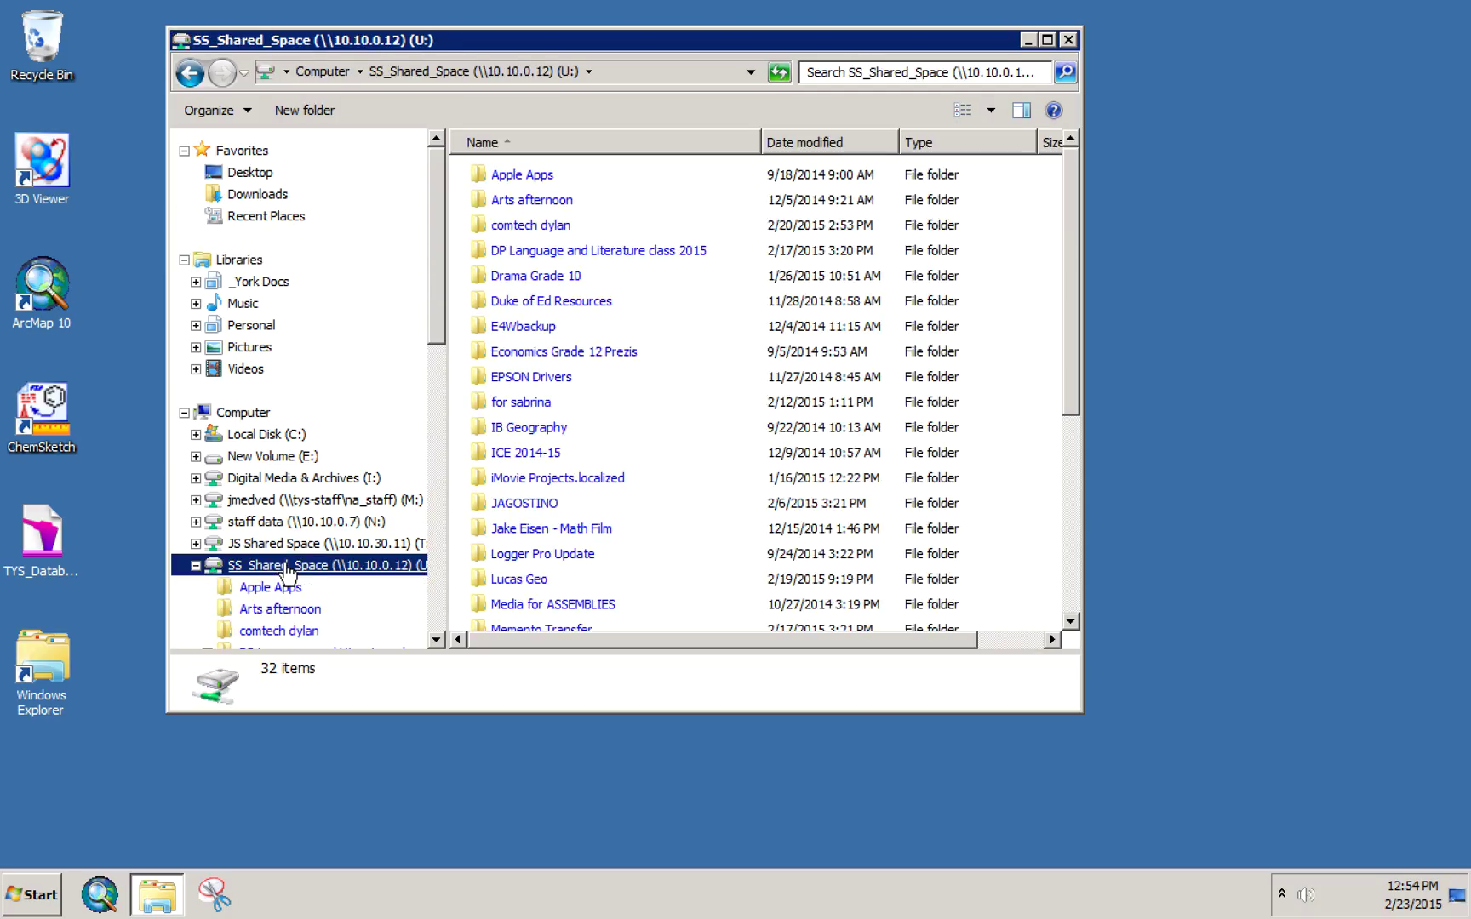
pyautogui.moveTo(522, 435)
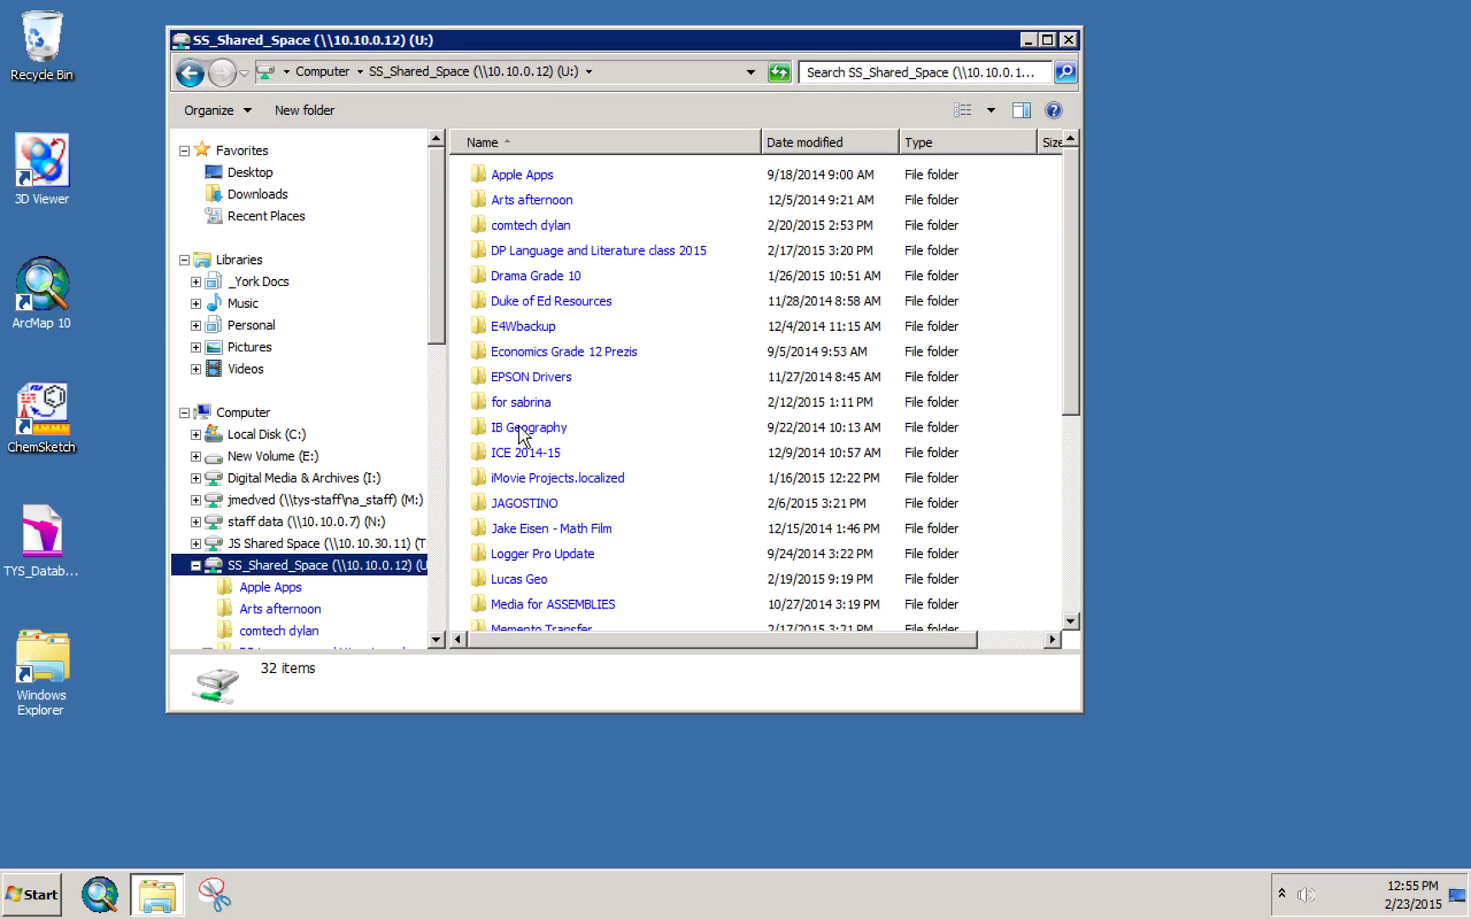
# - Open IB Geography on U: and then its GIS Data folder
pyautogui.doubleClick(528, 426)
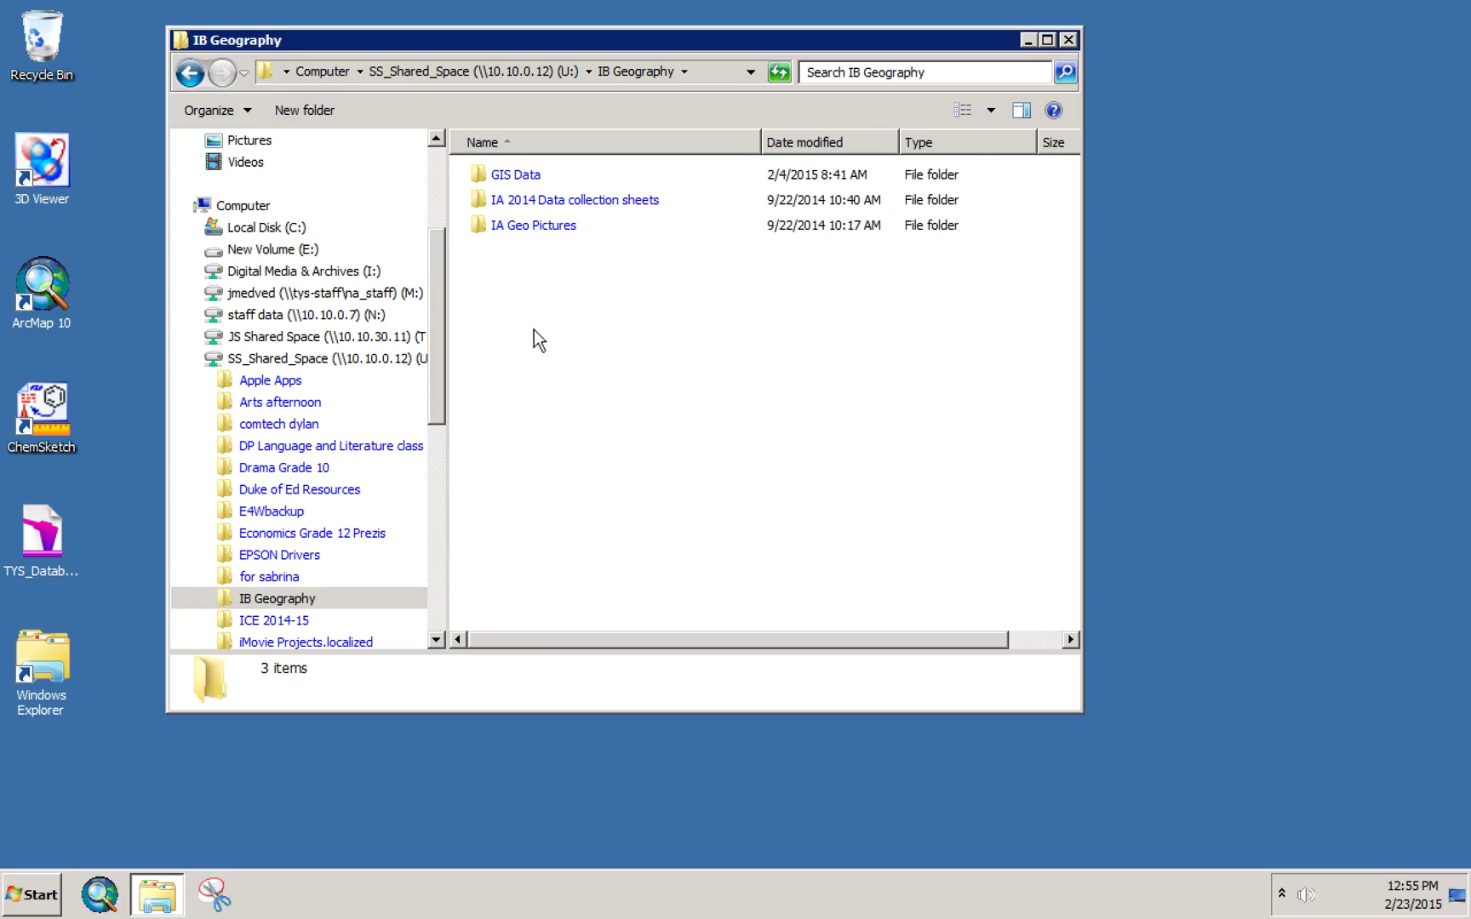
pyautogui.moveTo(533, 49)
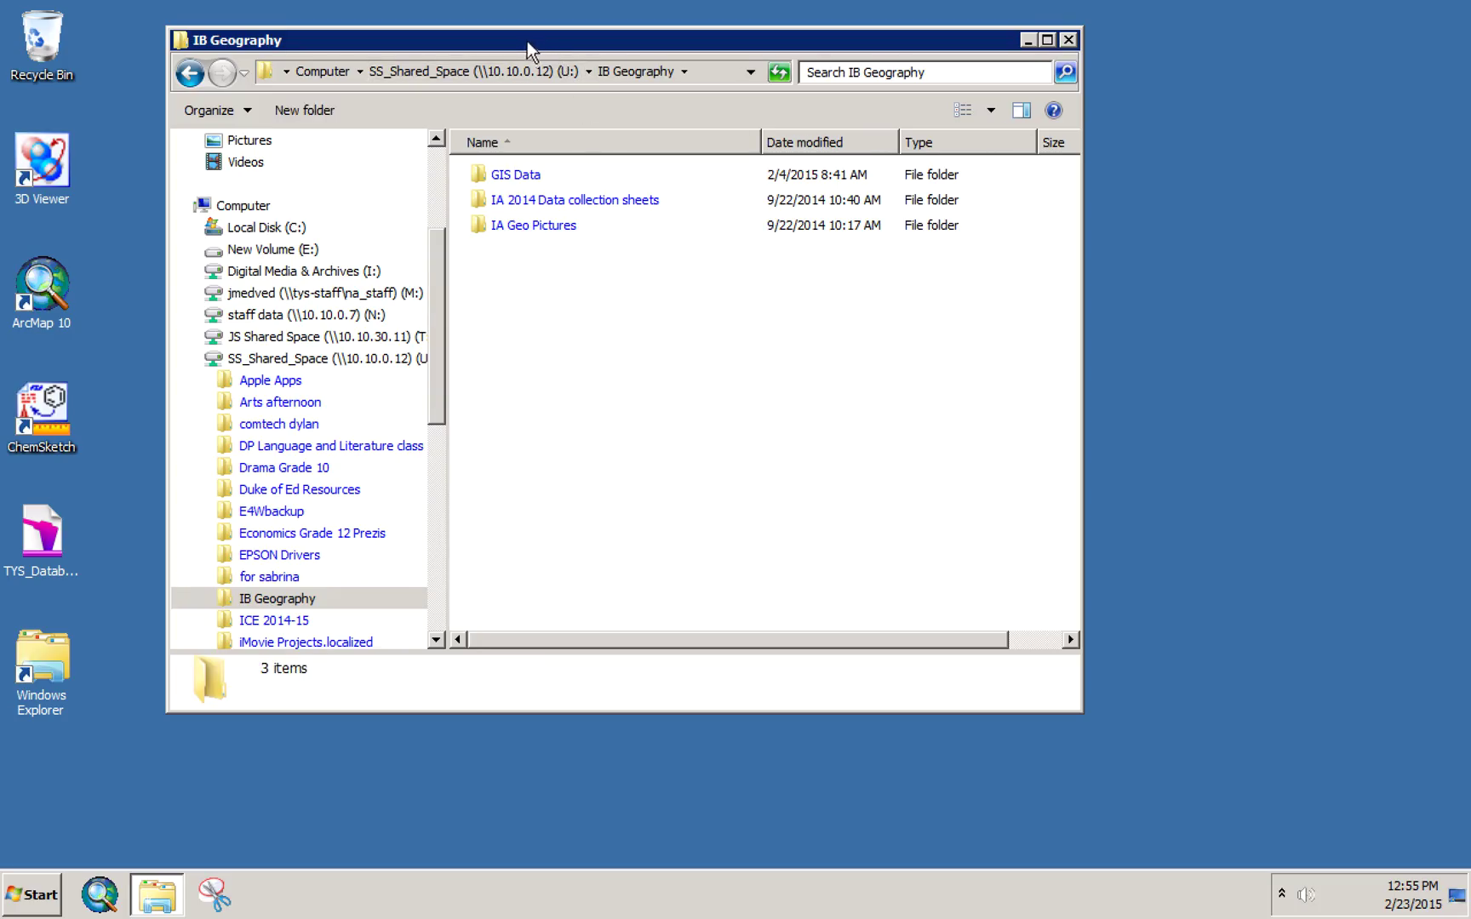
pyautogui.moveTo(533, 40); pyautogui.dragTo(521, 45)
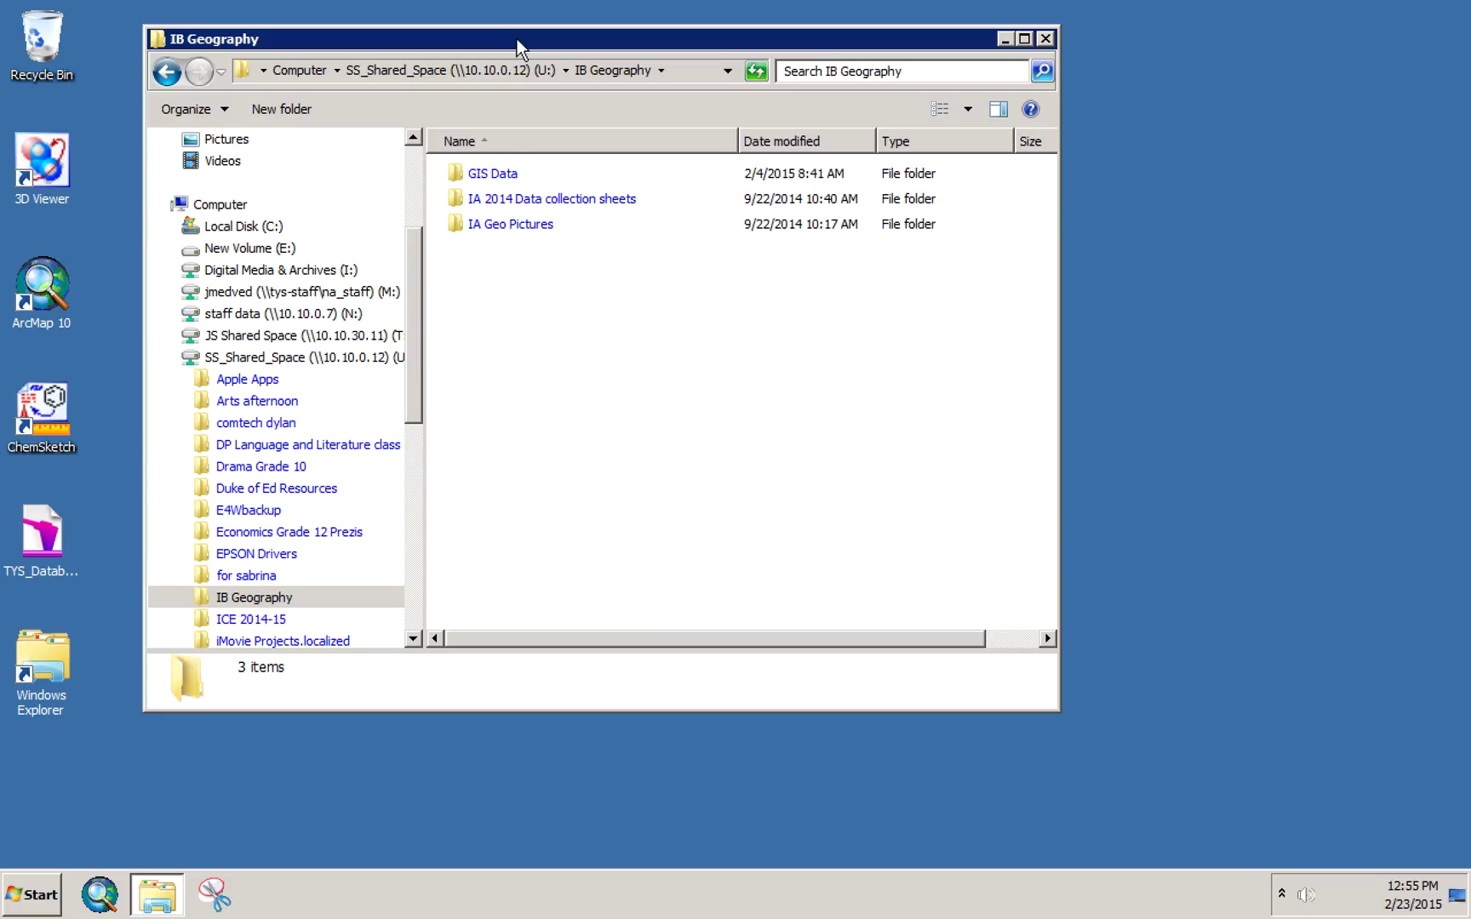
pyautogui.moveTo(519, 202)
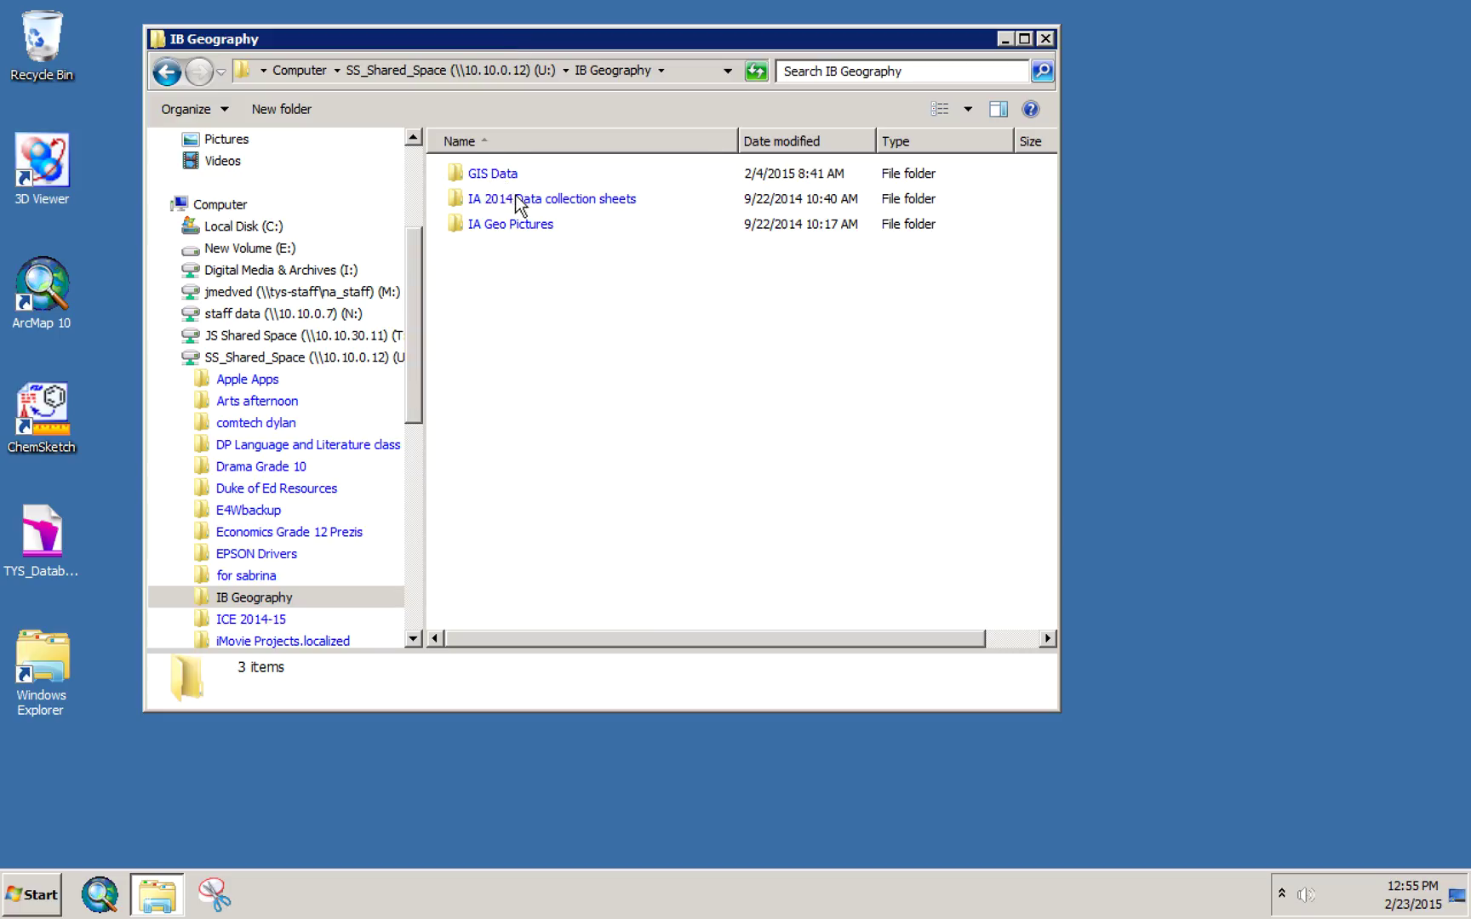
pyautogui.moveTo(478, 178)
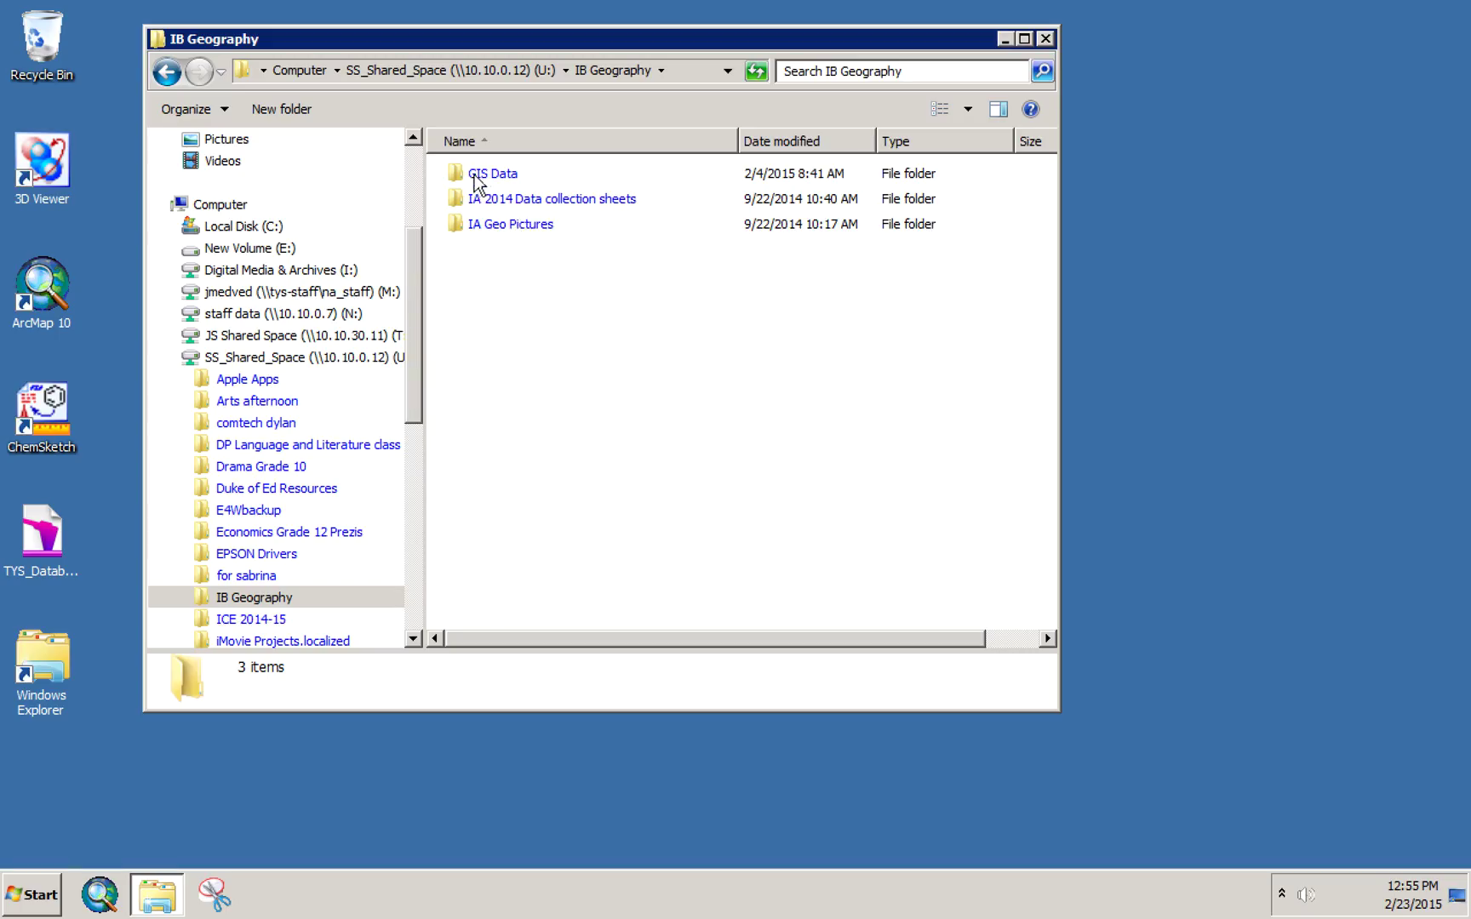
pyautogui.moveTo(491, 174)
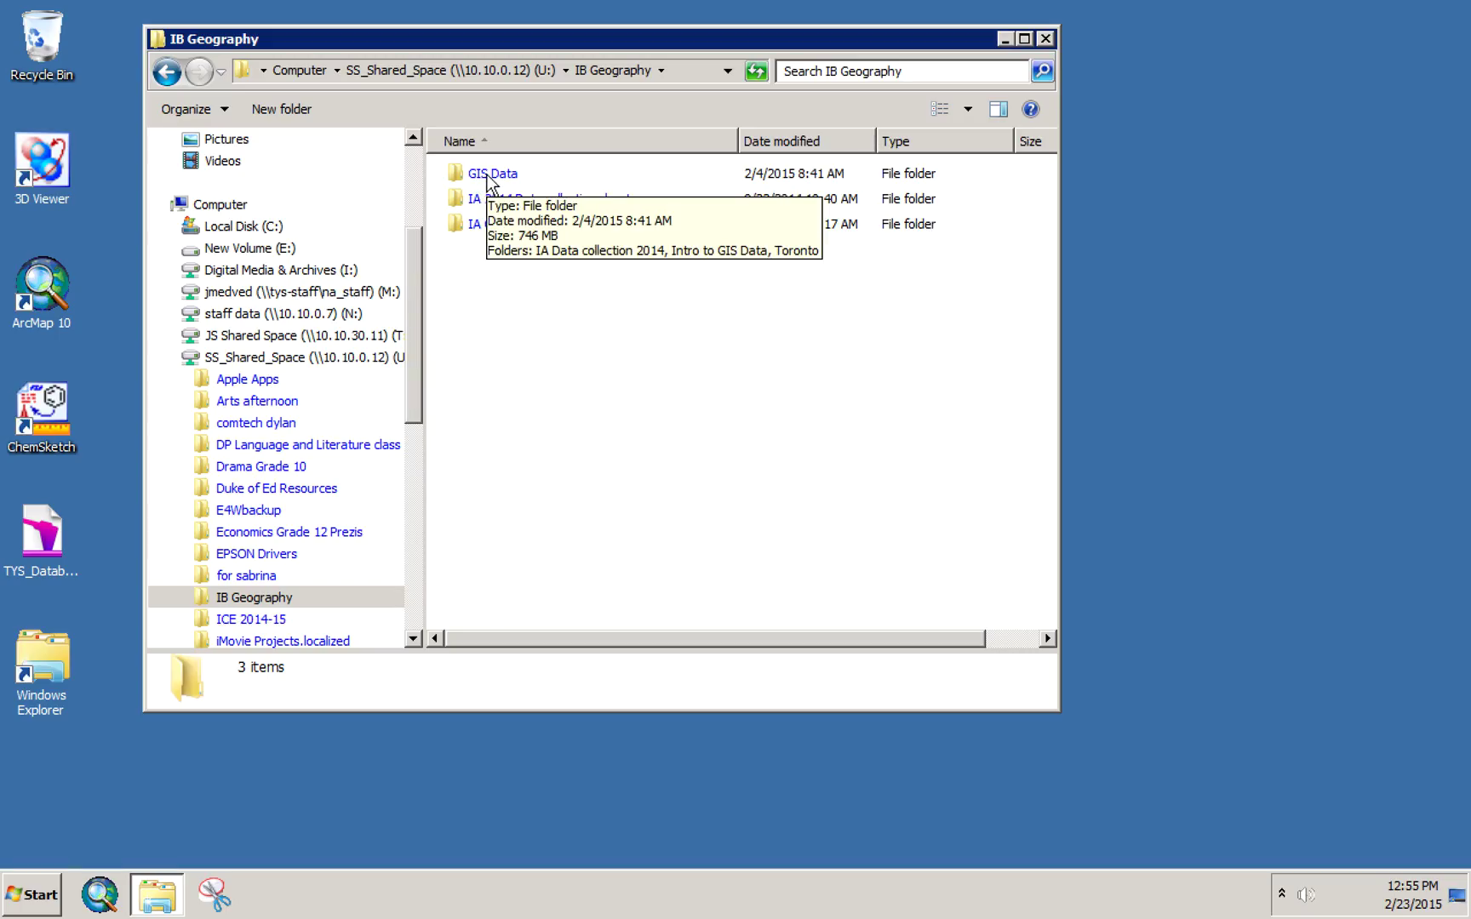
pyautogui.doubleClick(490, 173)
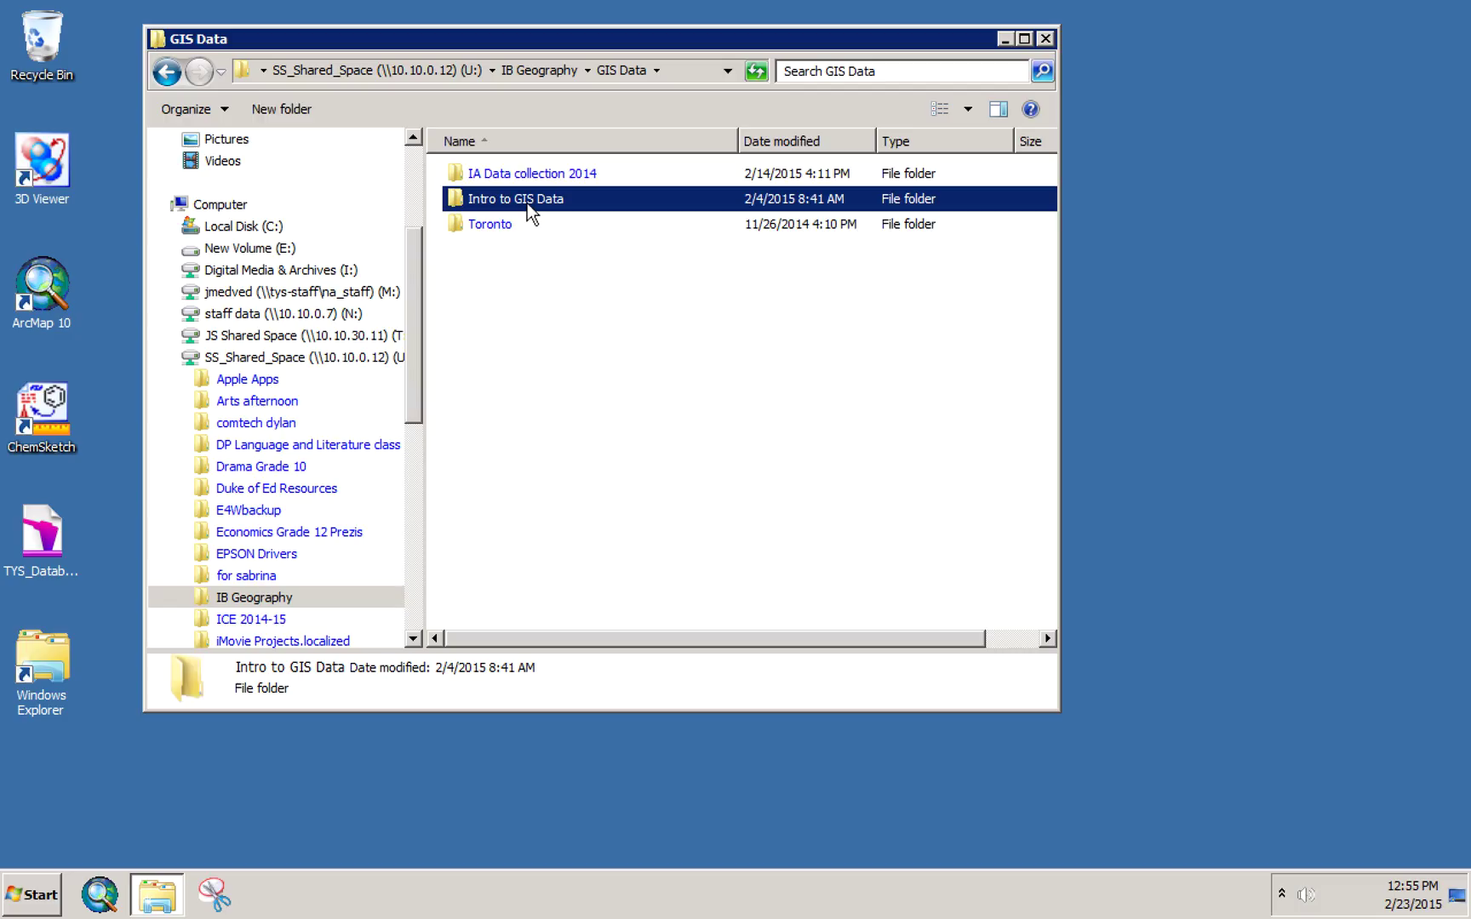
pyautogui.moveTo(514, 199)
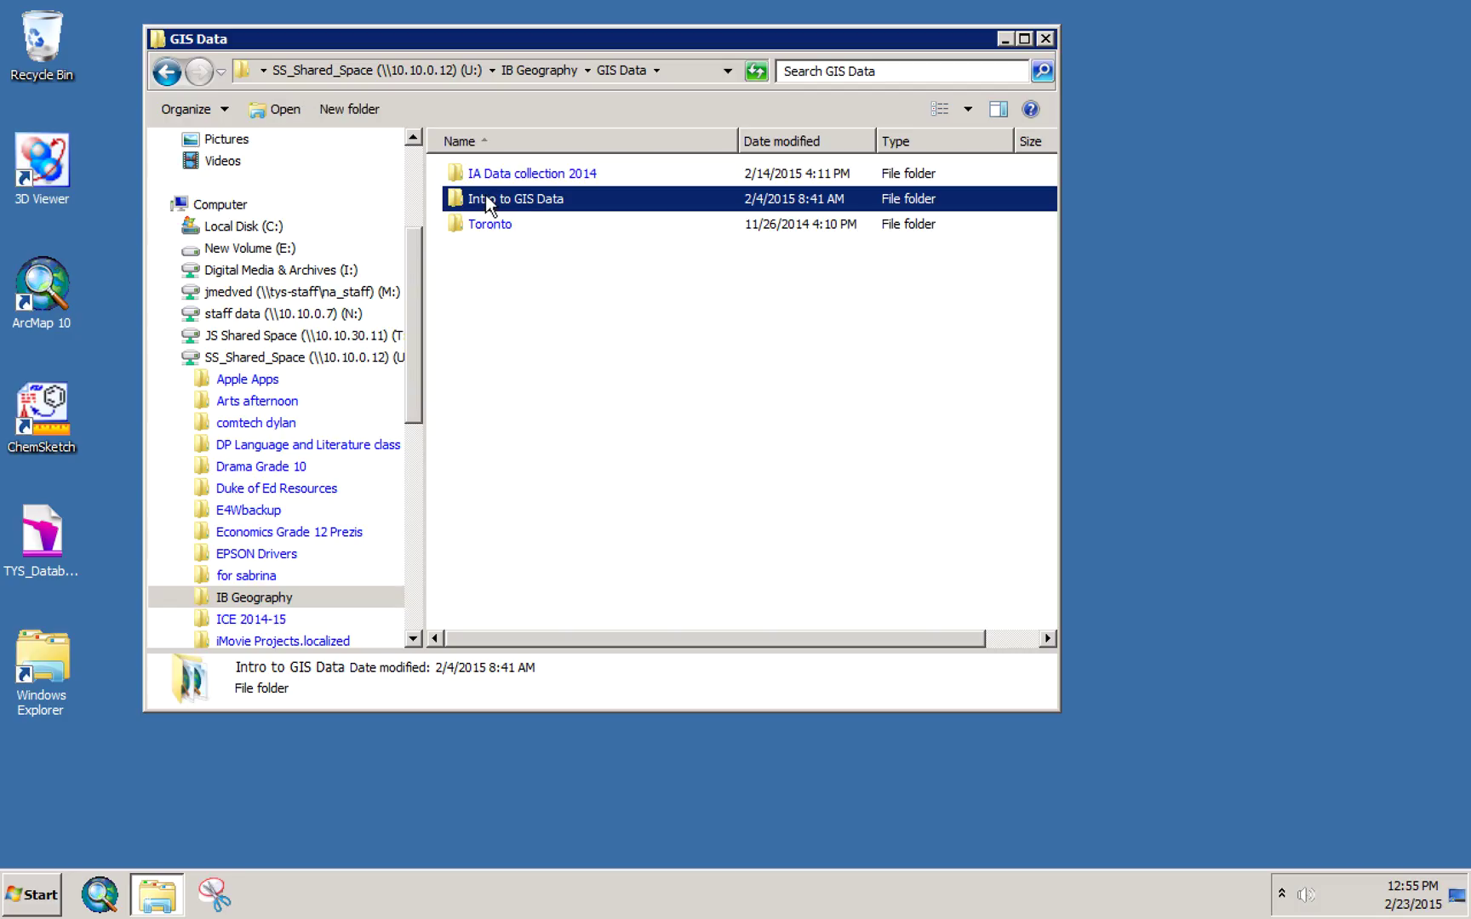
pyautogui.click(532, 173)
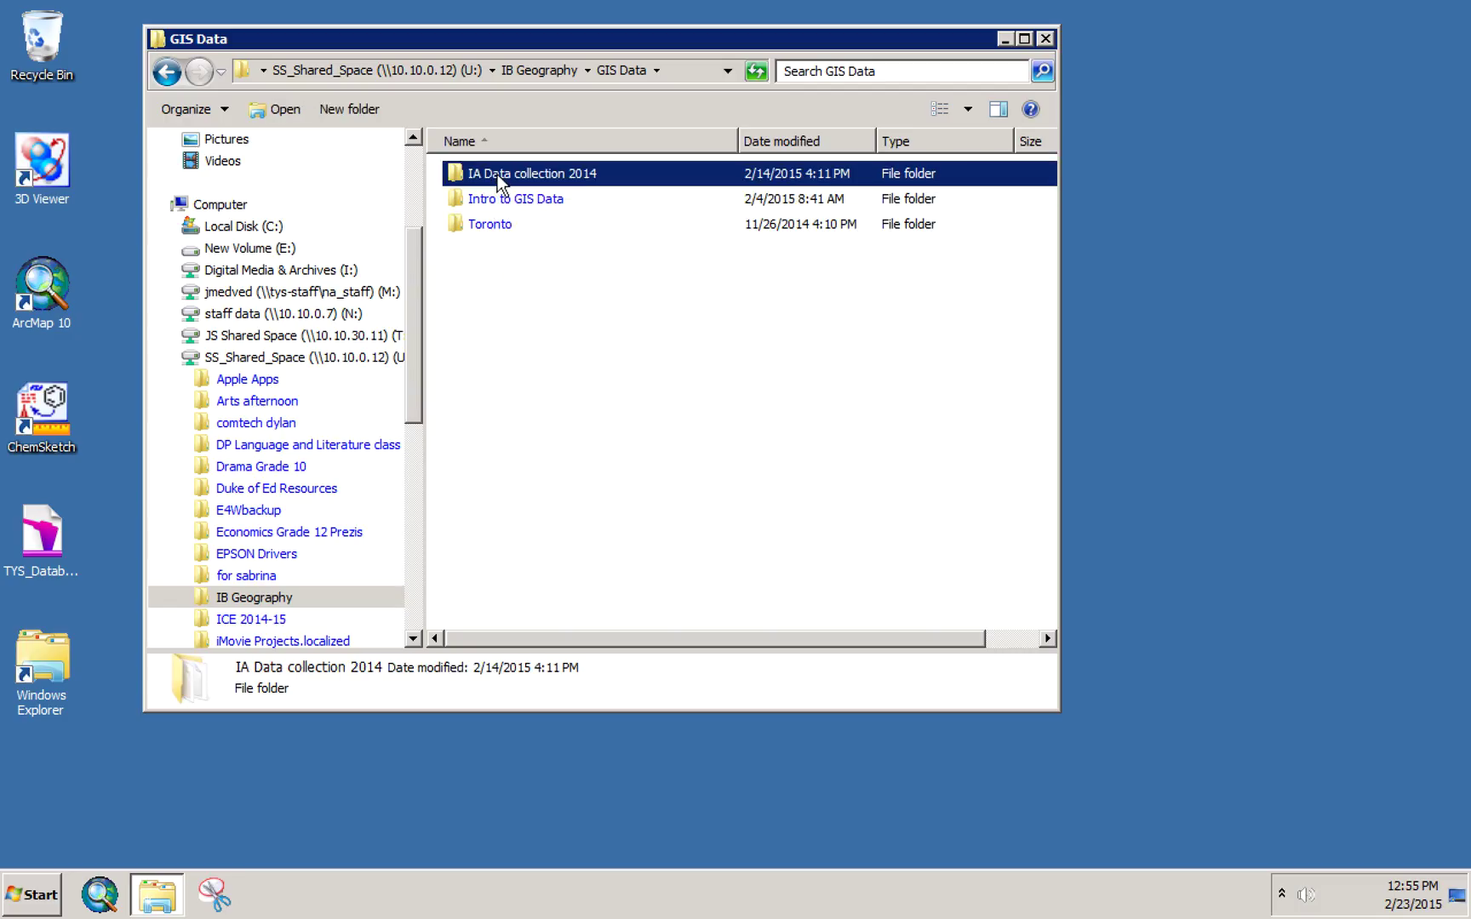
pyautogui.click(489, 223)
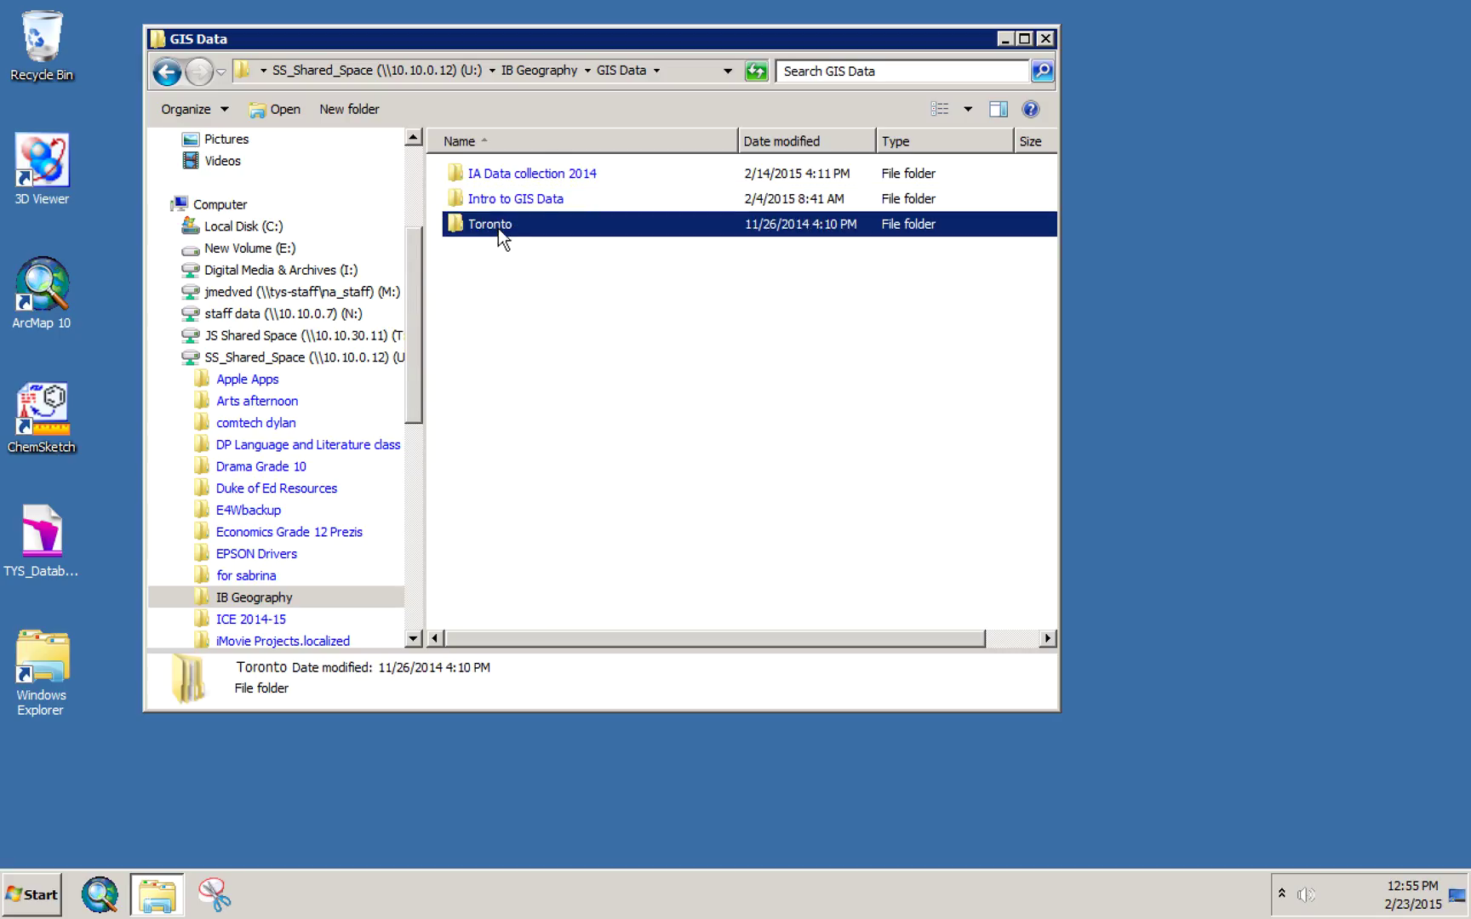
pyautogui.moveTo(503, 204)
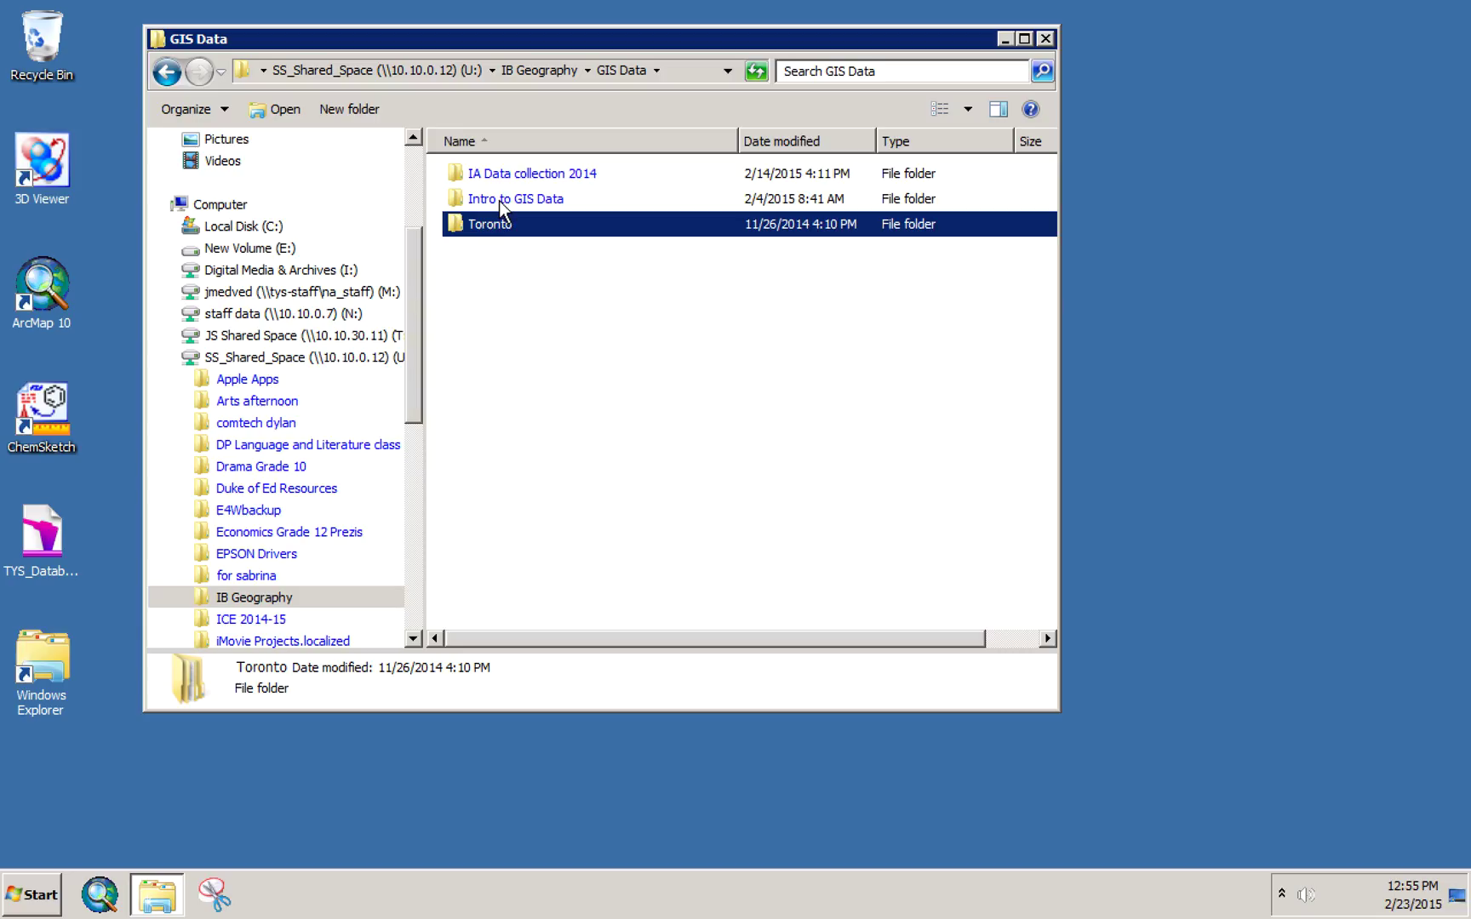
pyautogui.moveTo(441, 525)
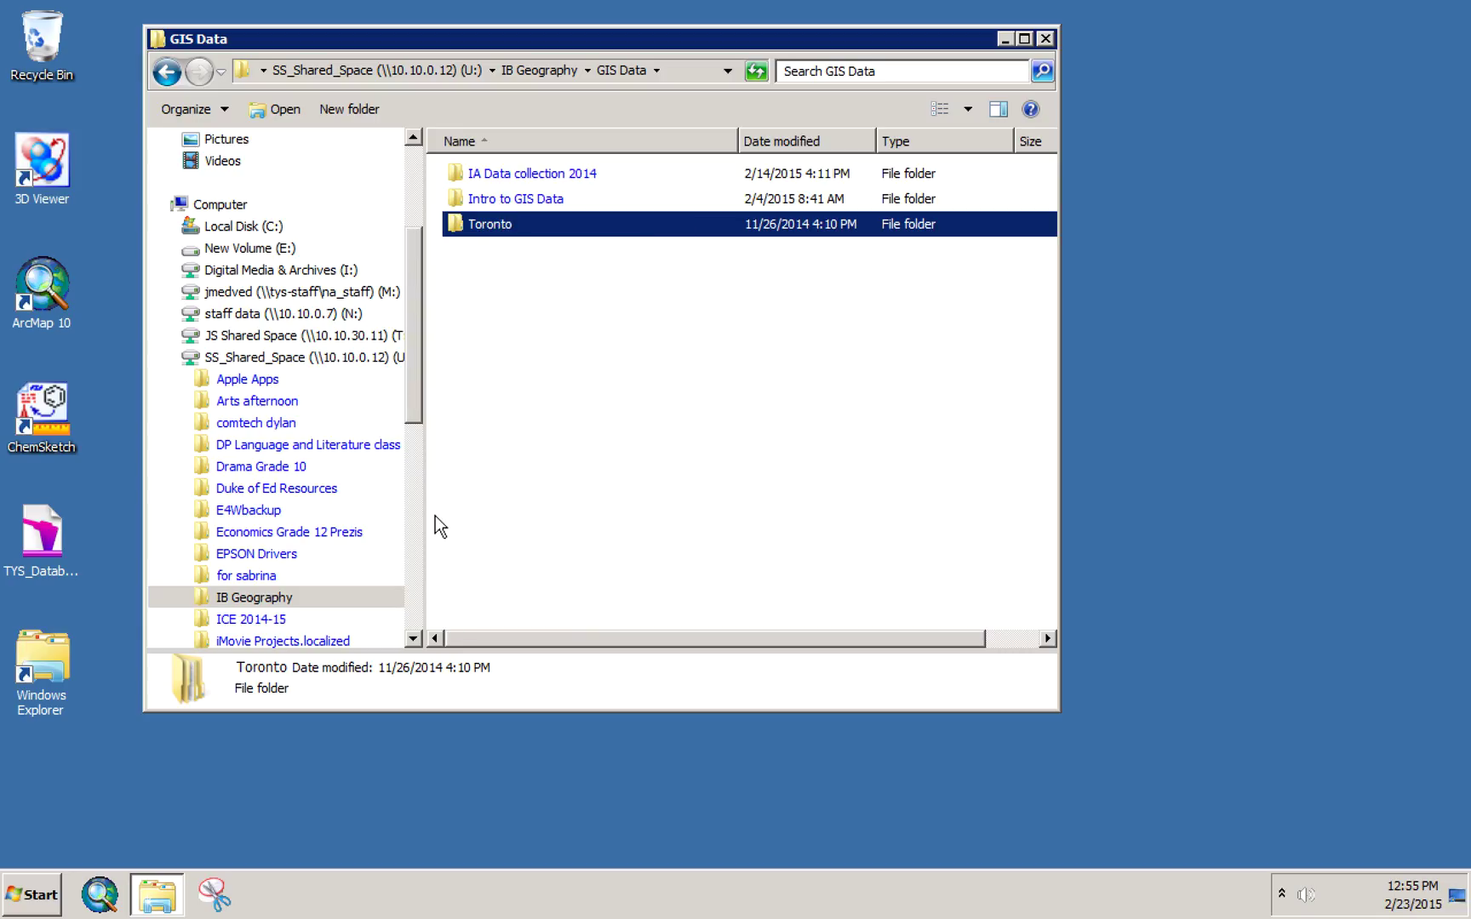
pyautogui.moveTo(507, 544)
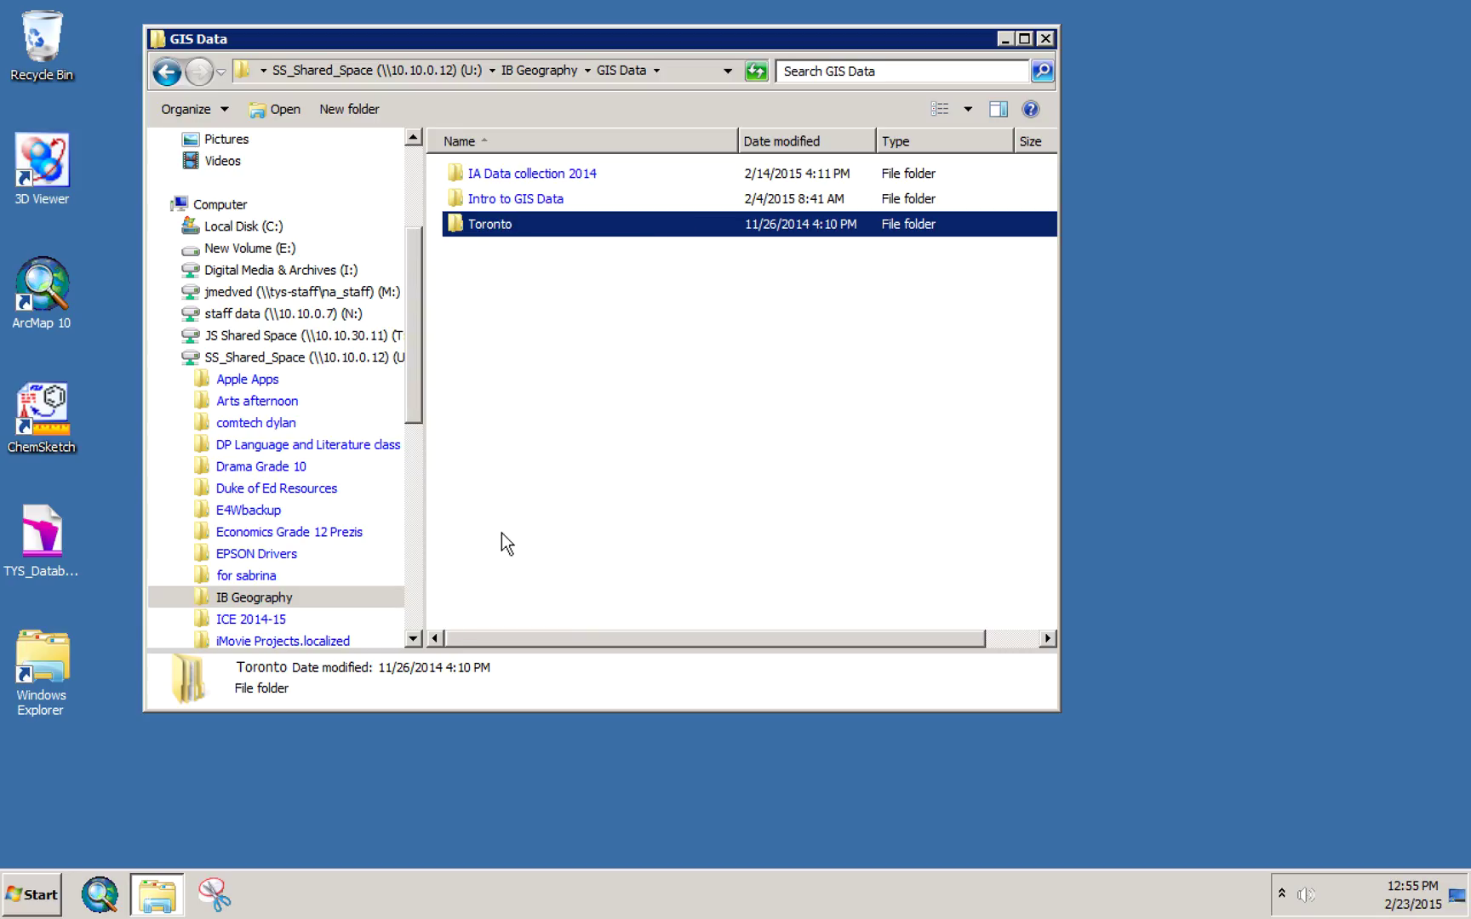
pyautogui.moveTo(579, 79)
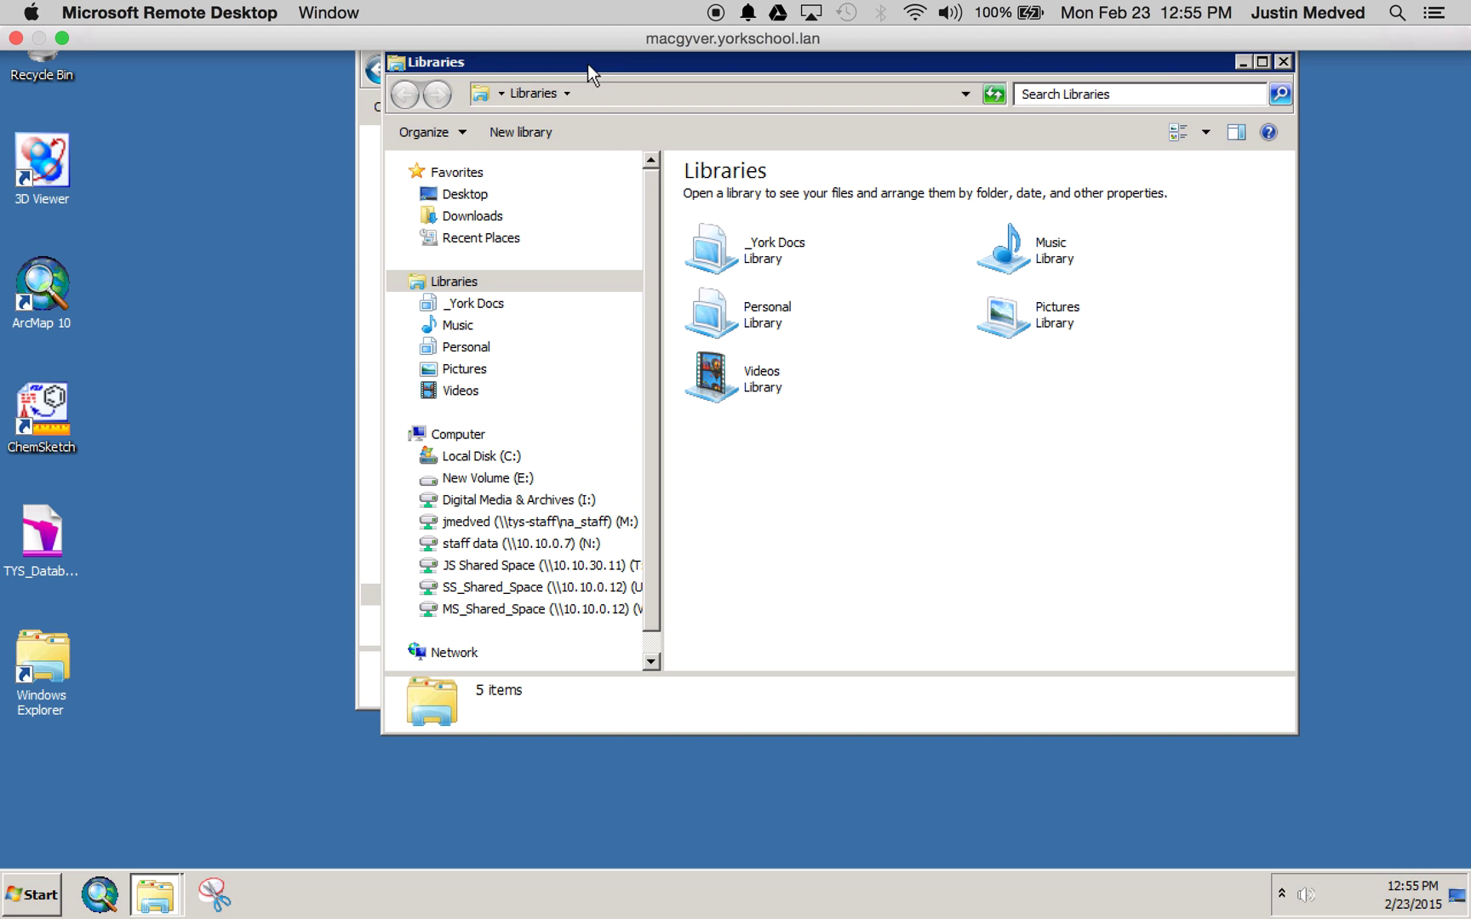
pyautogui.moveTo(852, 110)
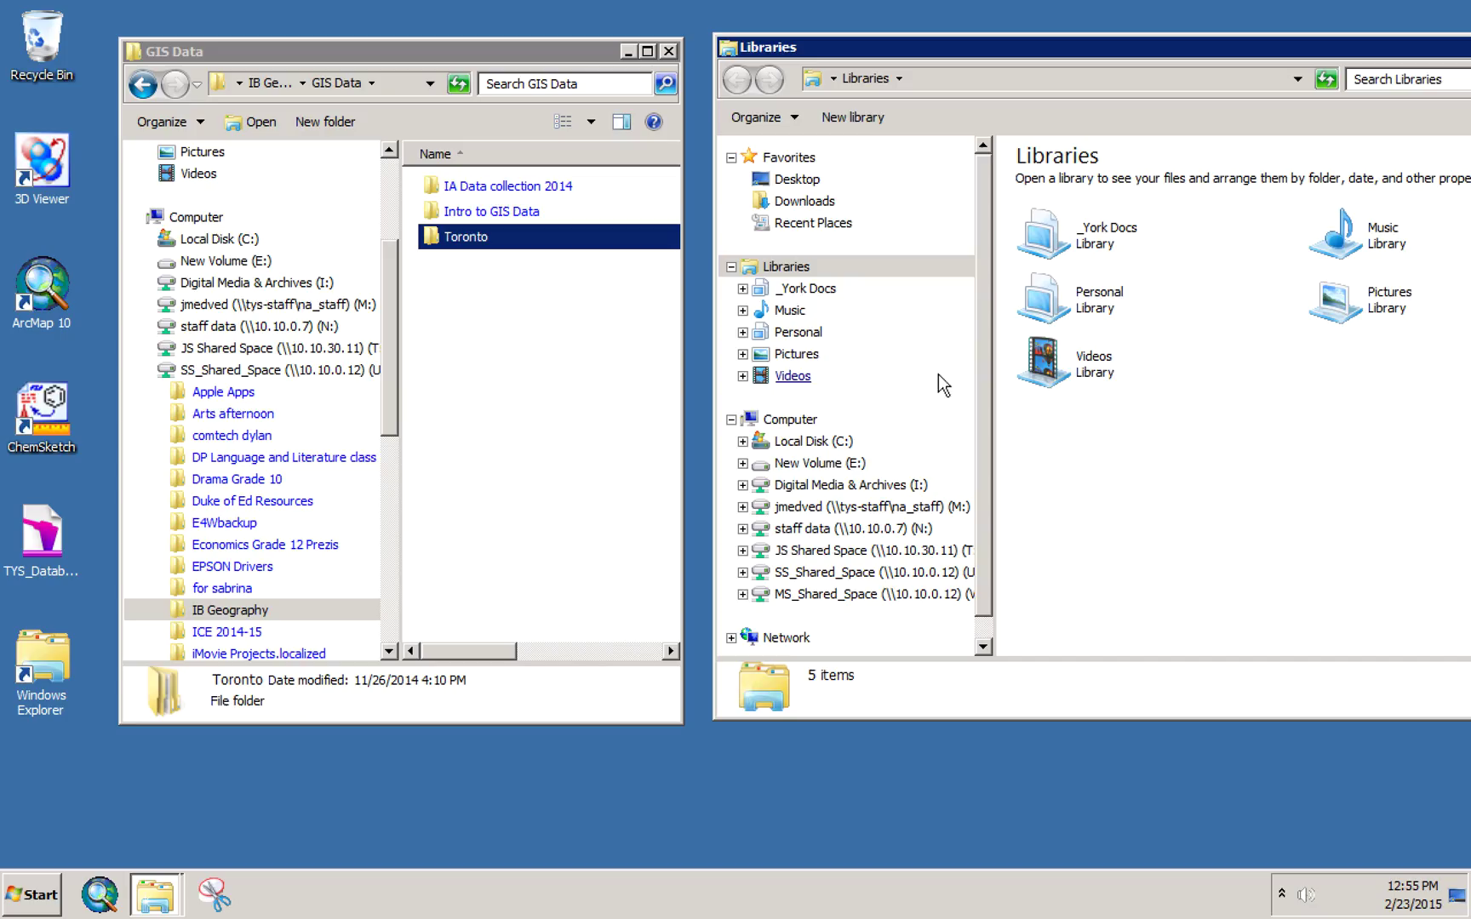
# - Show the personal M drive in a second window and open its empty GIS folder
pyautogui.click(853, 507)
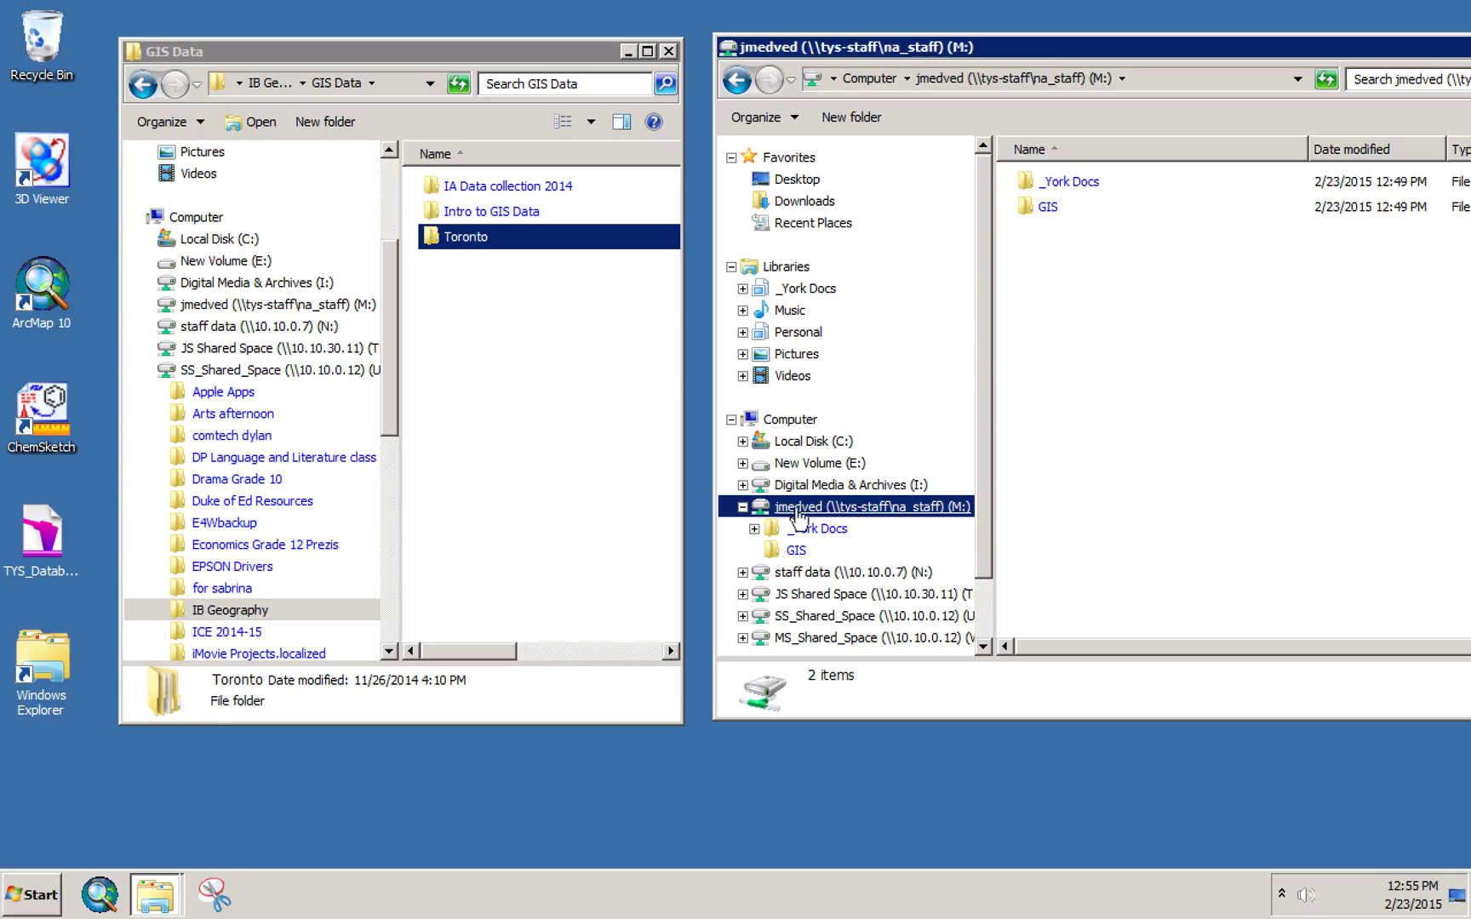
pyautogui.moveTo(849, 516)
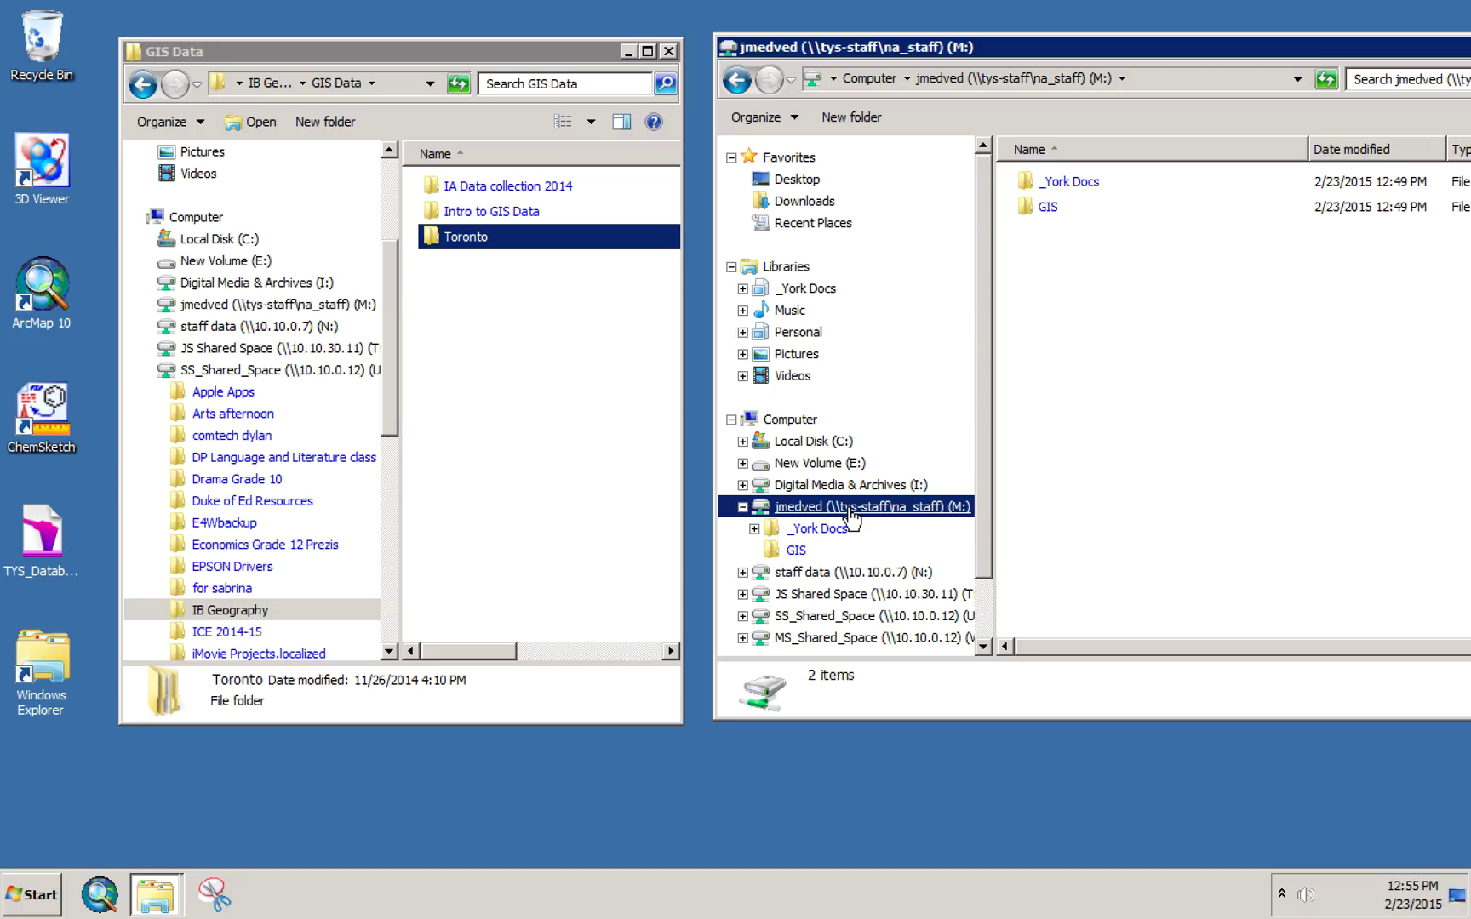
pyautogui.moveTo(953, 417)
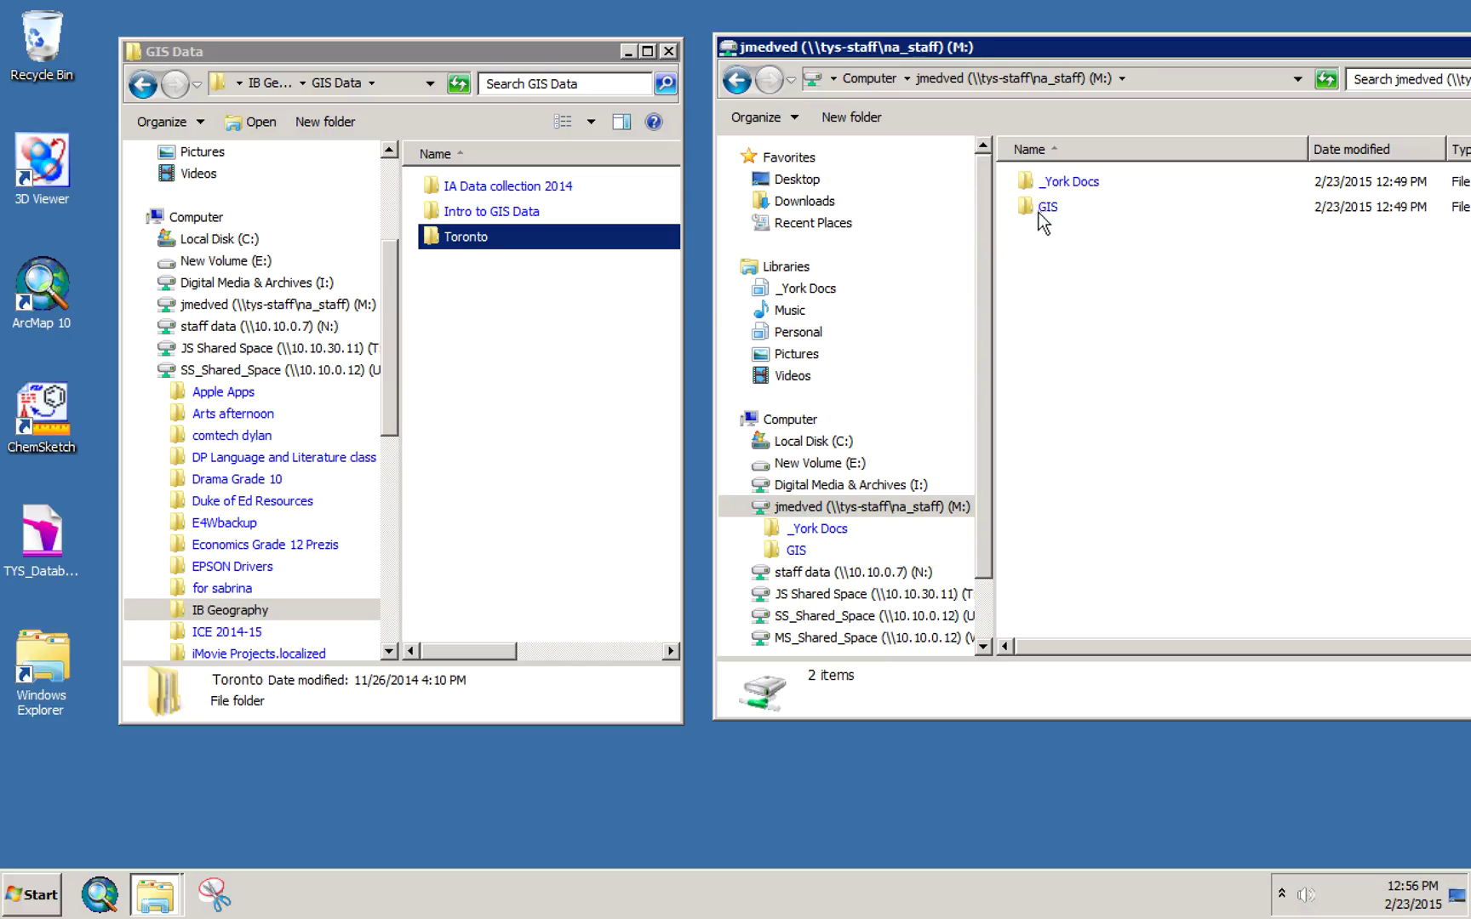
pyautogui.click(1049, 206)
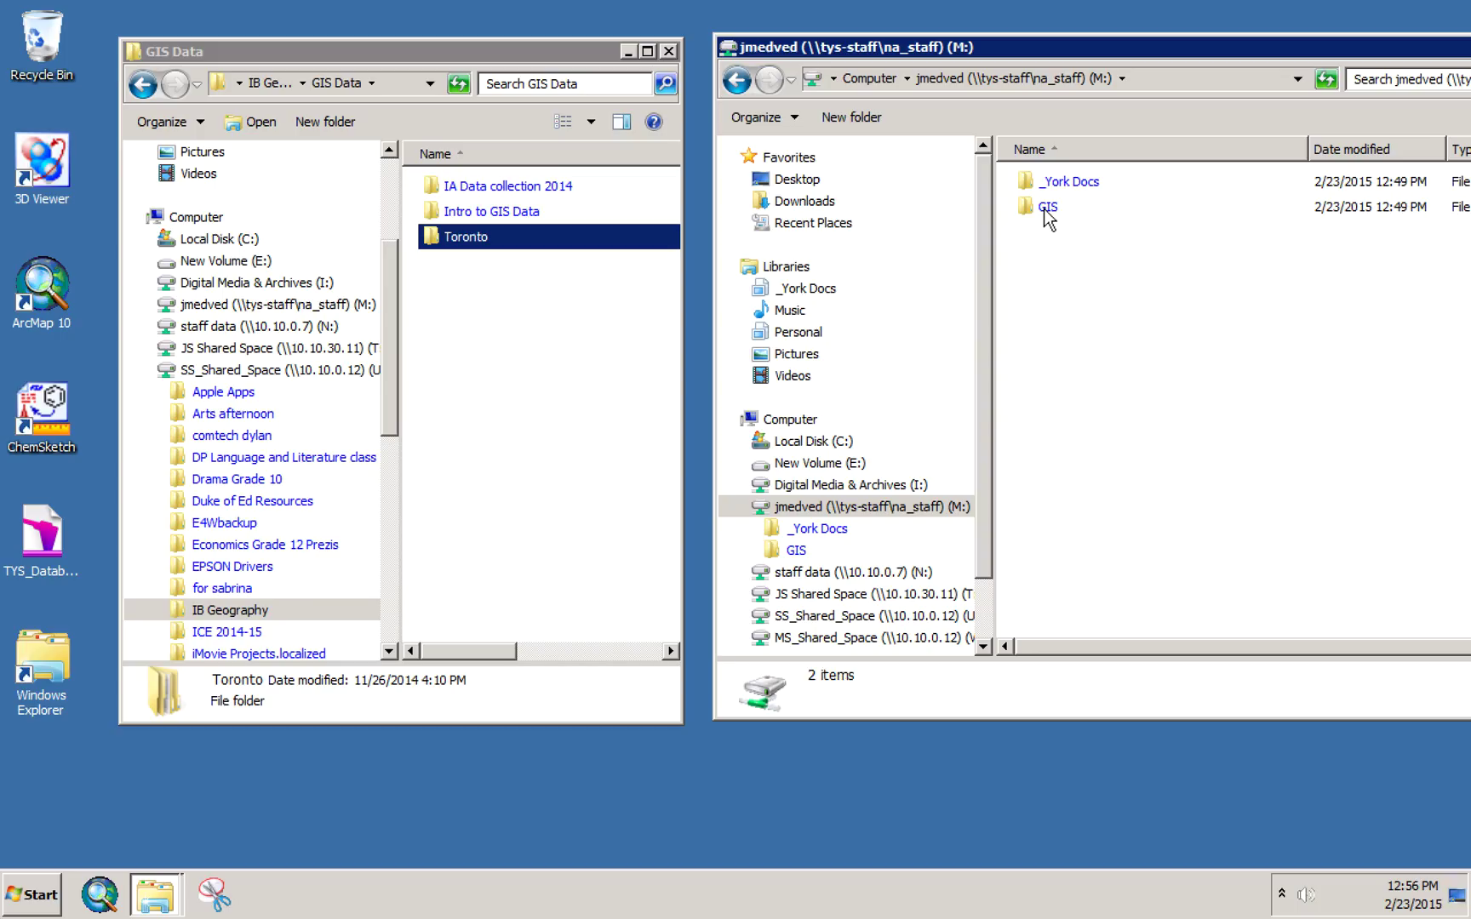
pyautogui.moveTo(1048, 207)
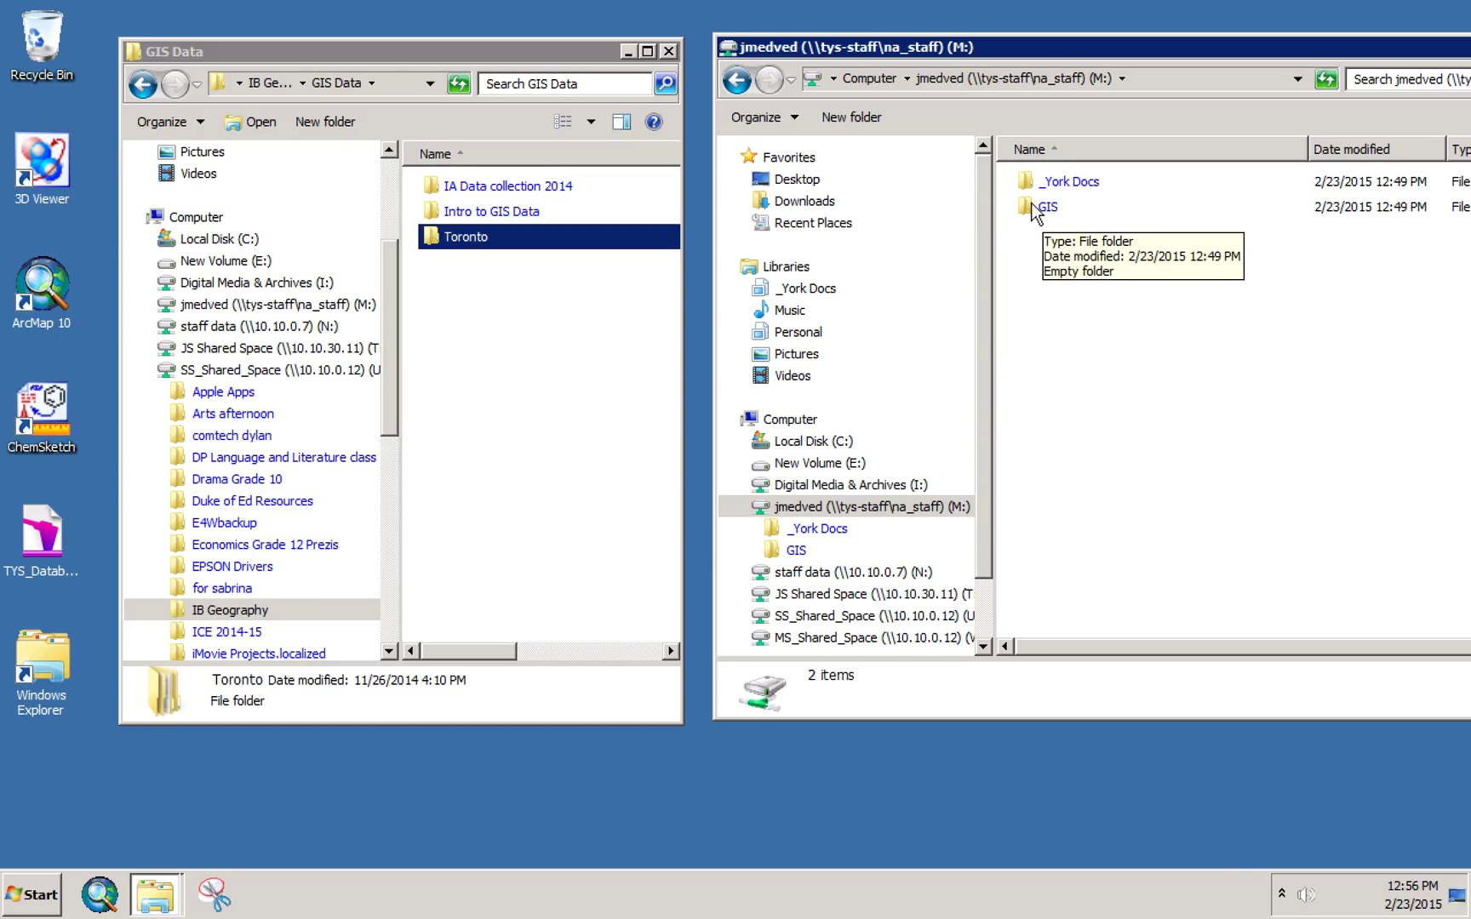
pyautogui.doubleClick(1046, 206)
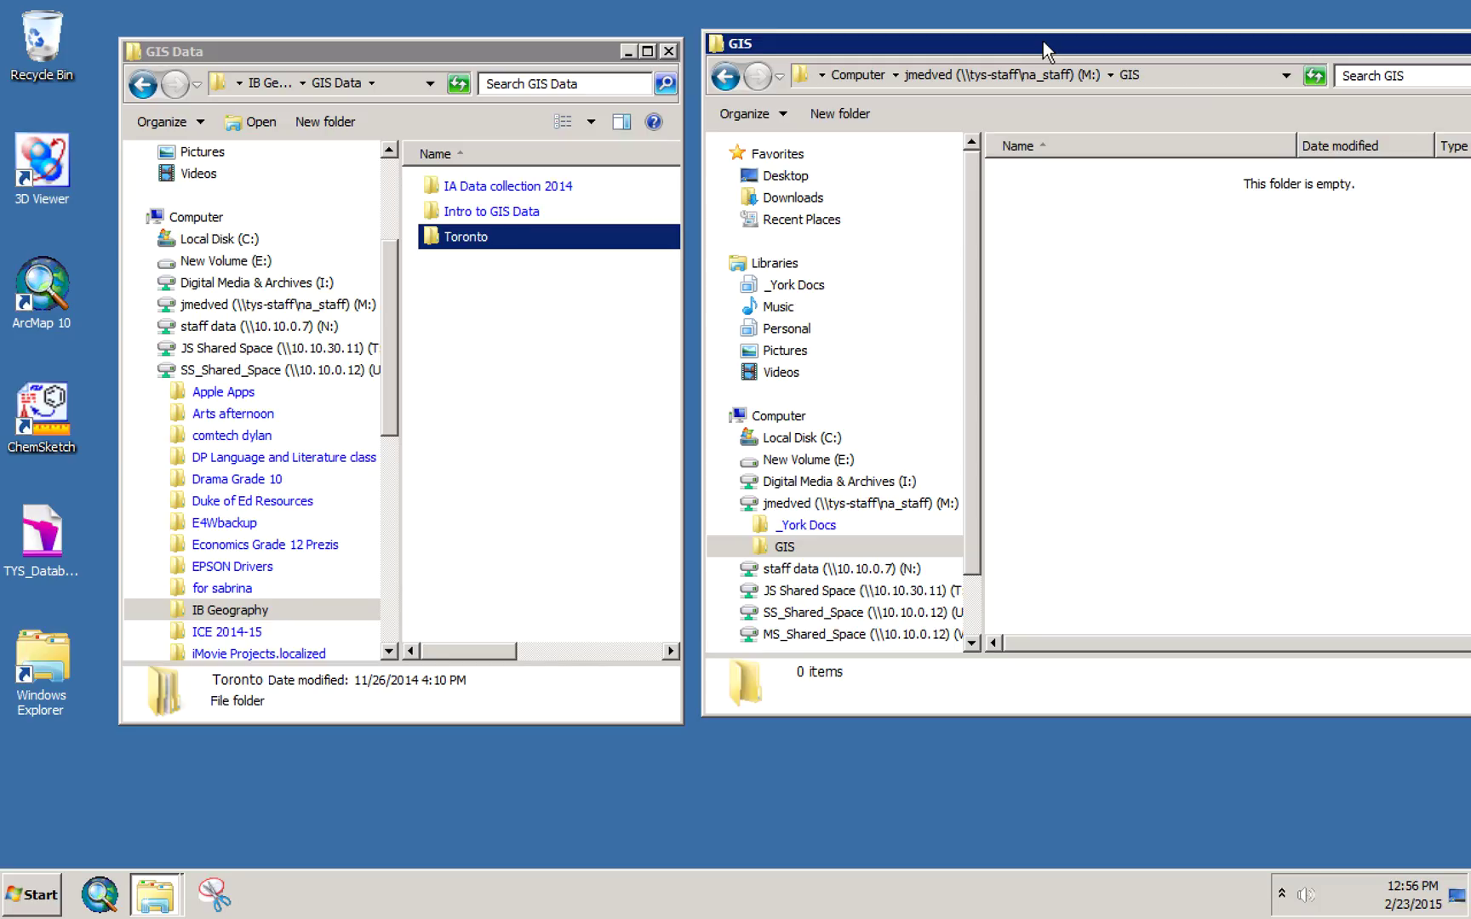
pyautogui.moveTo(1036, 227)
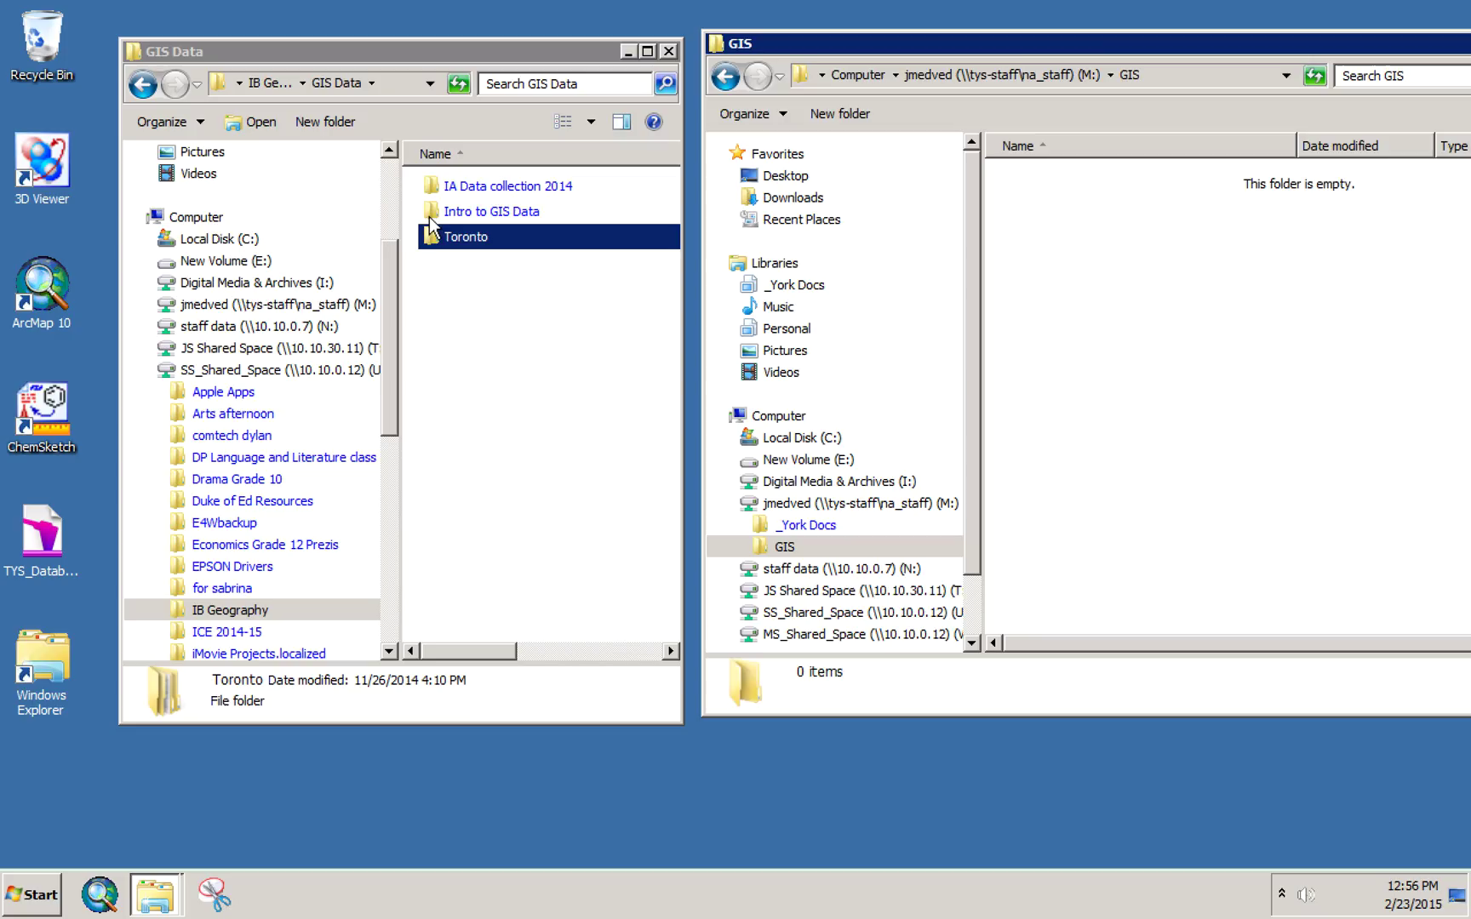
# - Copy Intro to GIS Data into the M: GIS folder, accepting the security warning, and close Explorer
pyautogui.click(490, 210)
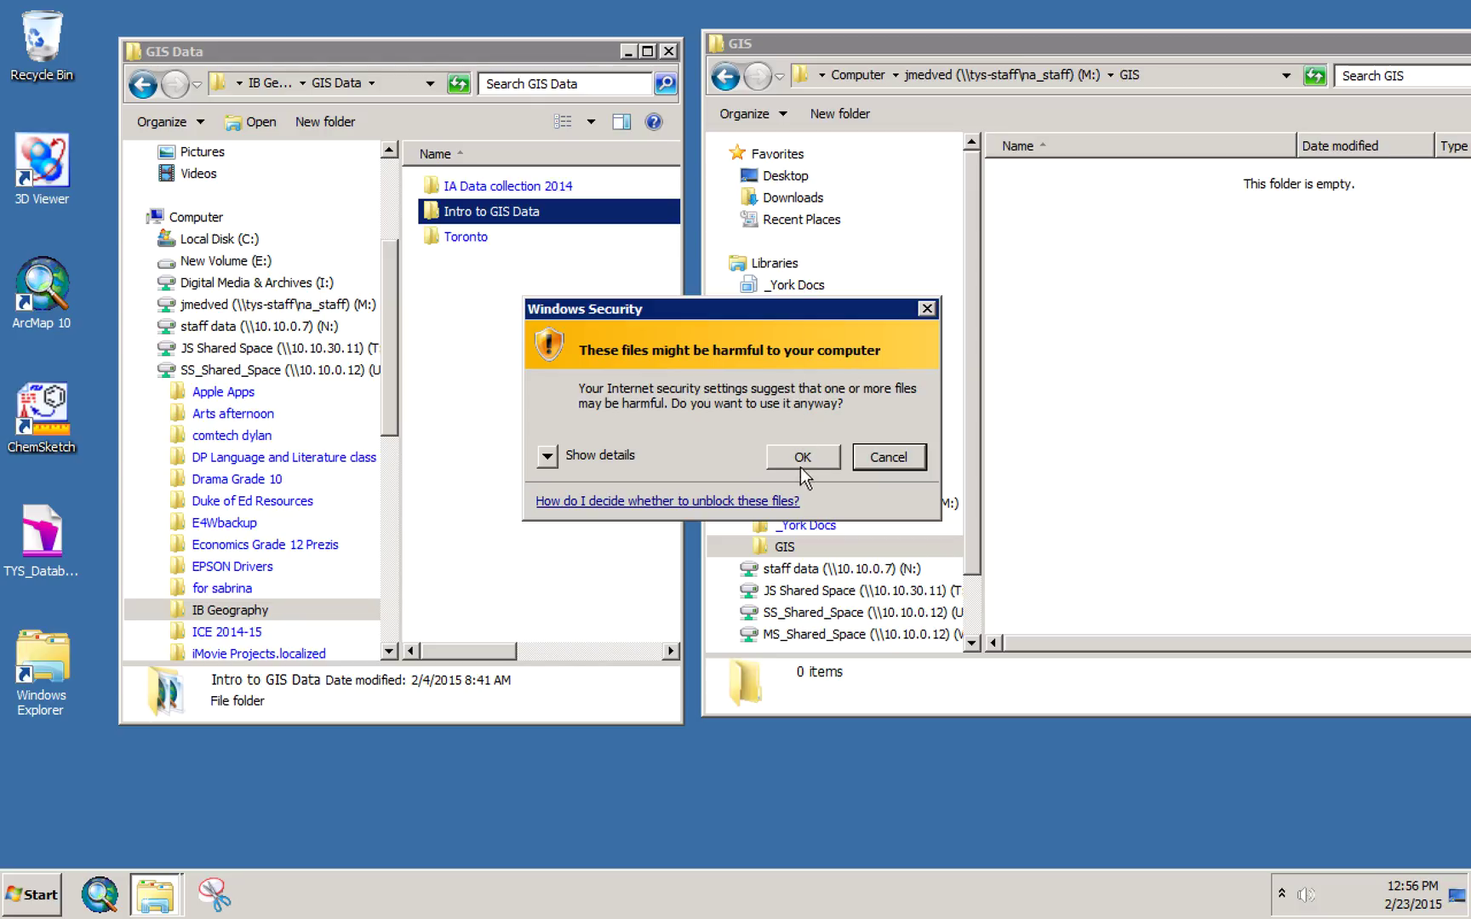
pyautogui.click(801, 458)
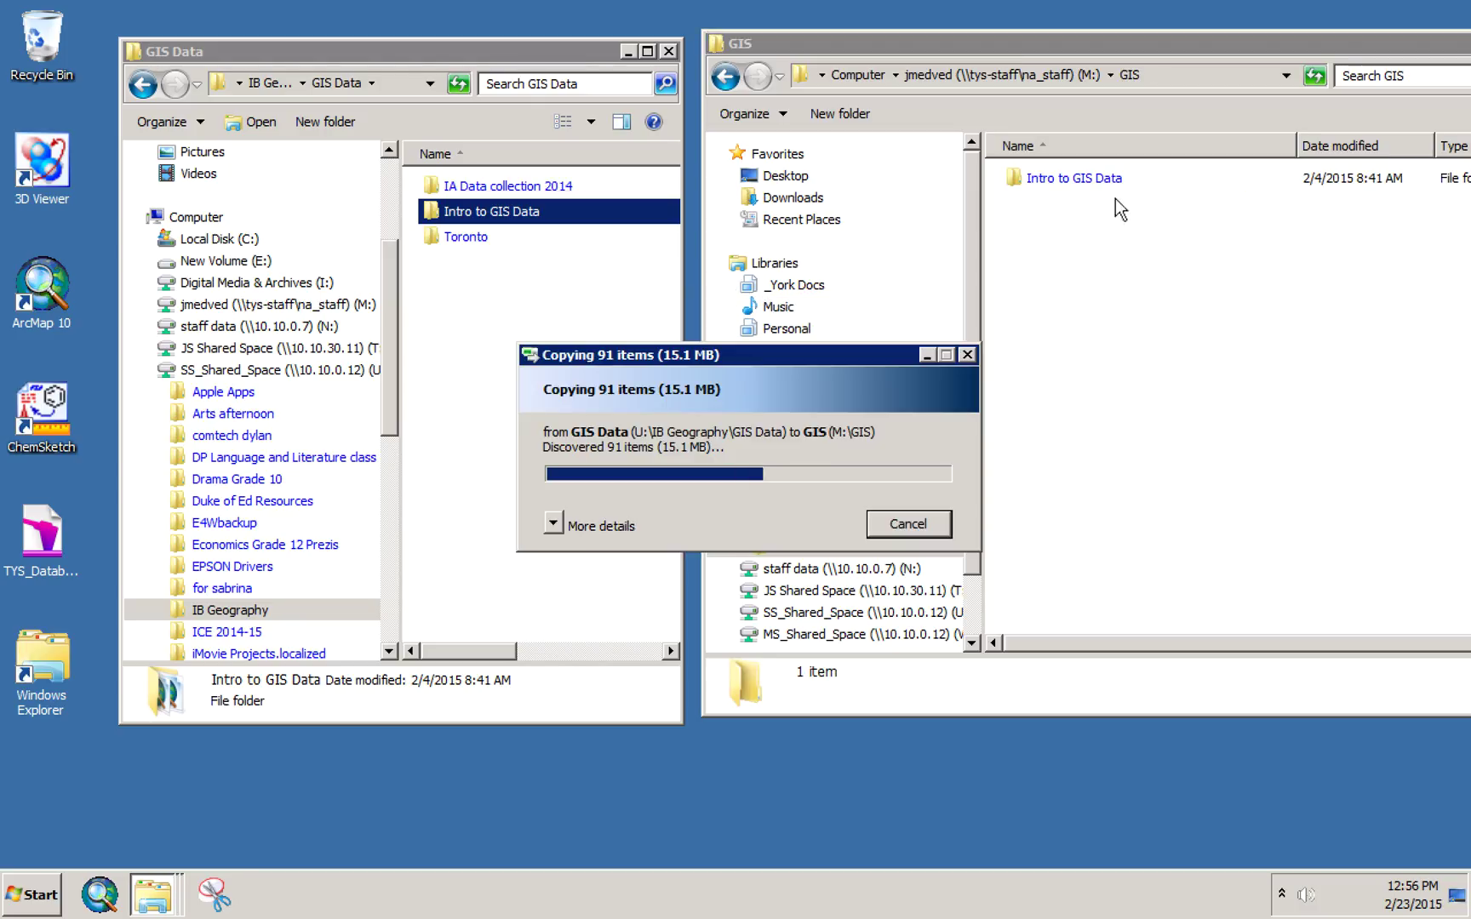
pyautogui.click(1074, 178)
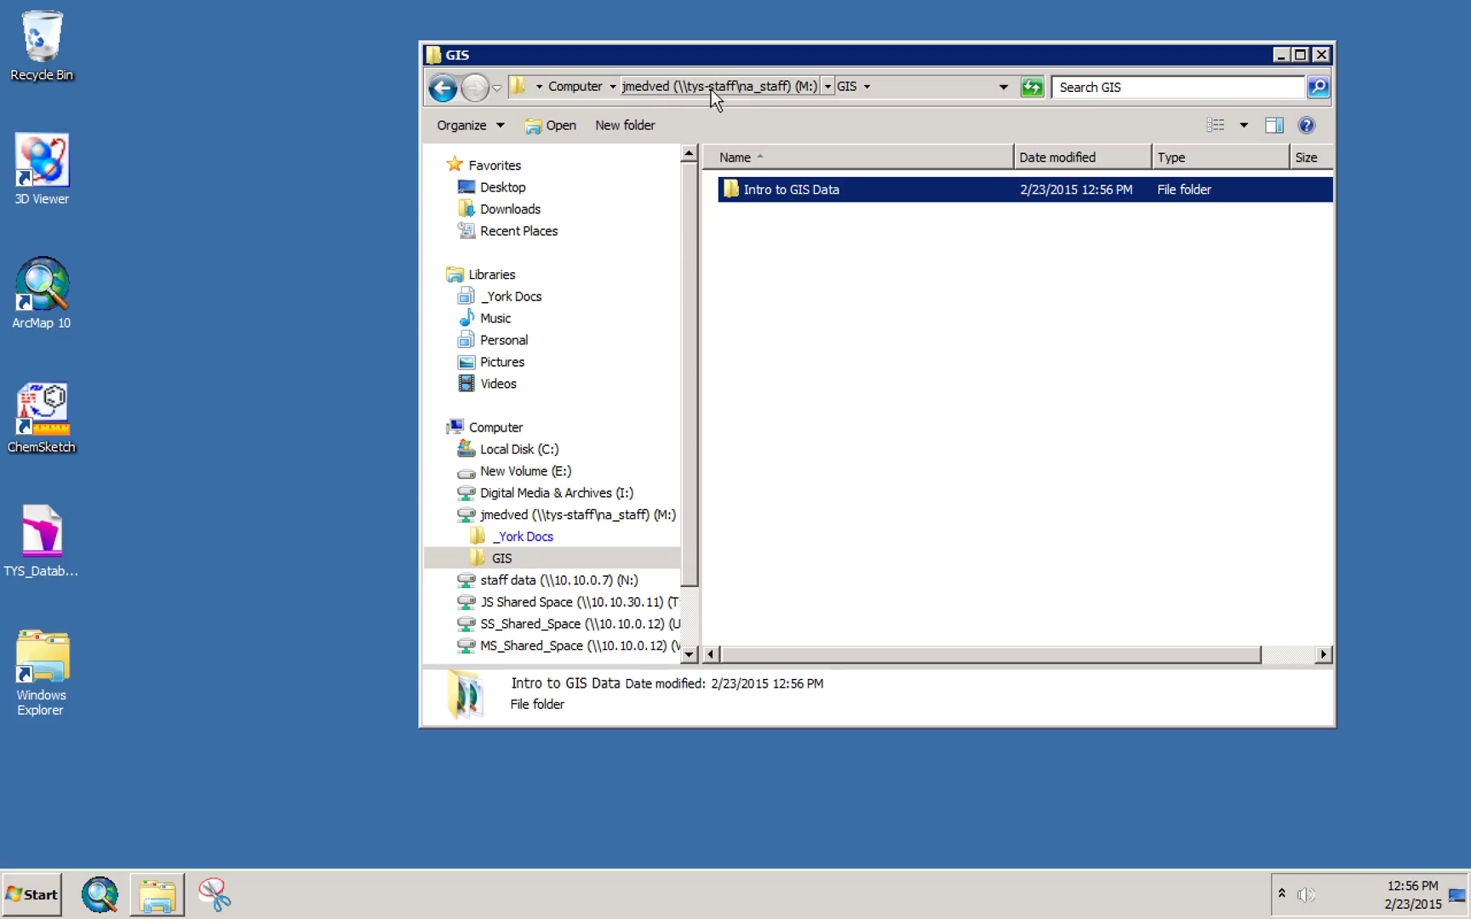
pyautogui.click(1321, 55)
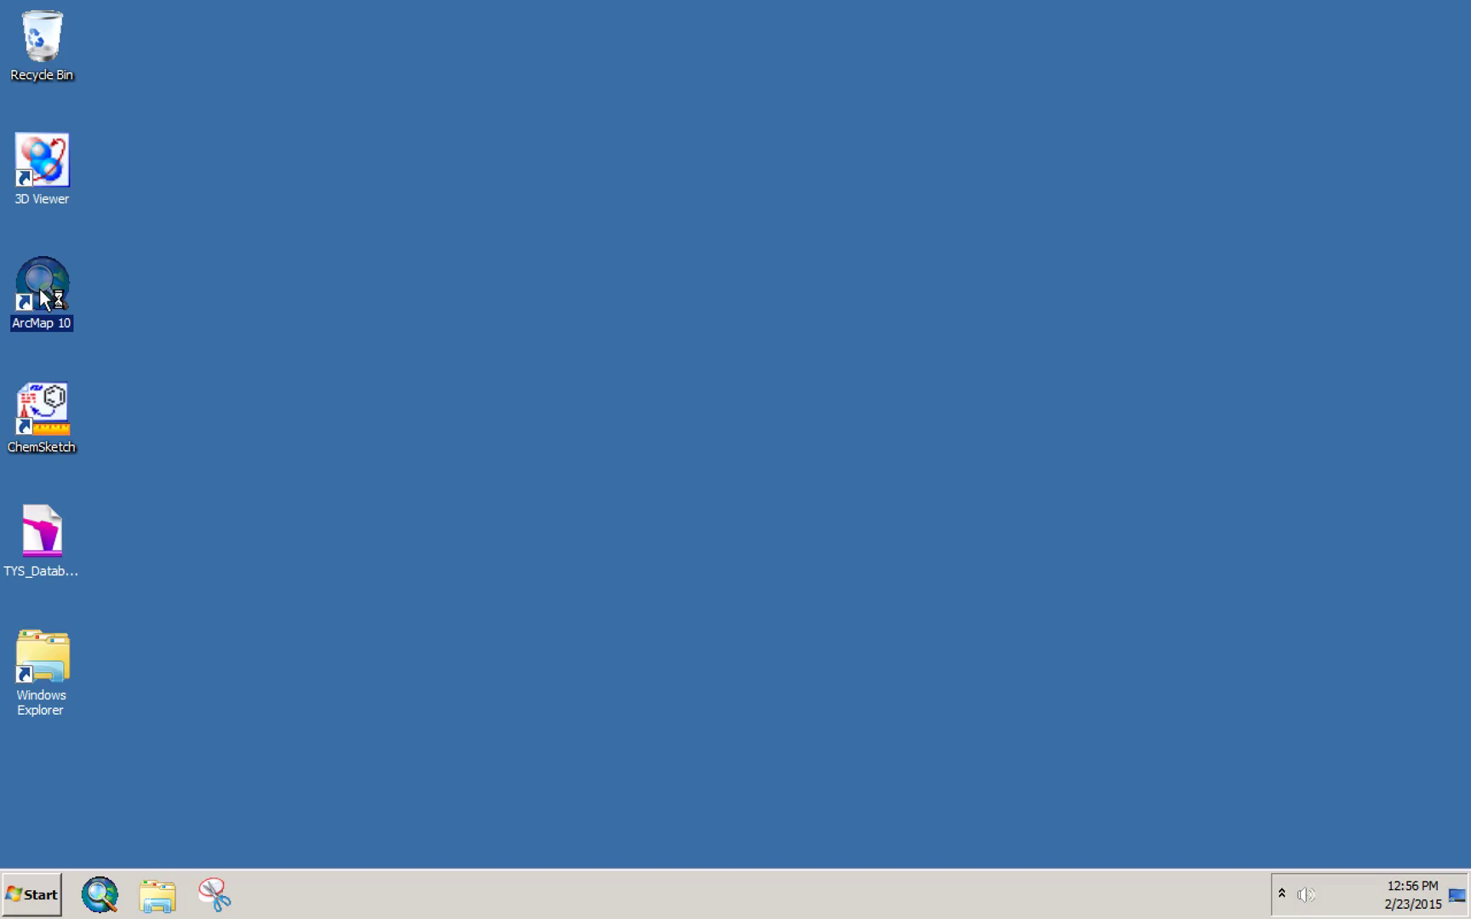
# - Launch ArcMap 10 from the remote desktop shortcut
pyautogui.doubleClick(41, 286)
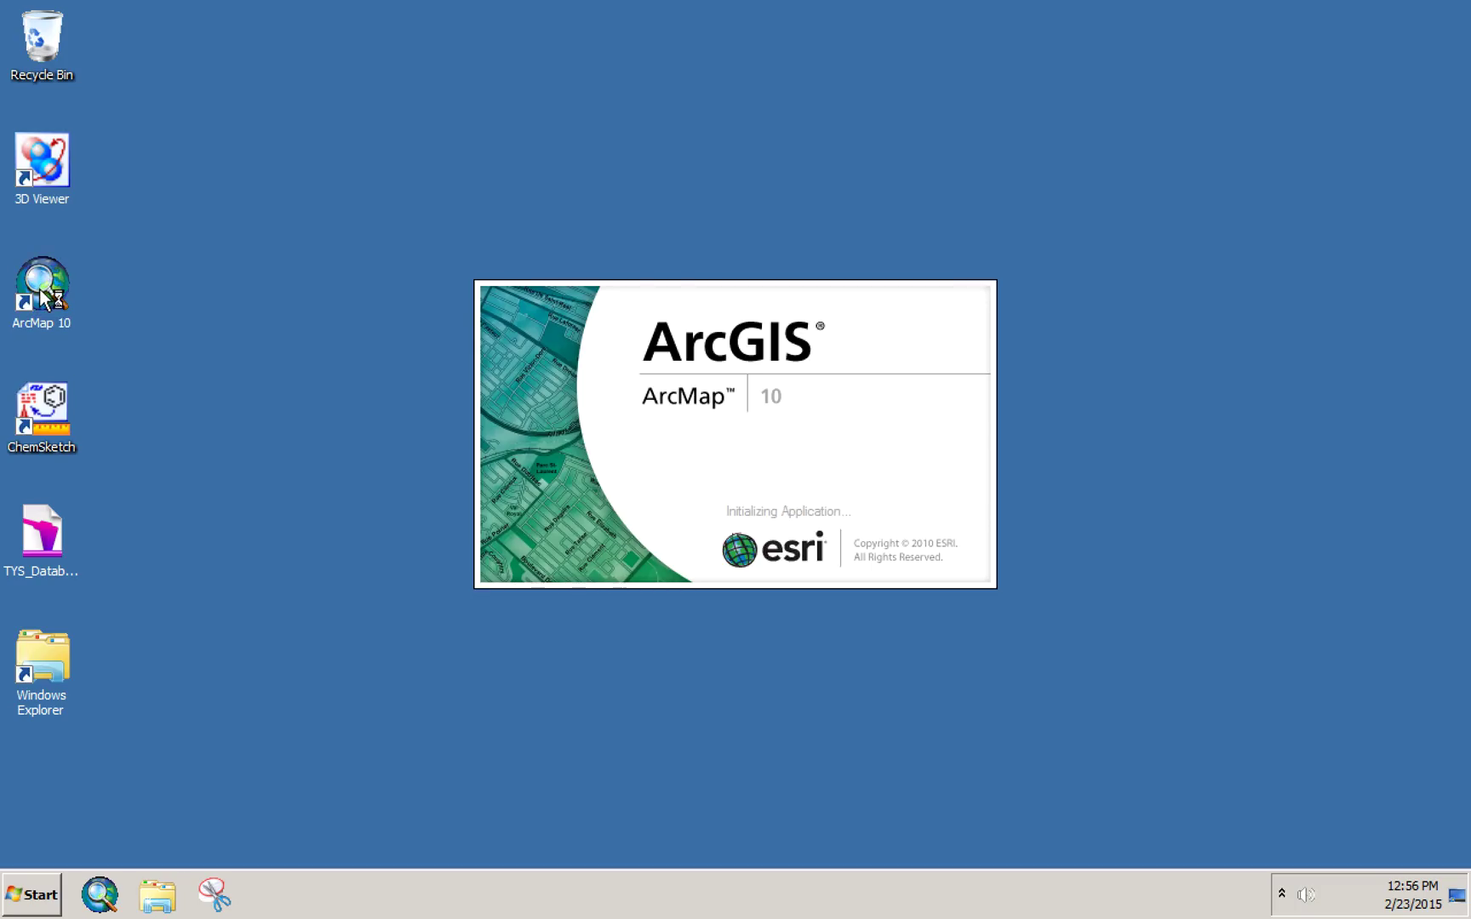
pyautogui.moveTo(314, 284)
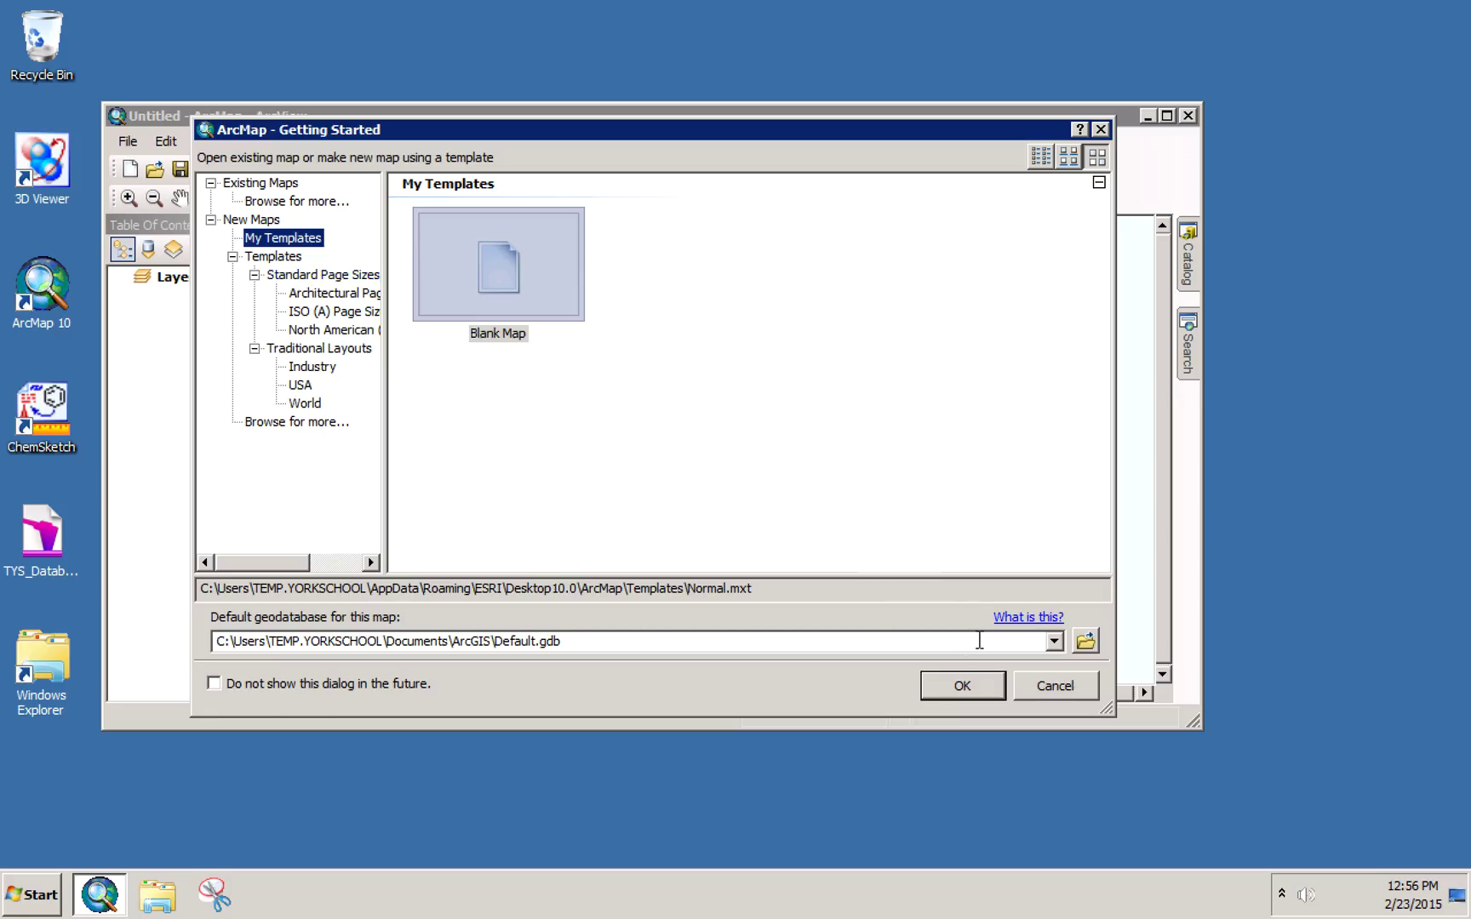
pyautogui.moveTo(1050, 701)
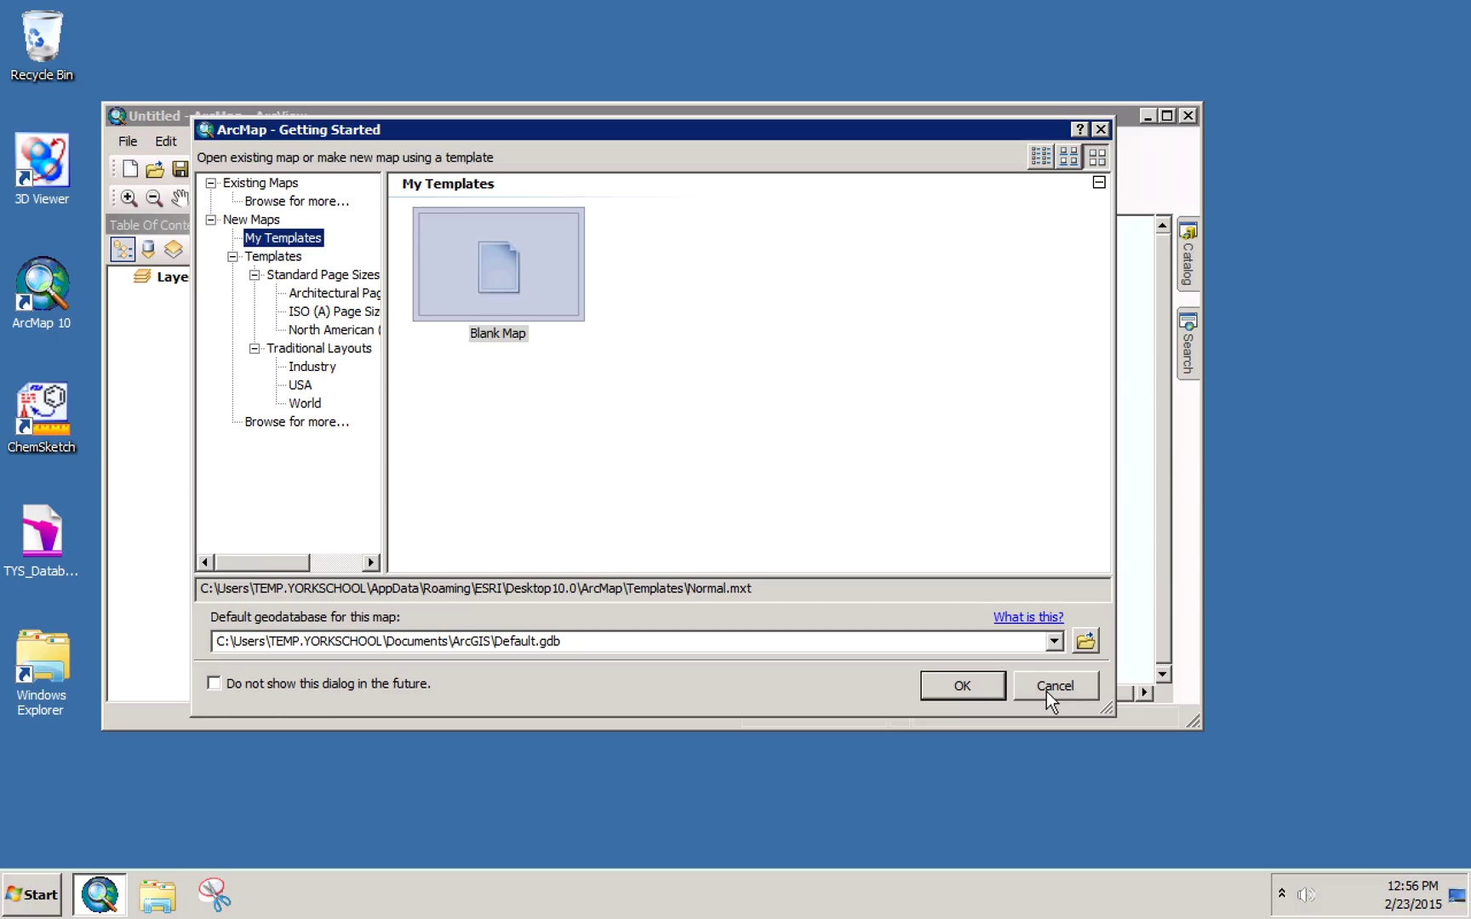
pyautogui.moveTo(1057, 699)
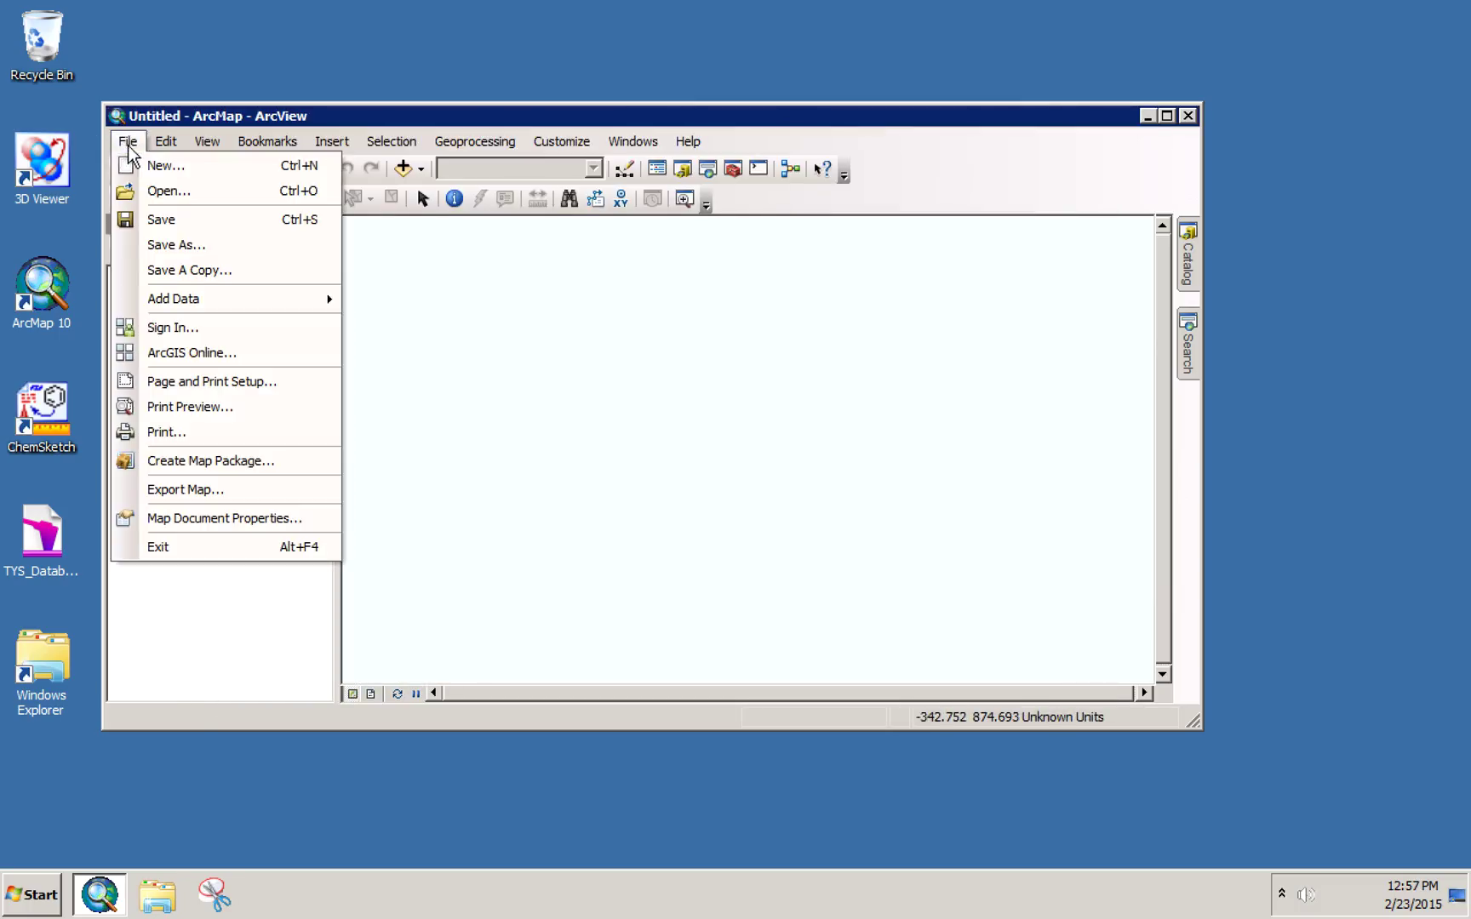
# - Open the PartA map document from GIS > Intro to GIS Data via File > Open
pyautogui.click(167, 191)
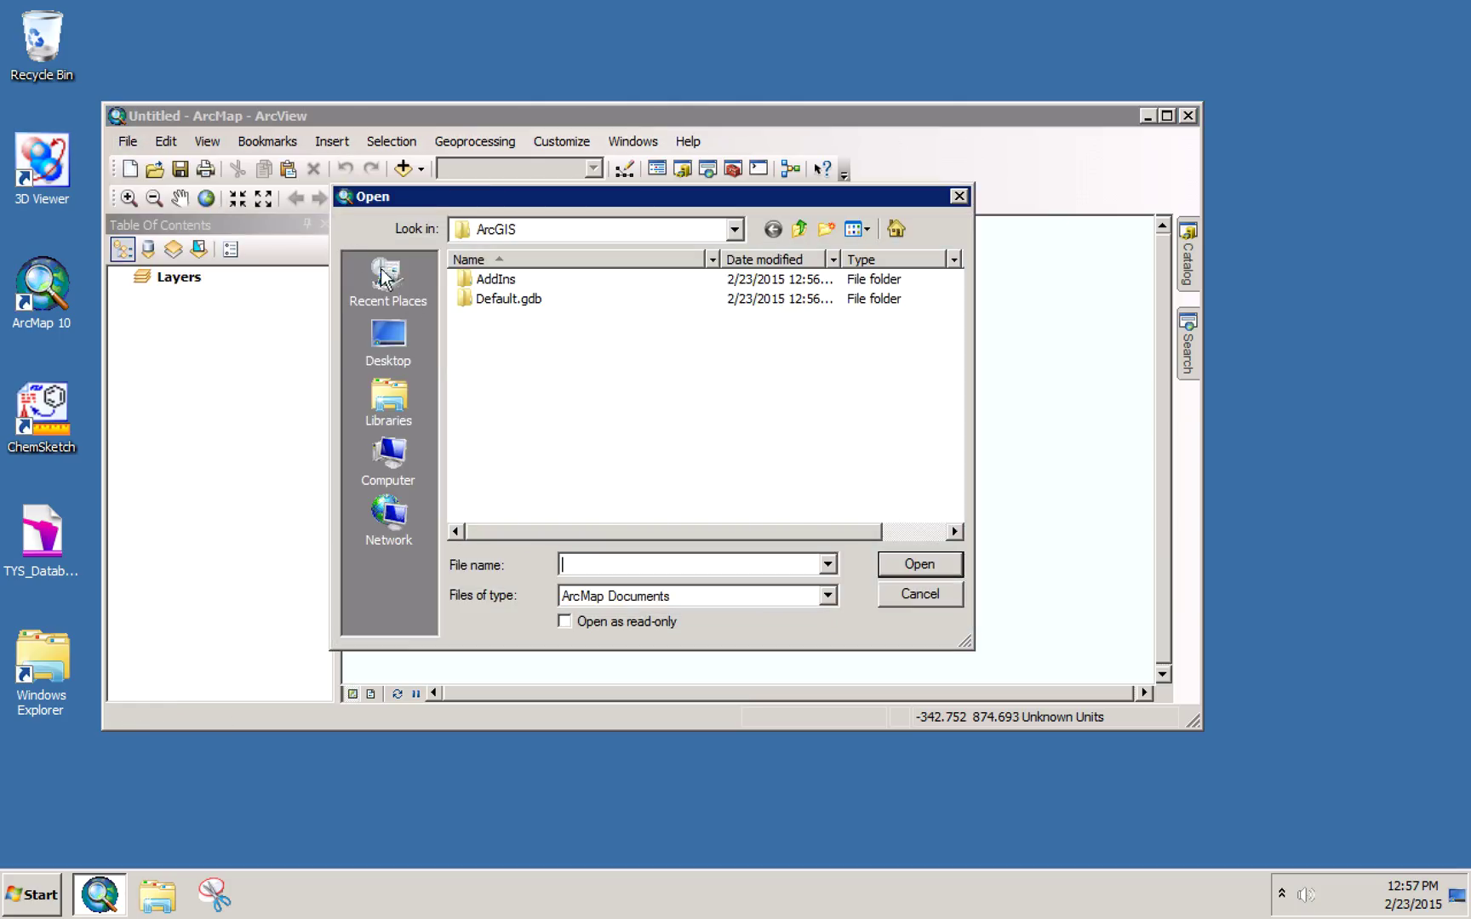
pyautogui.click(386, 458)
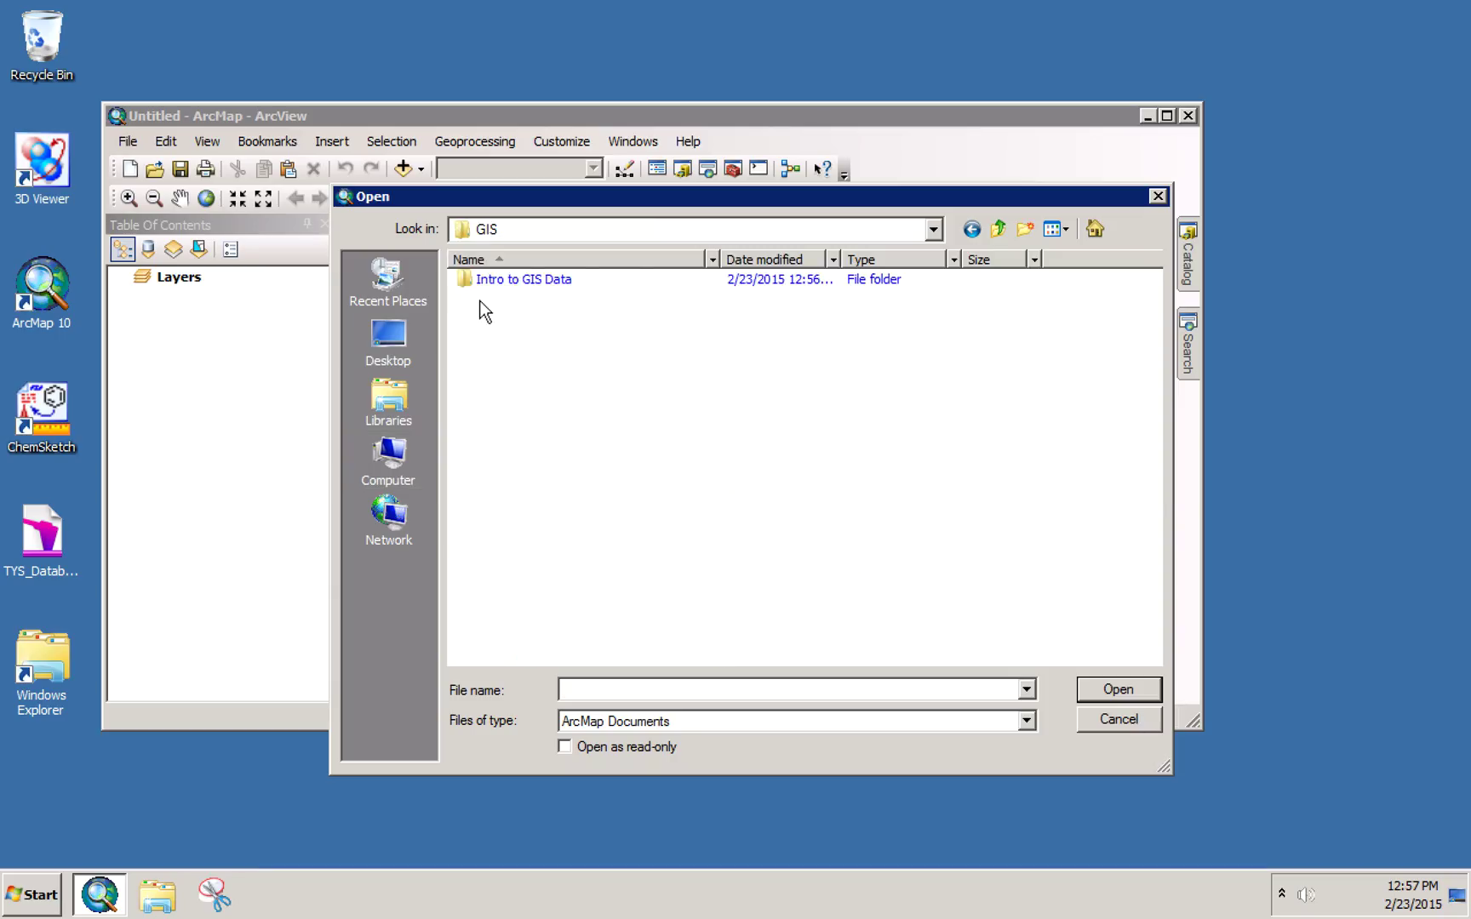
pyautogui.doubleClick(523, 278)
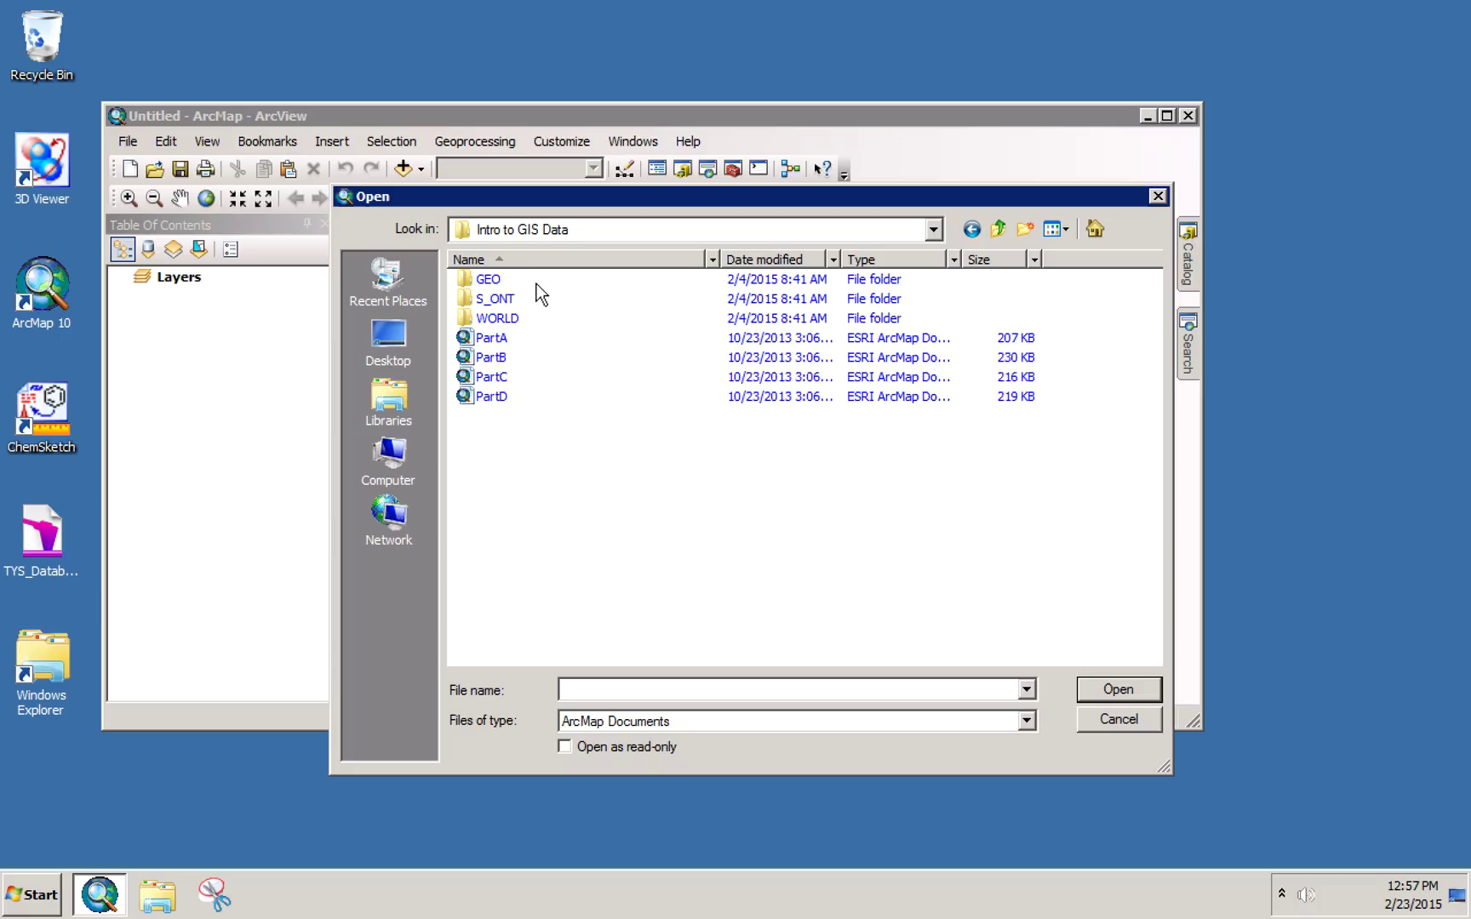
pyautogui.moveTo(524, 445)
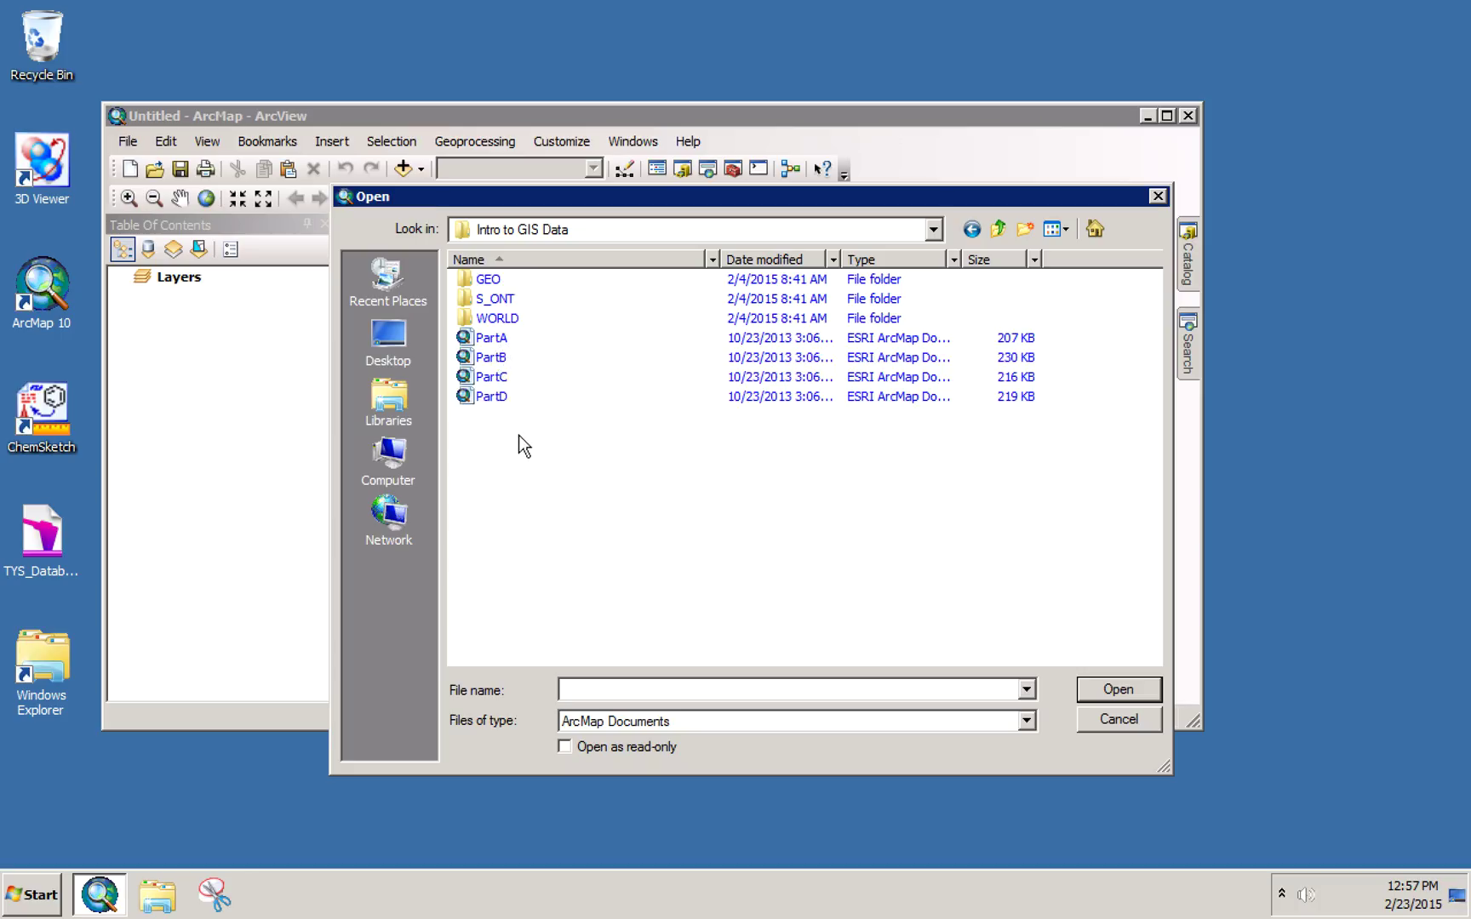
pyautogui.click(490, 338)
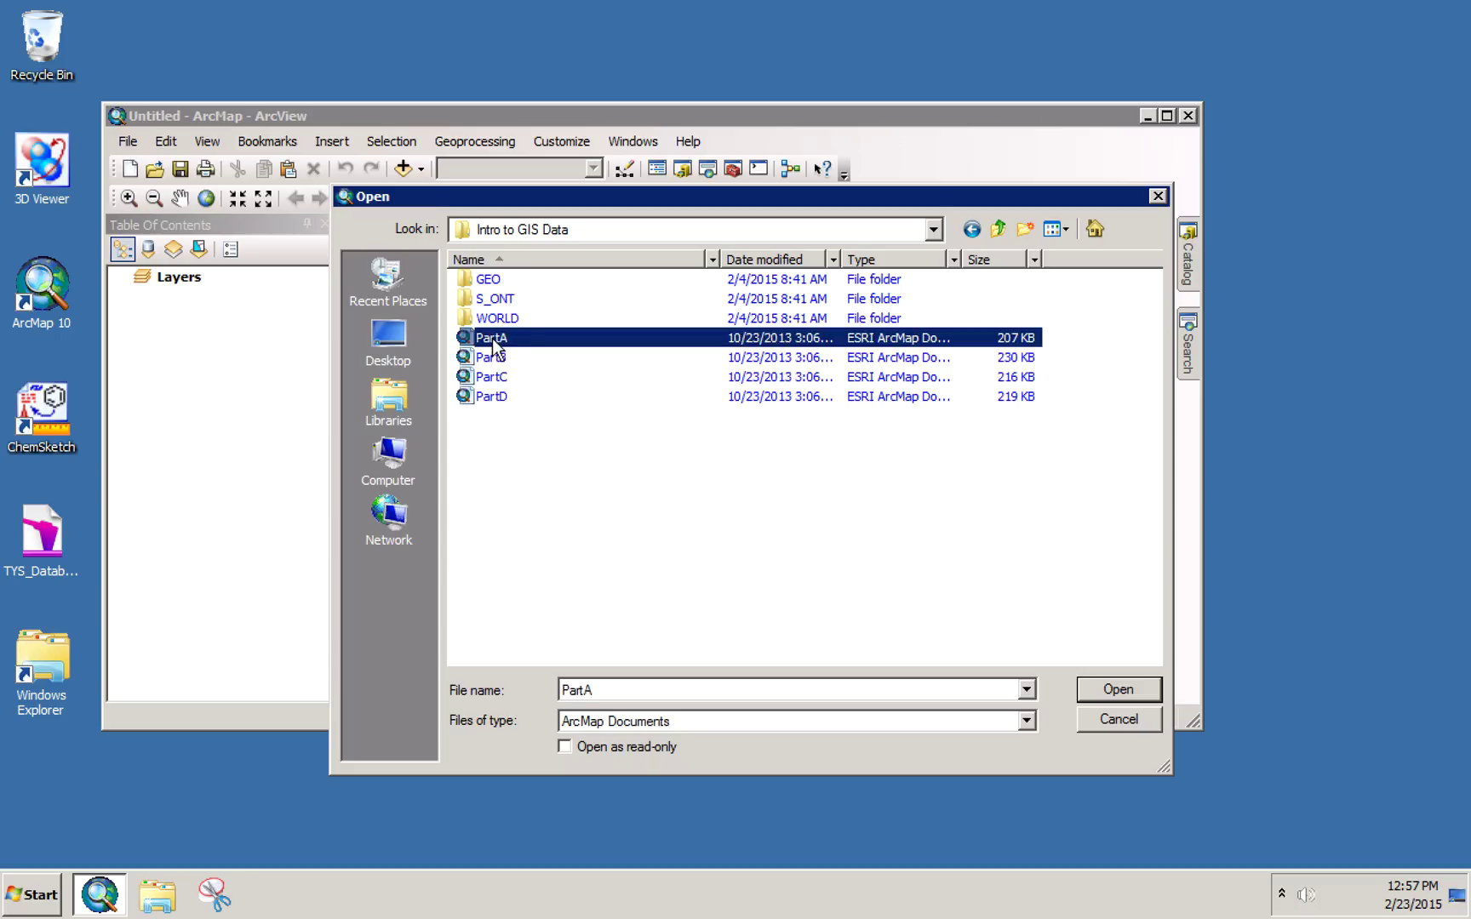
pyautogui.moveTo(980, 566)
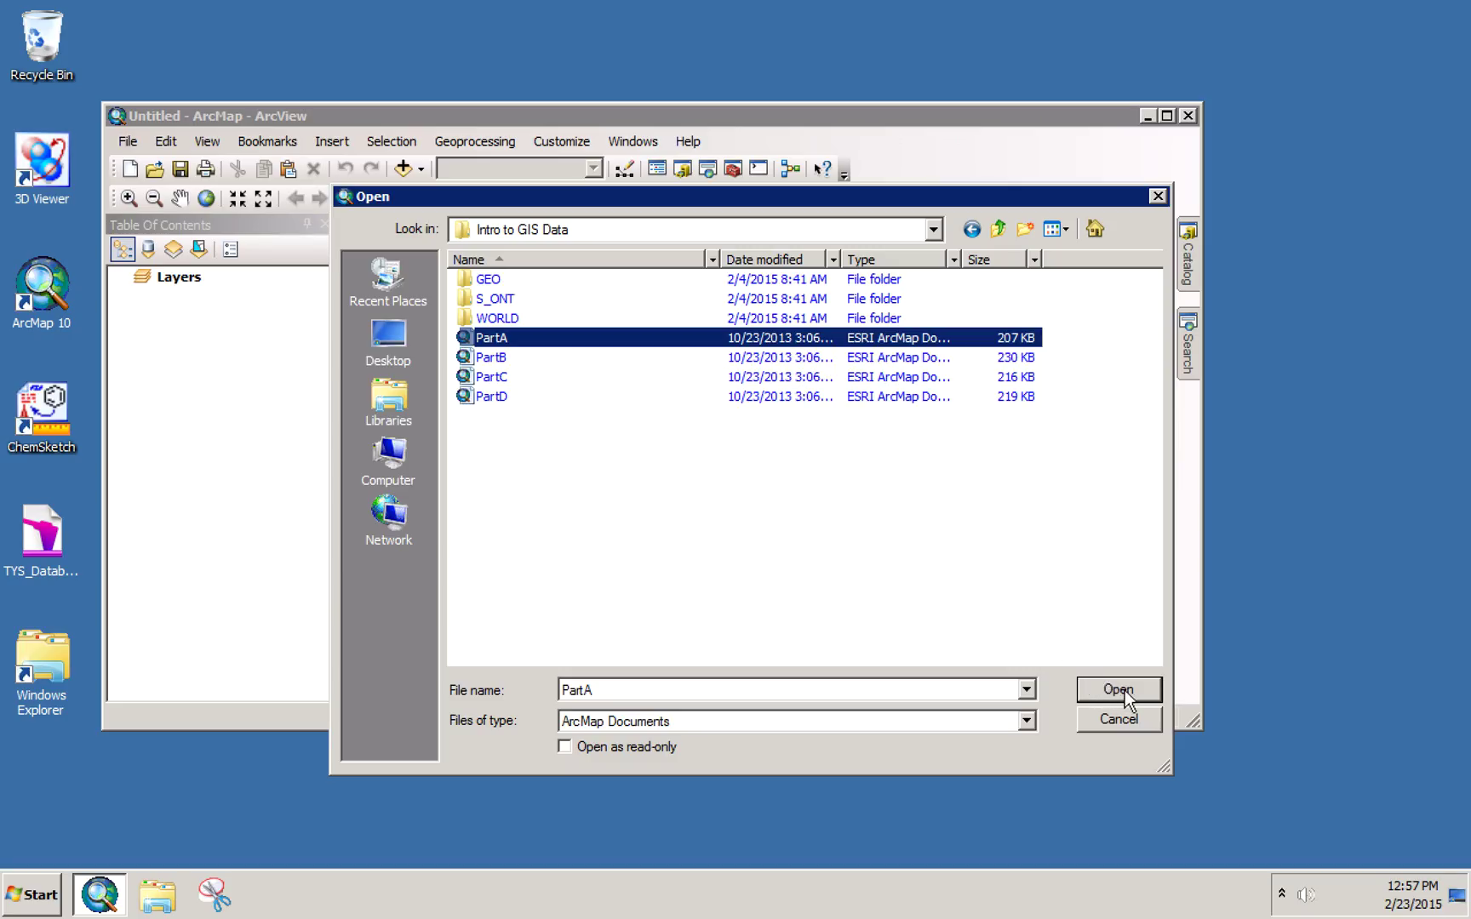
pyautogui.click(1116, 689)
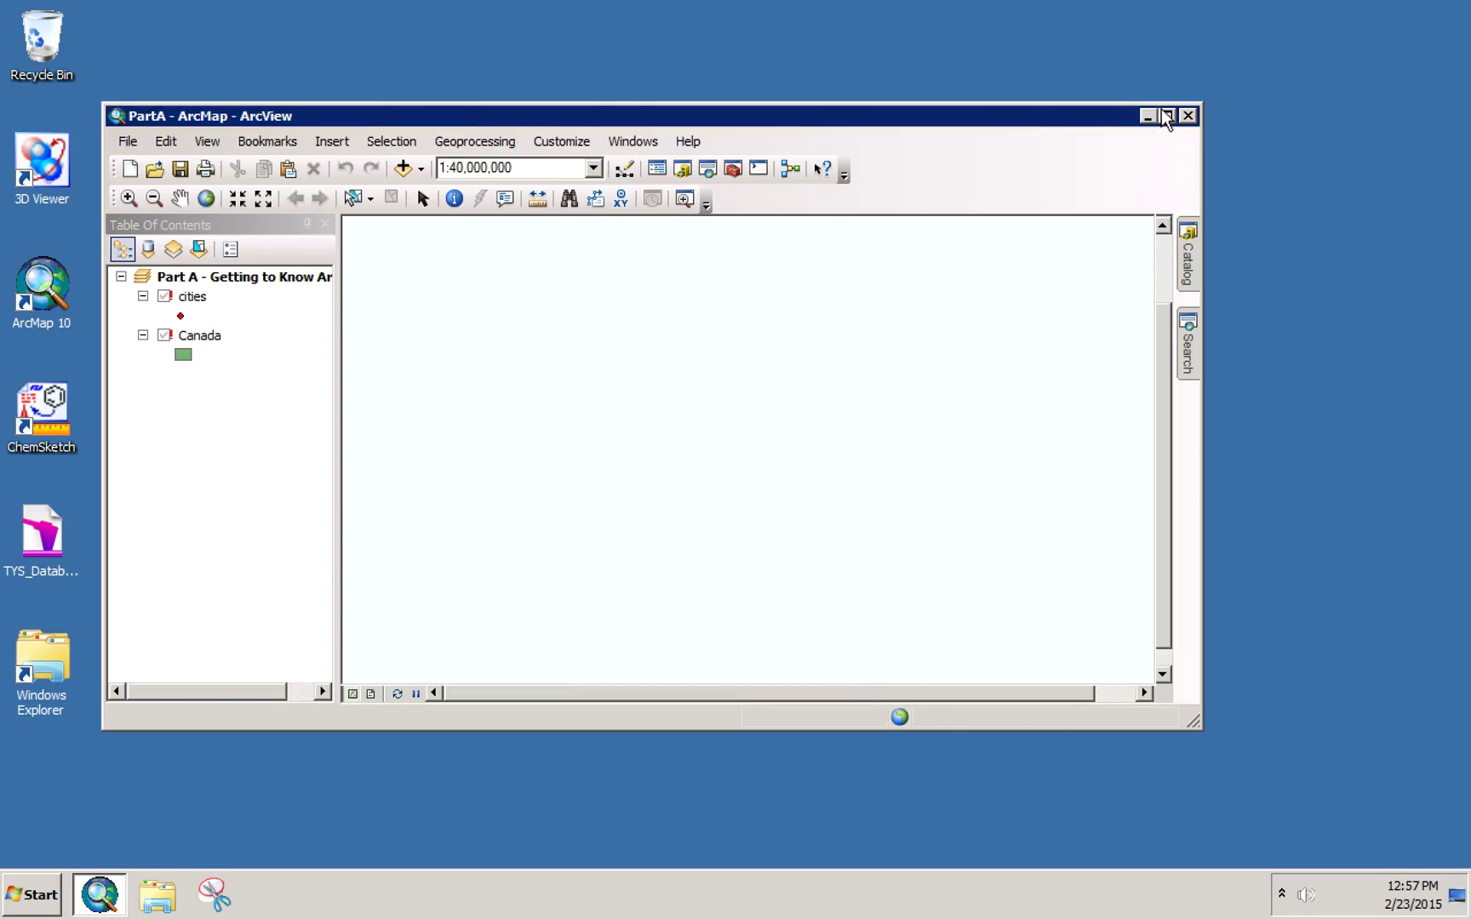
# - Maximize the ArcMap window, then exit ArcMap back to the Windows desktop
pyautogui.click(1168, 115)
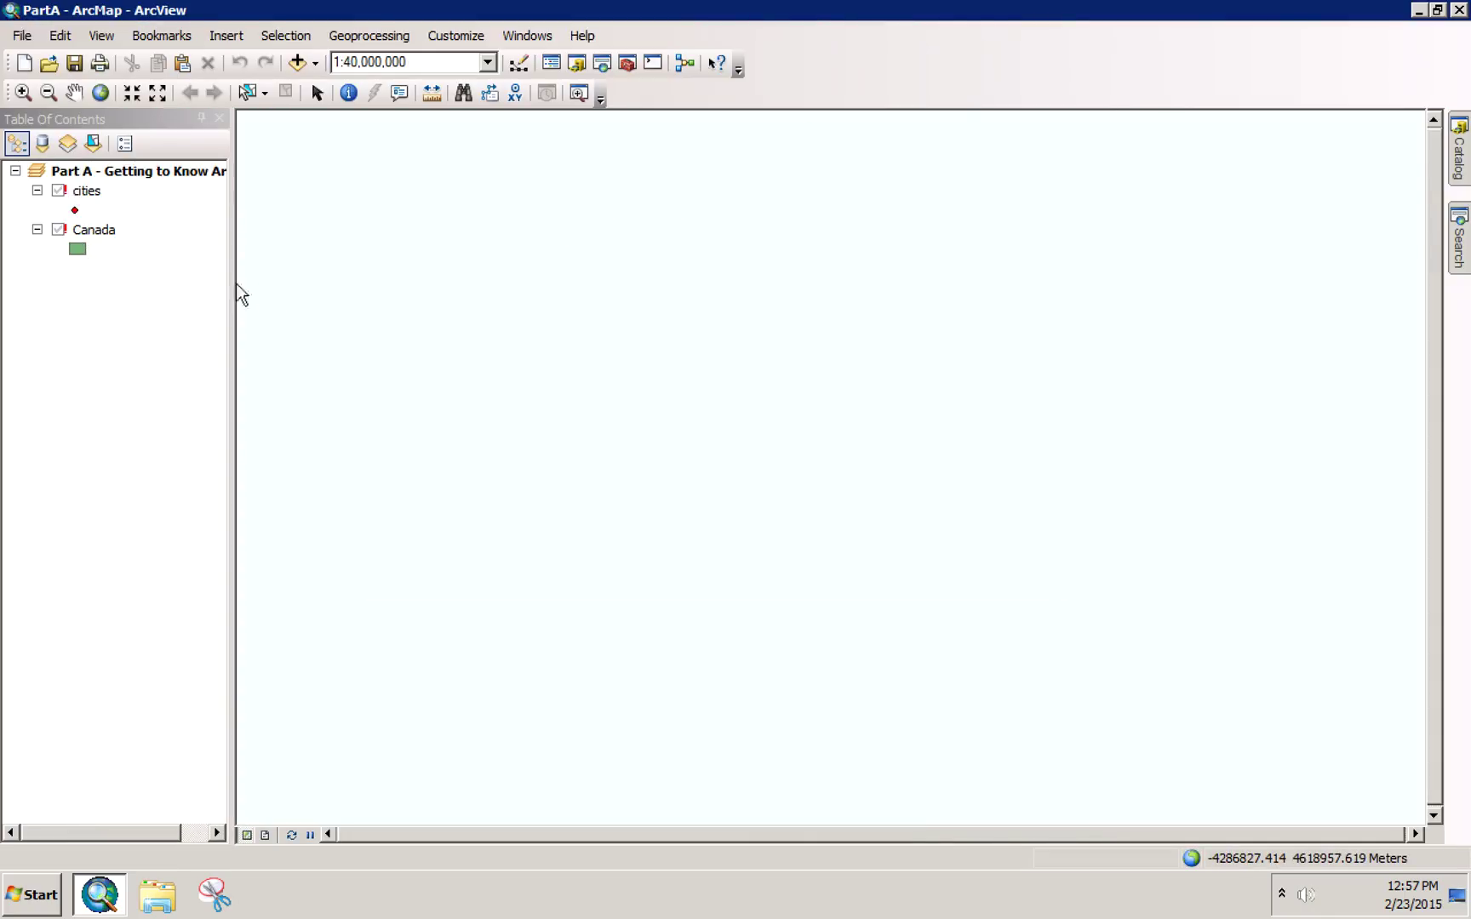
pyautogui.moveTo(284, 211)
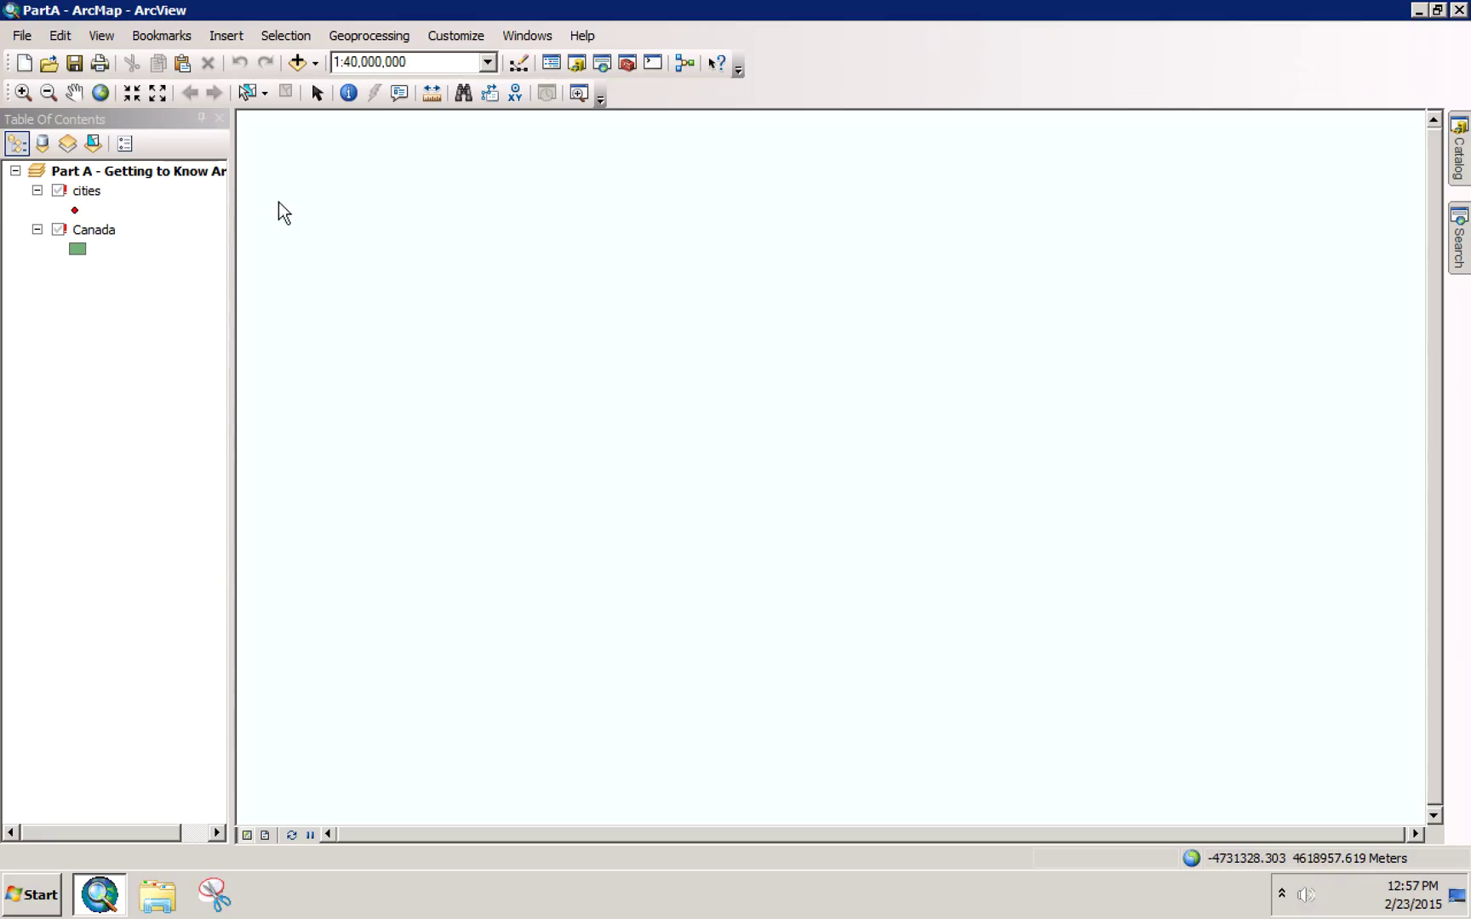
pyautogui.moveTo(808, 349)
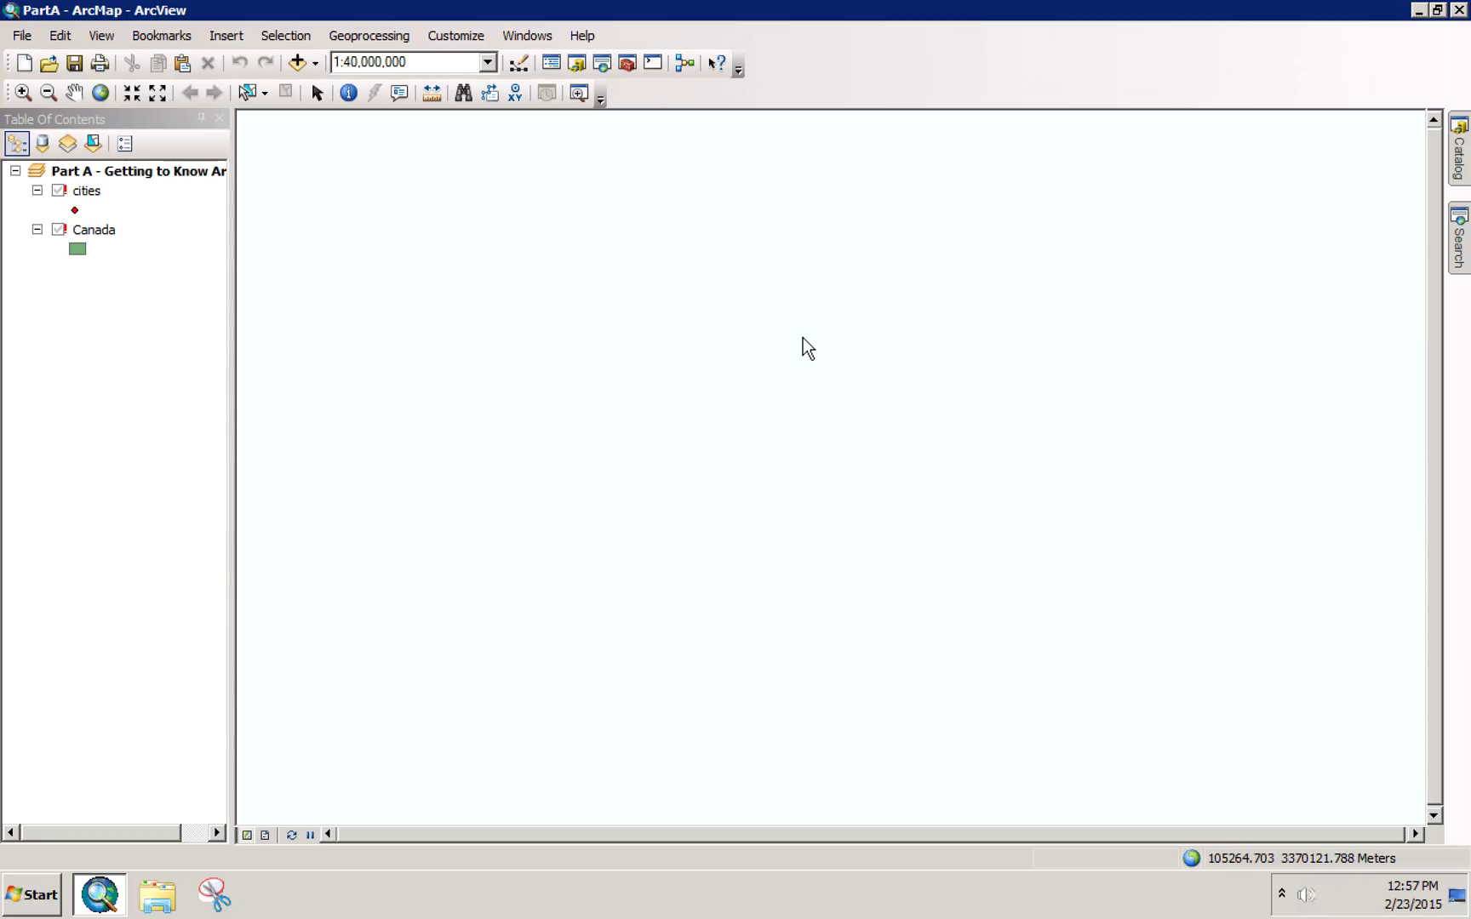
pyautogui.moveTo(402, 197)
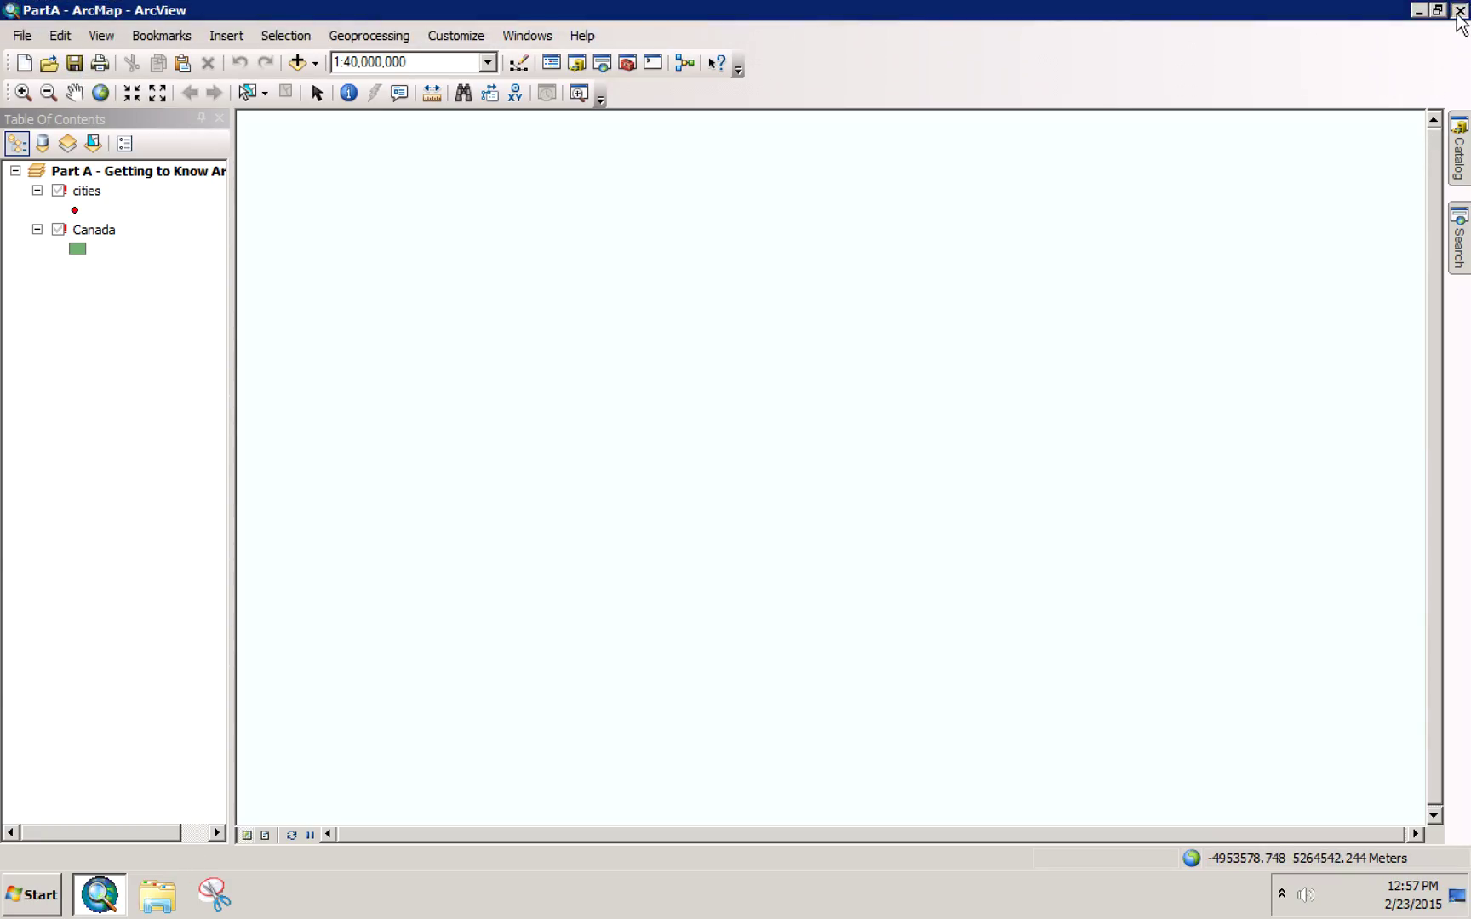
pyautogui.click(1418, 10)
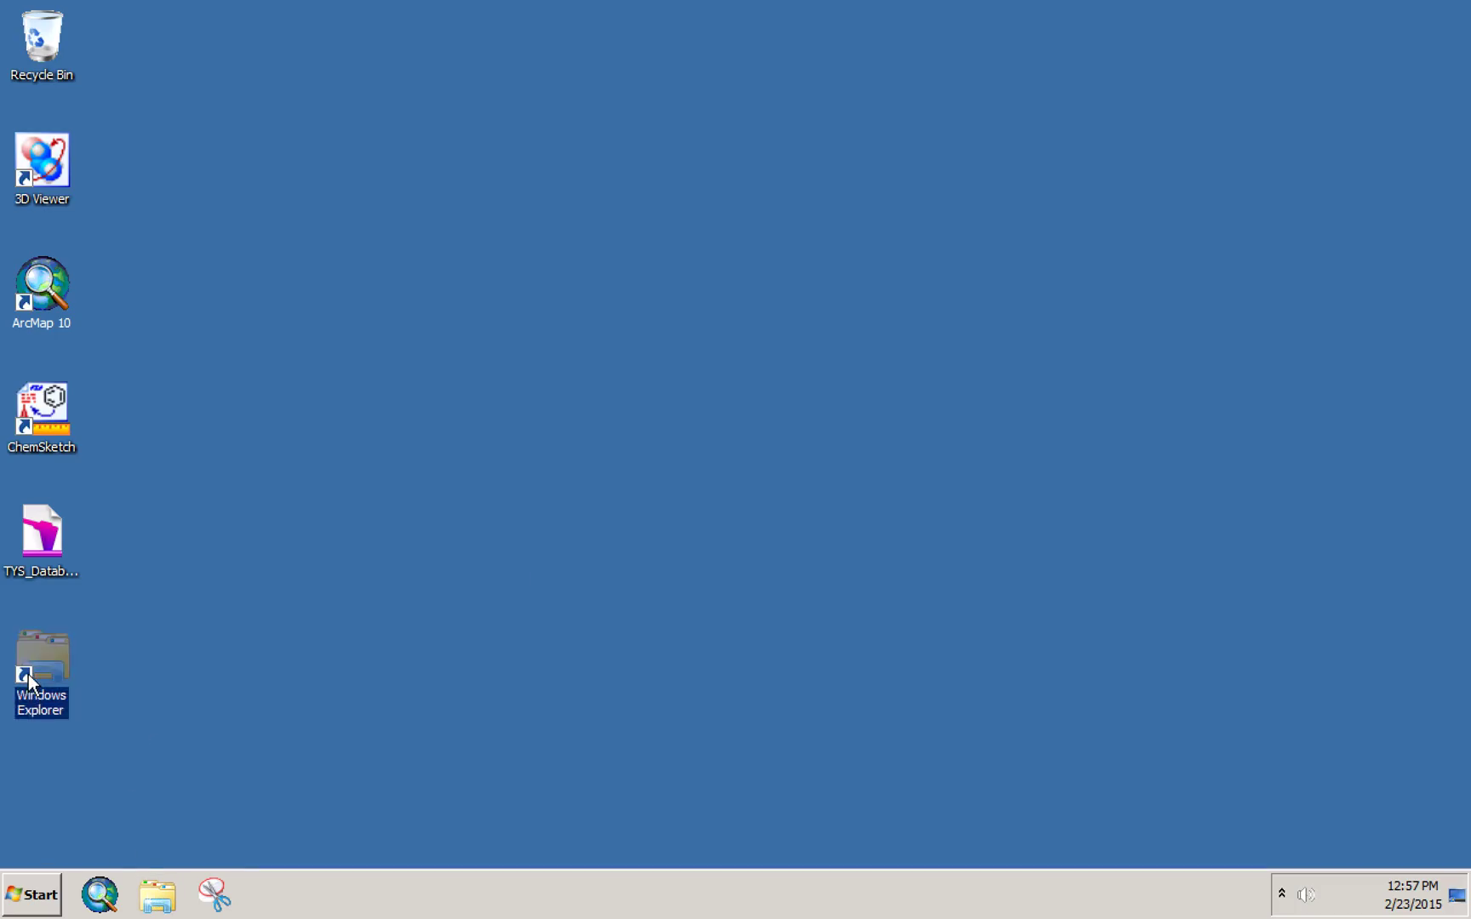
pyautogui.doubleClick(40, 669)
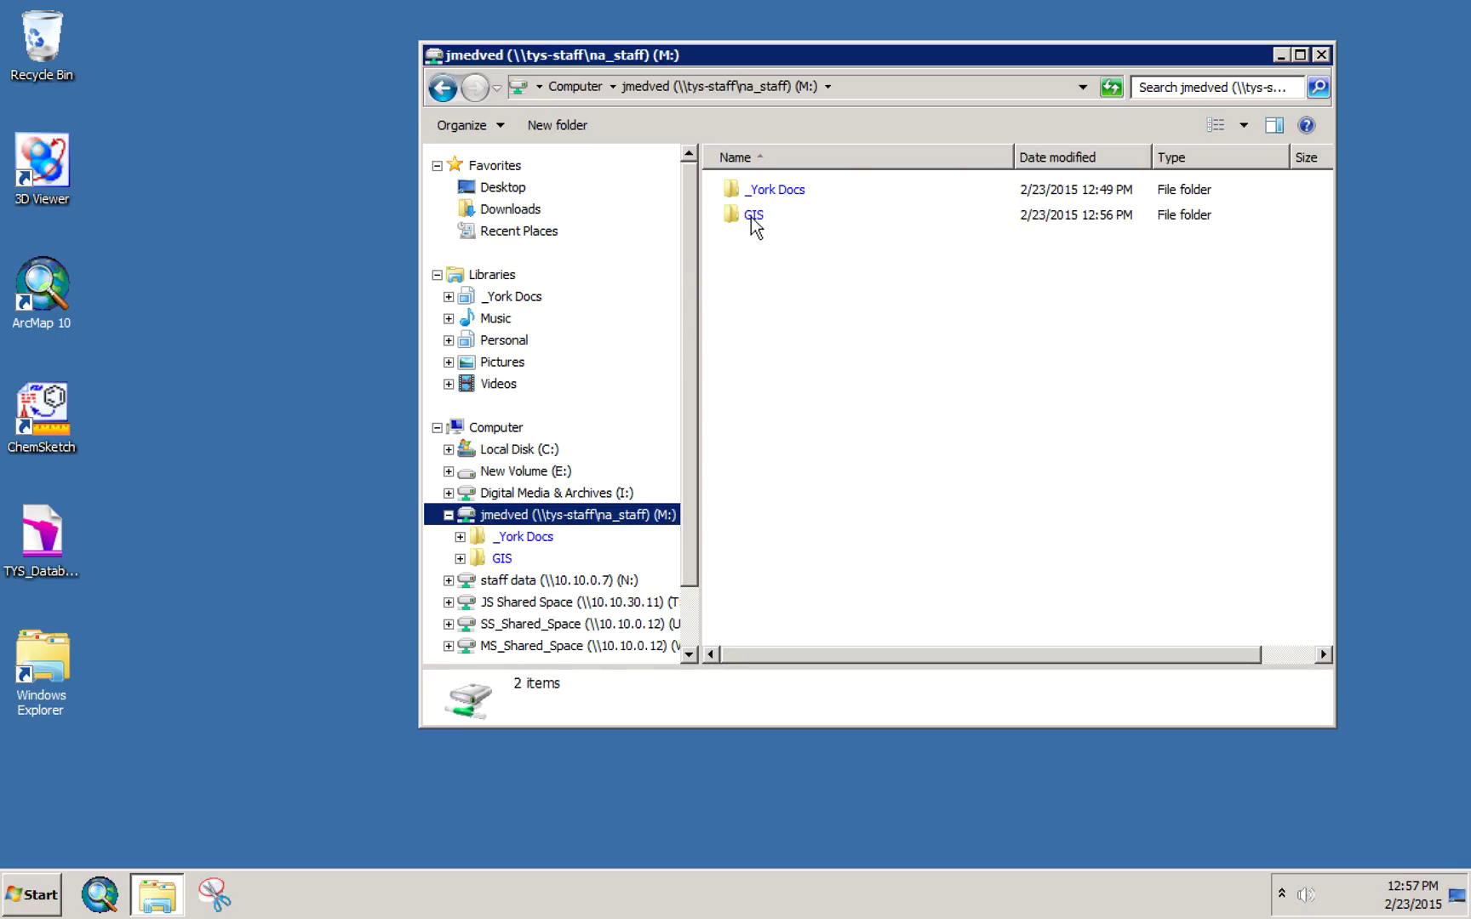
pyautogui.doubleClick(752, 215)
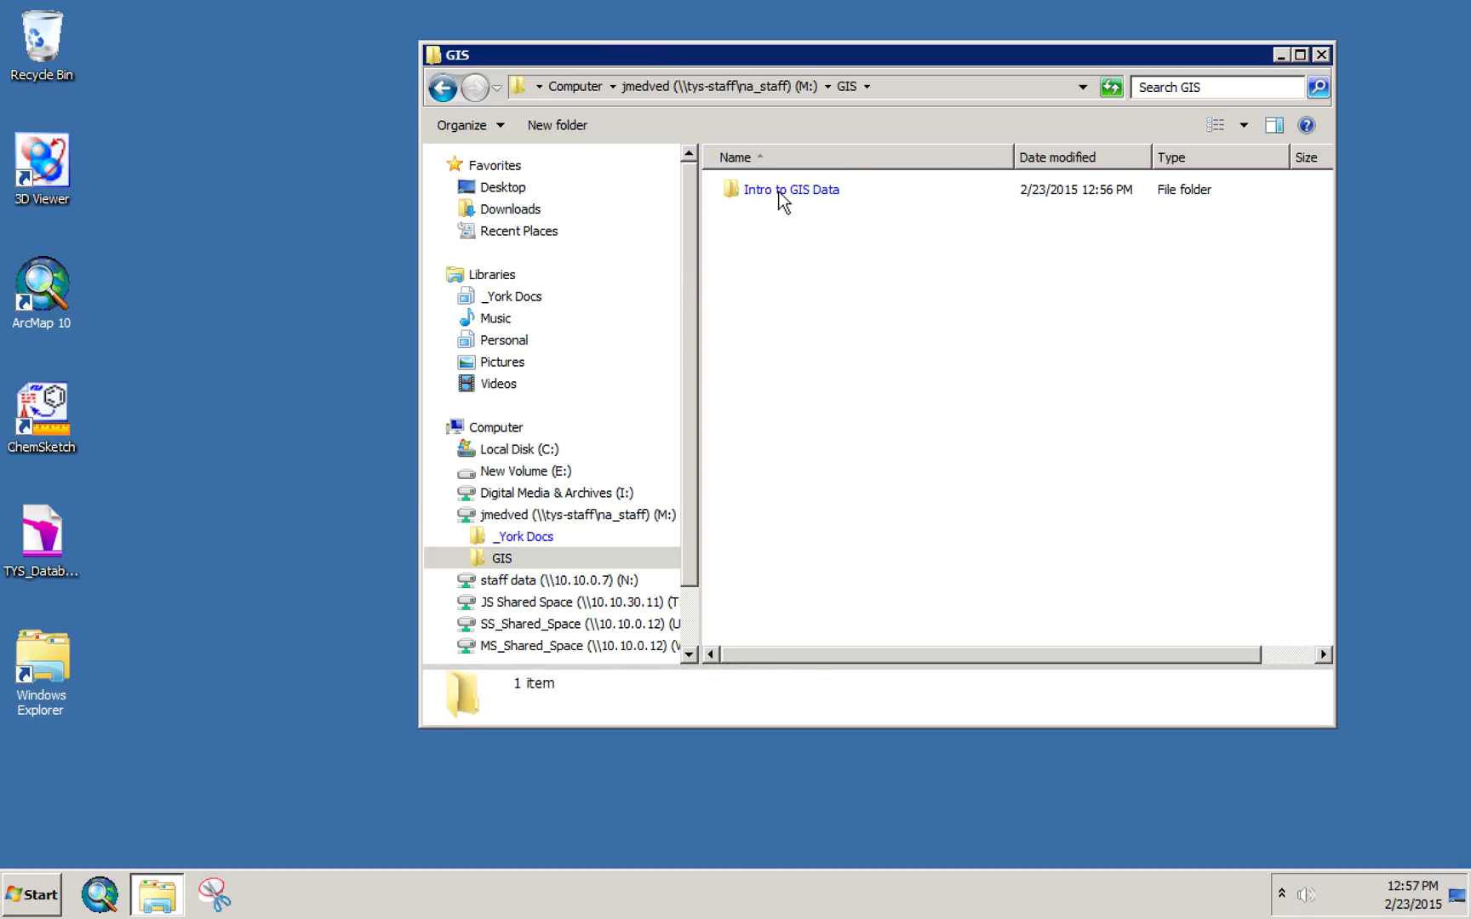
pyautogui.doubleClick(791, 189)
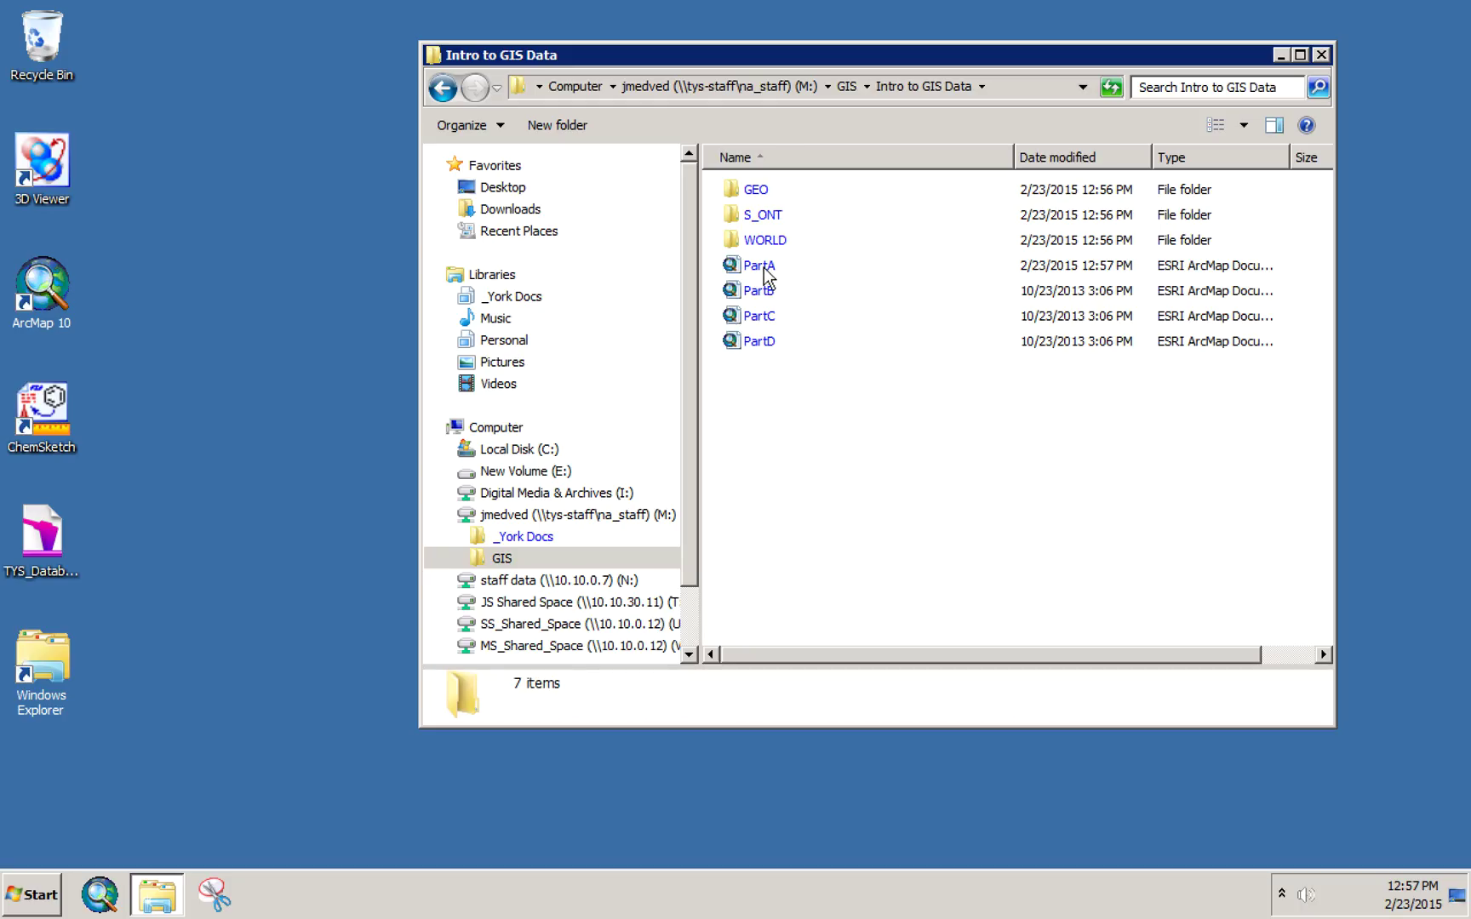
pyautogui.click(756, 265)
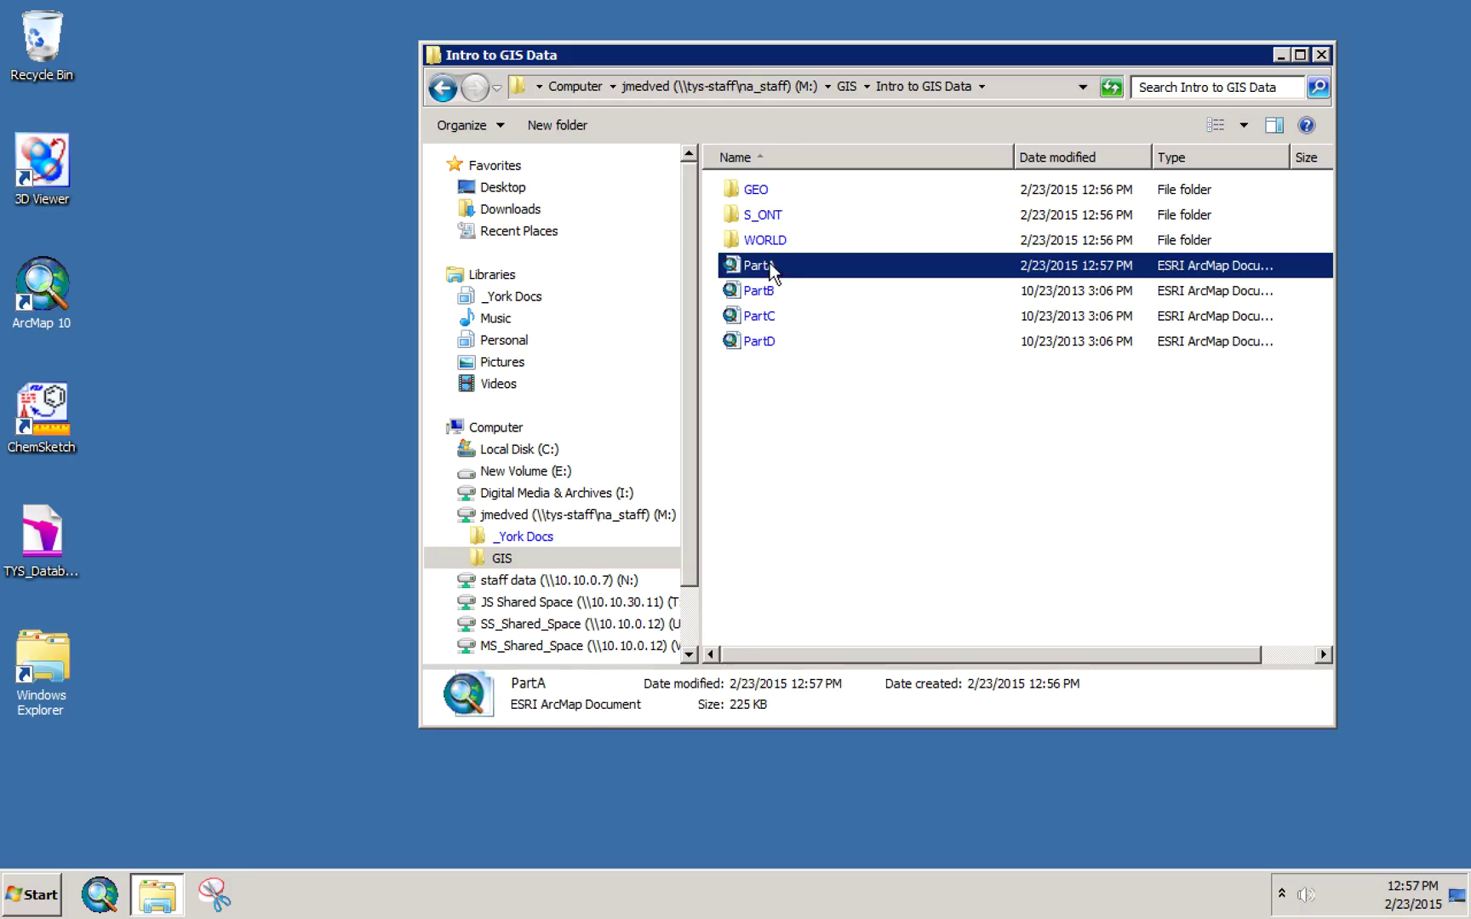
pyautogui.doubleClick(756, 266)
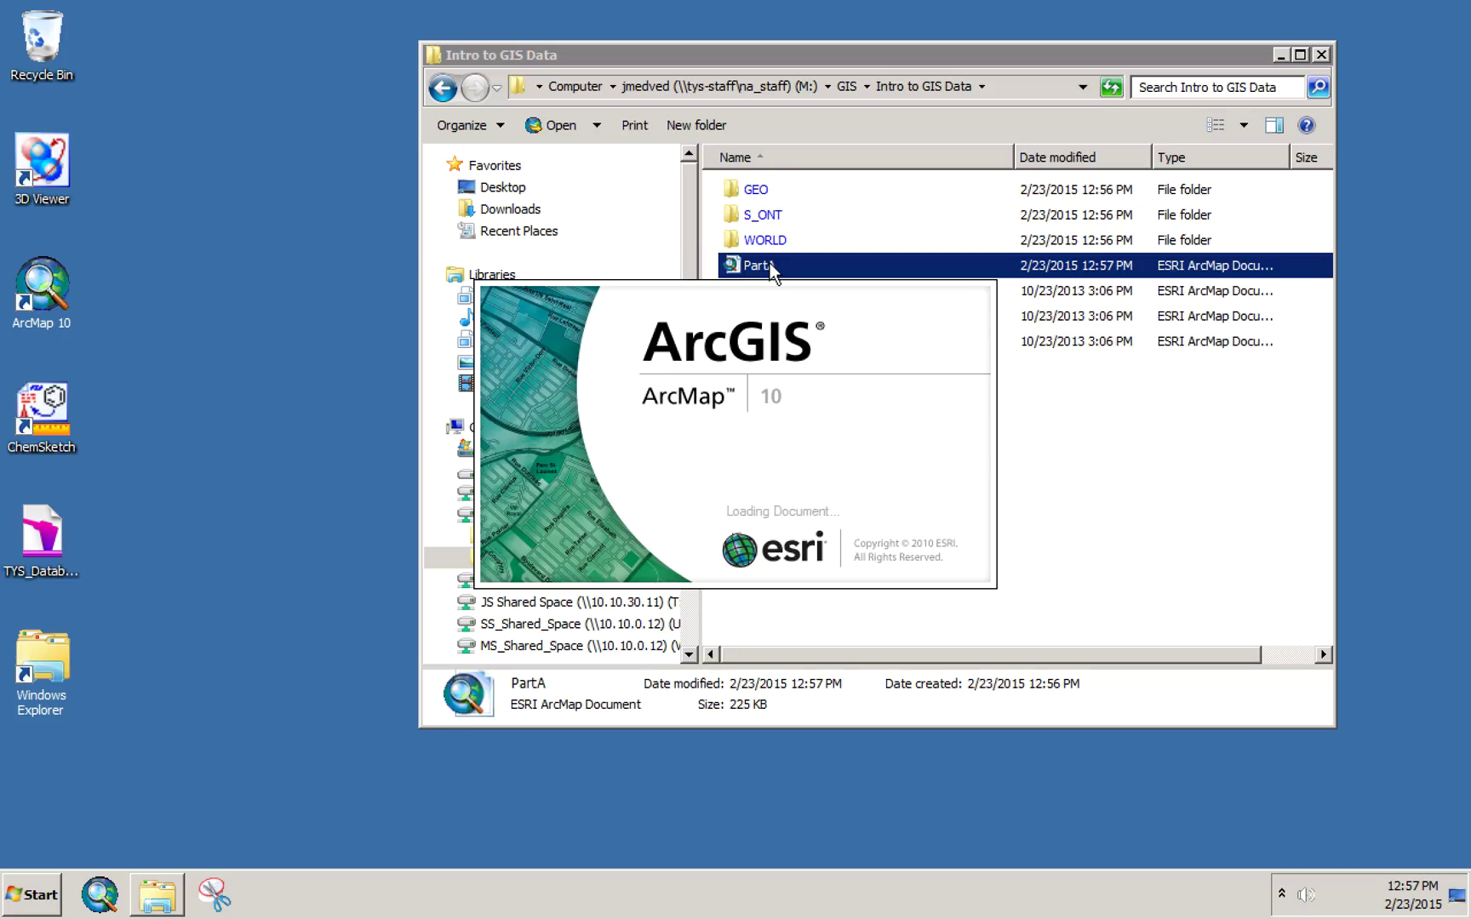
pyautogui.doubleClick(755, 264)
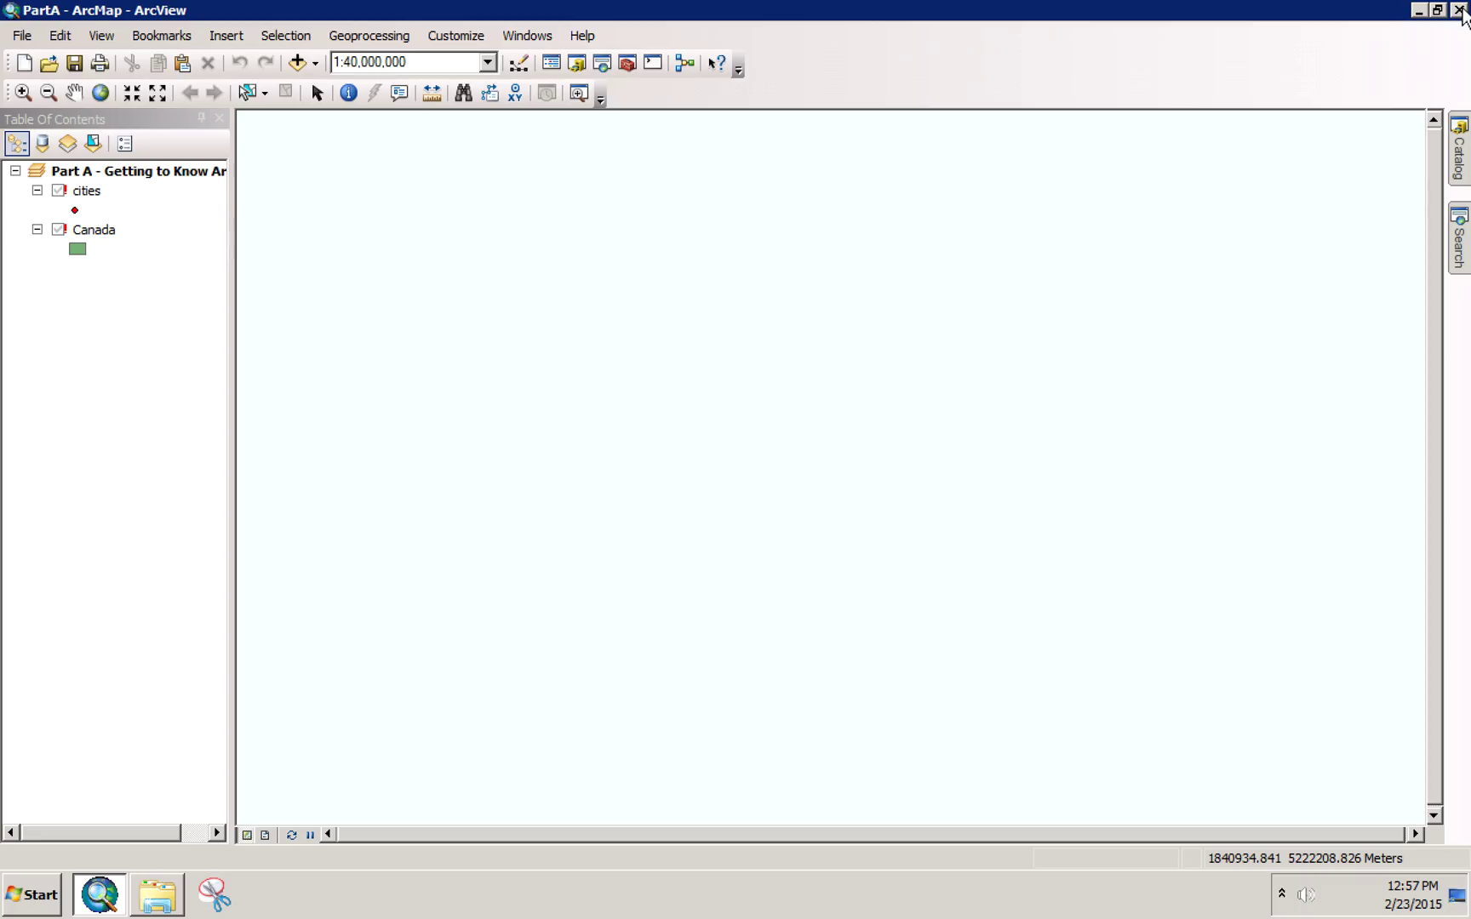
pyautogui.moveTo(1460, 17)
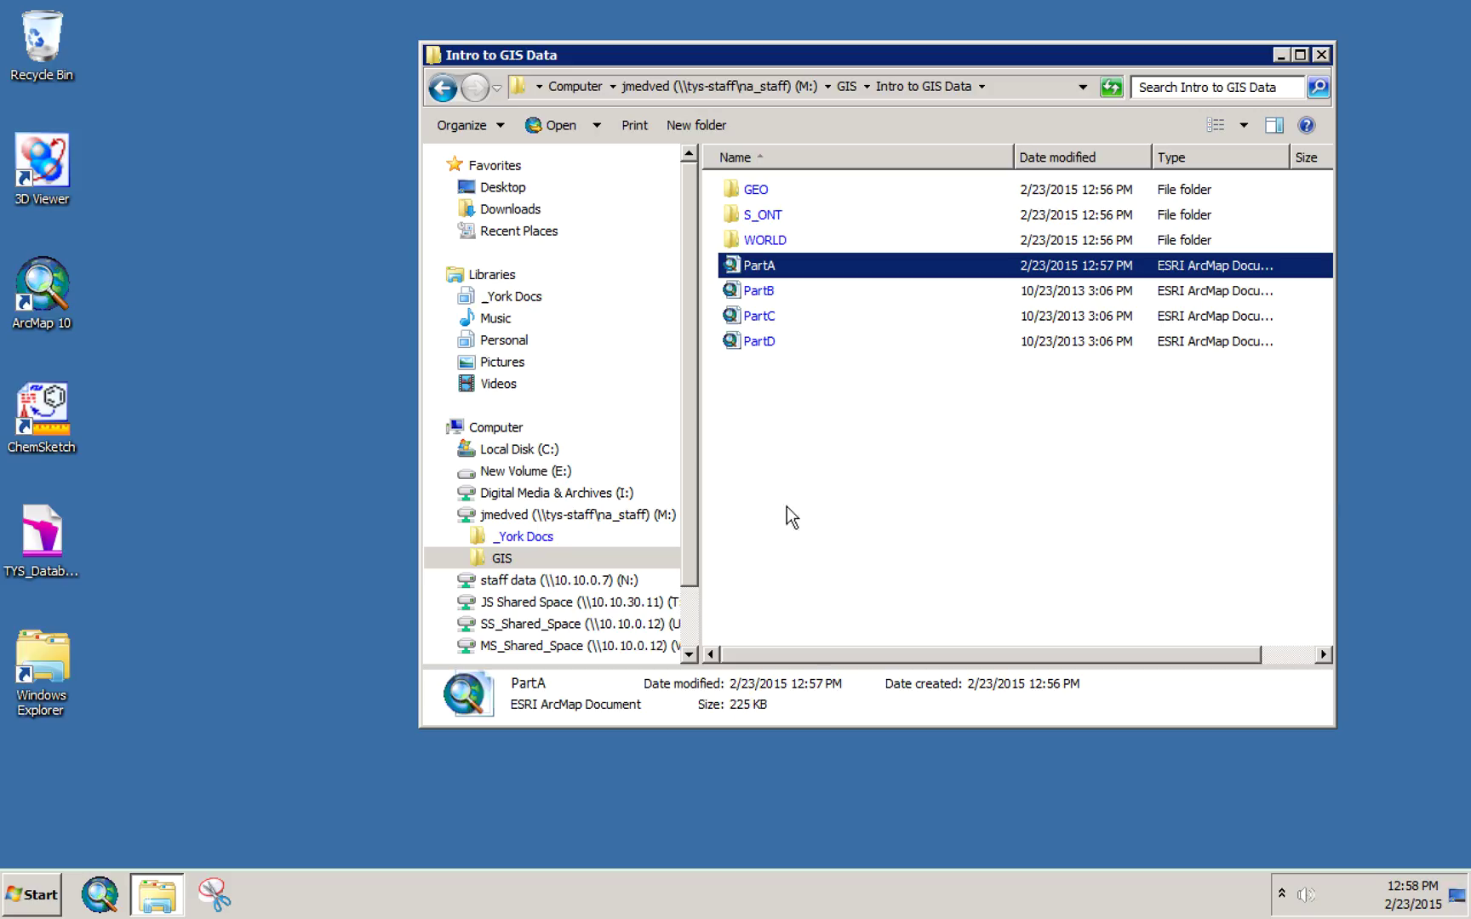
pyautogui.moveTo(1308, 29)
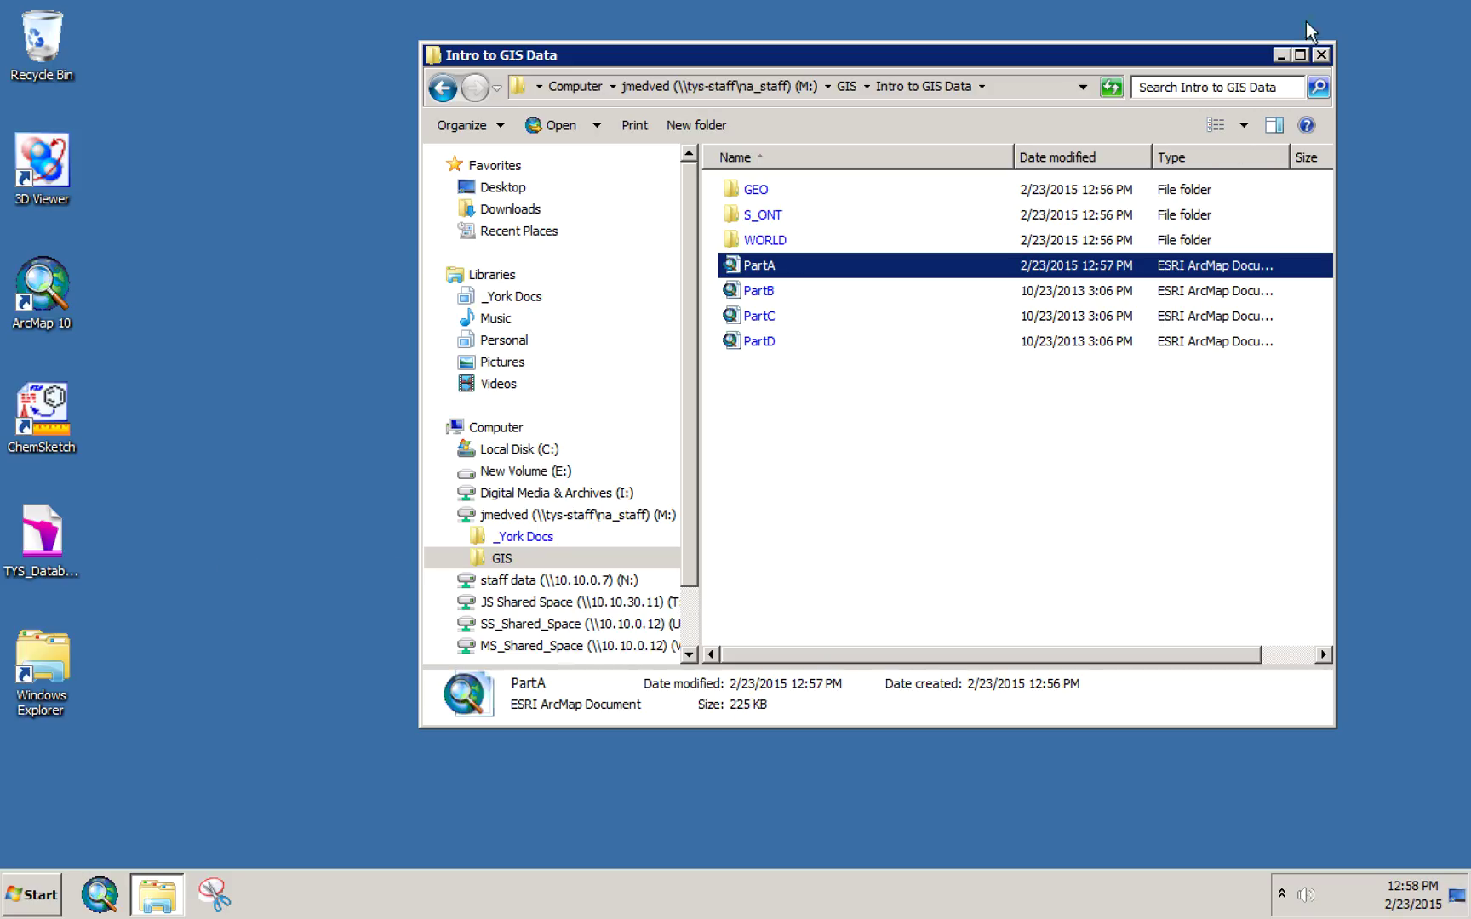
pyautogui.click(1320, 55)
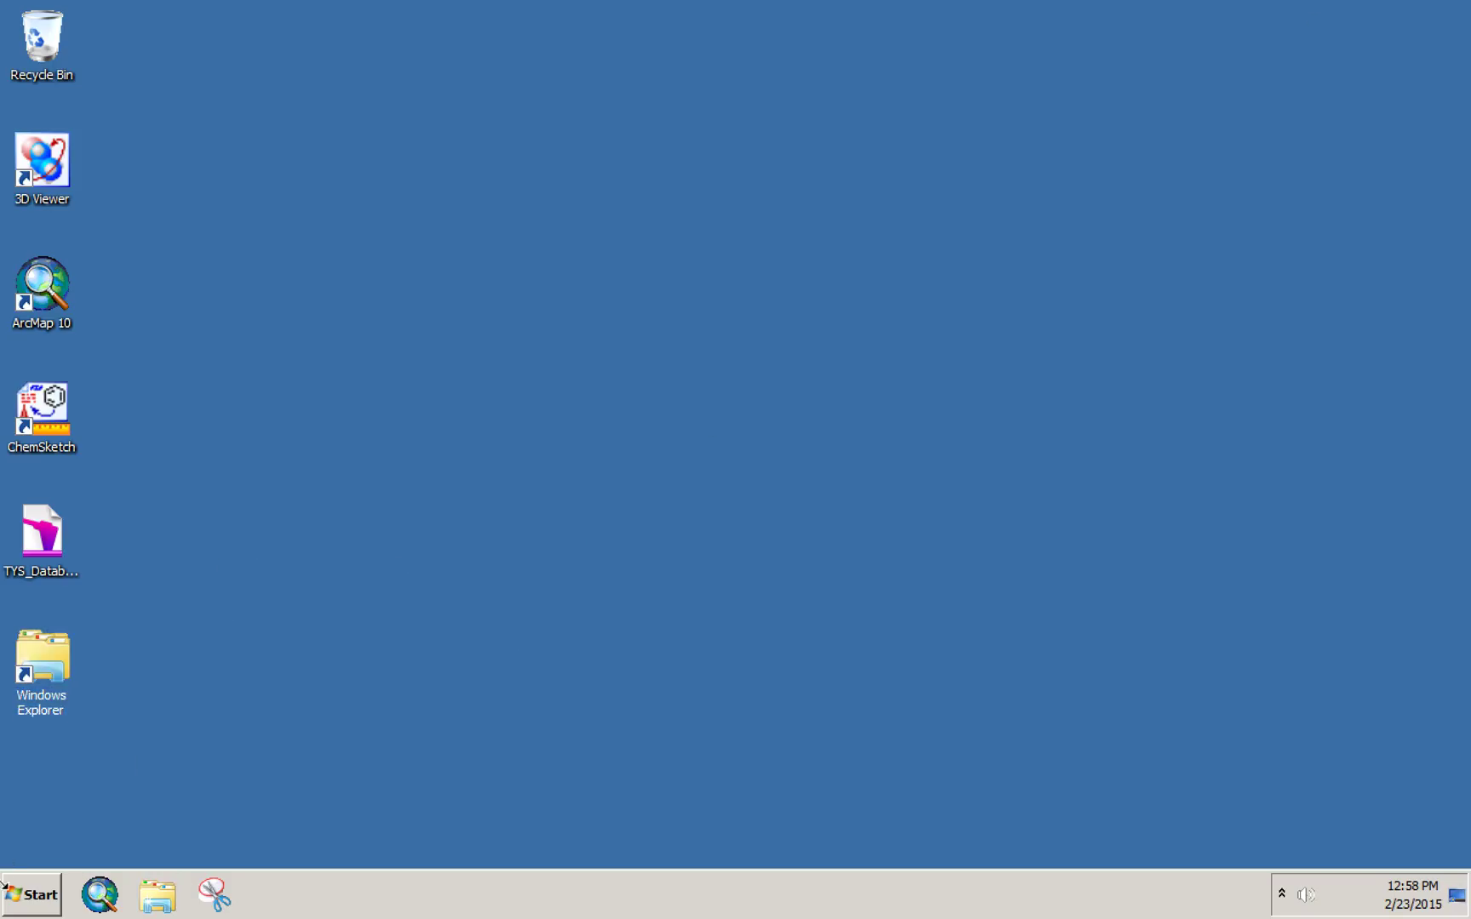
# - Log off the remote Windows session, then close the Remote Desktop and Network Drives windows
pyautogui.click(31, 893)
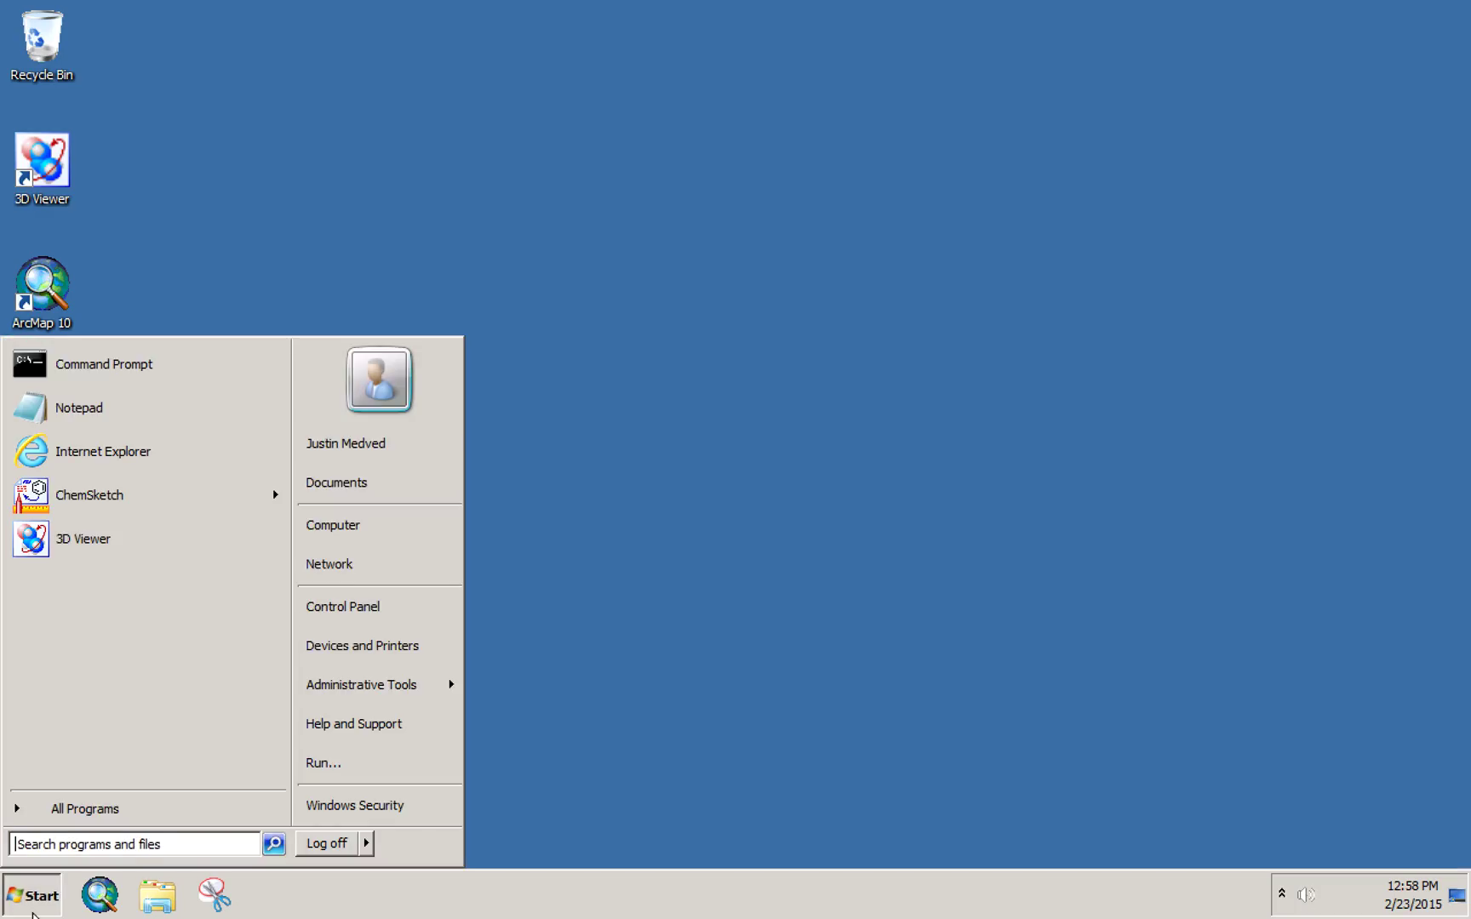
pyautogui.click(327, 844)
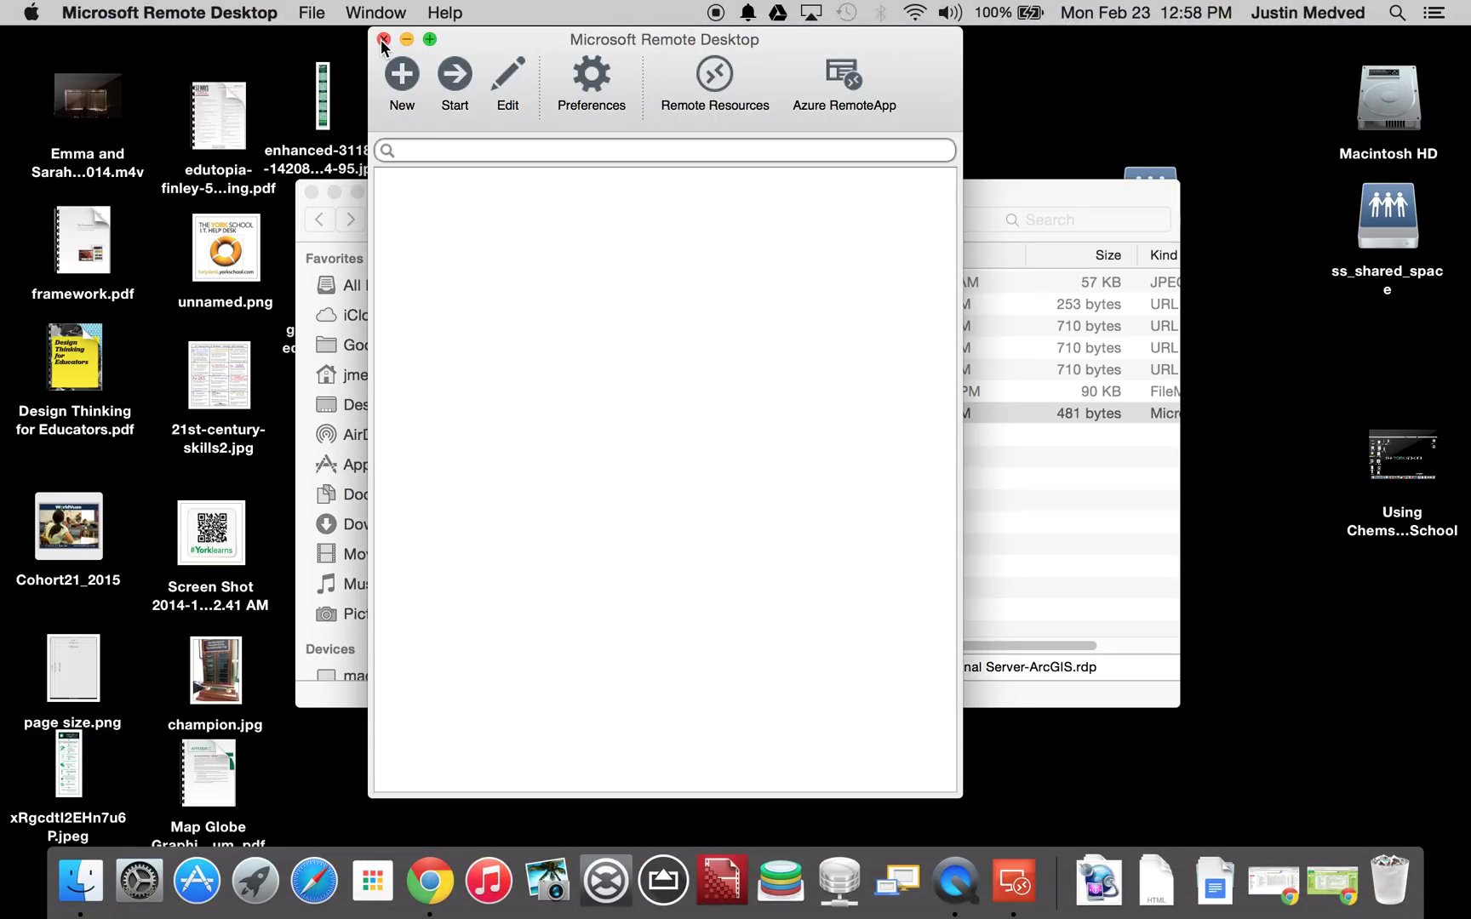
pyautogui.click(383, 40)
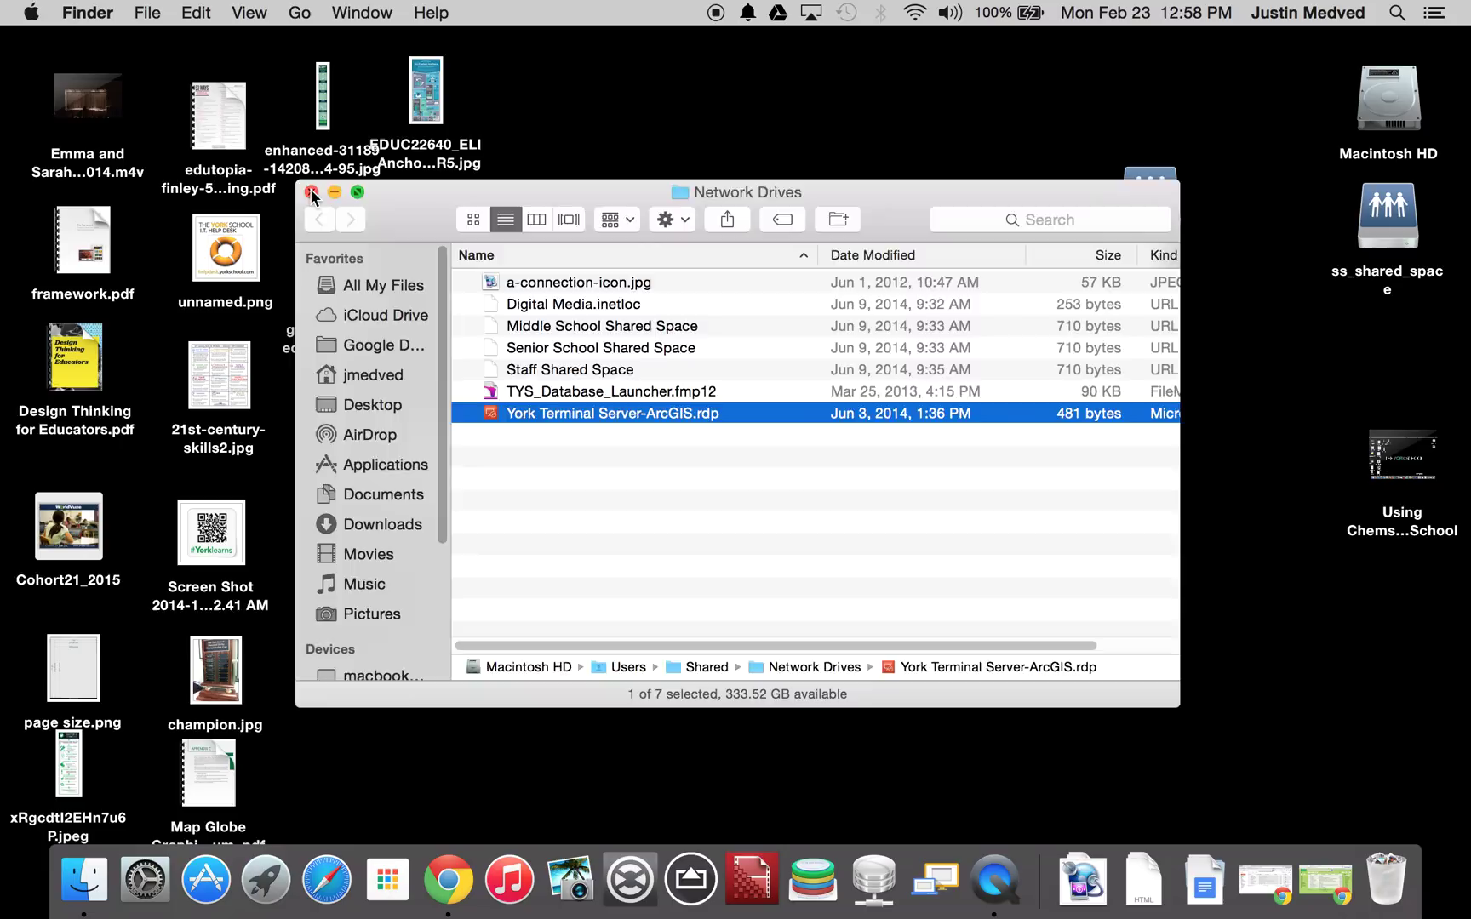
pyautogui.click(312, 191)
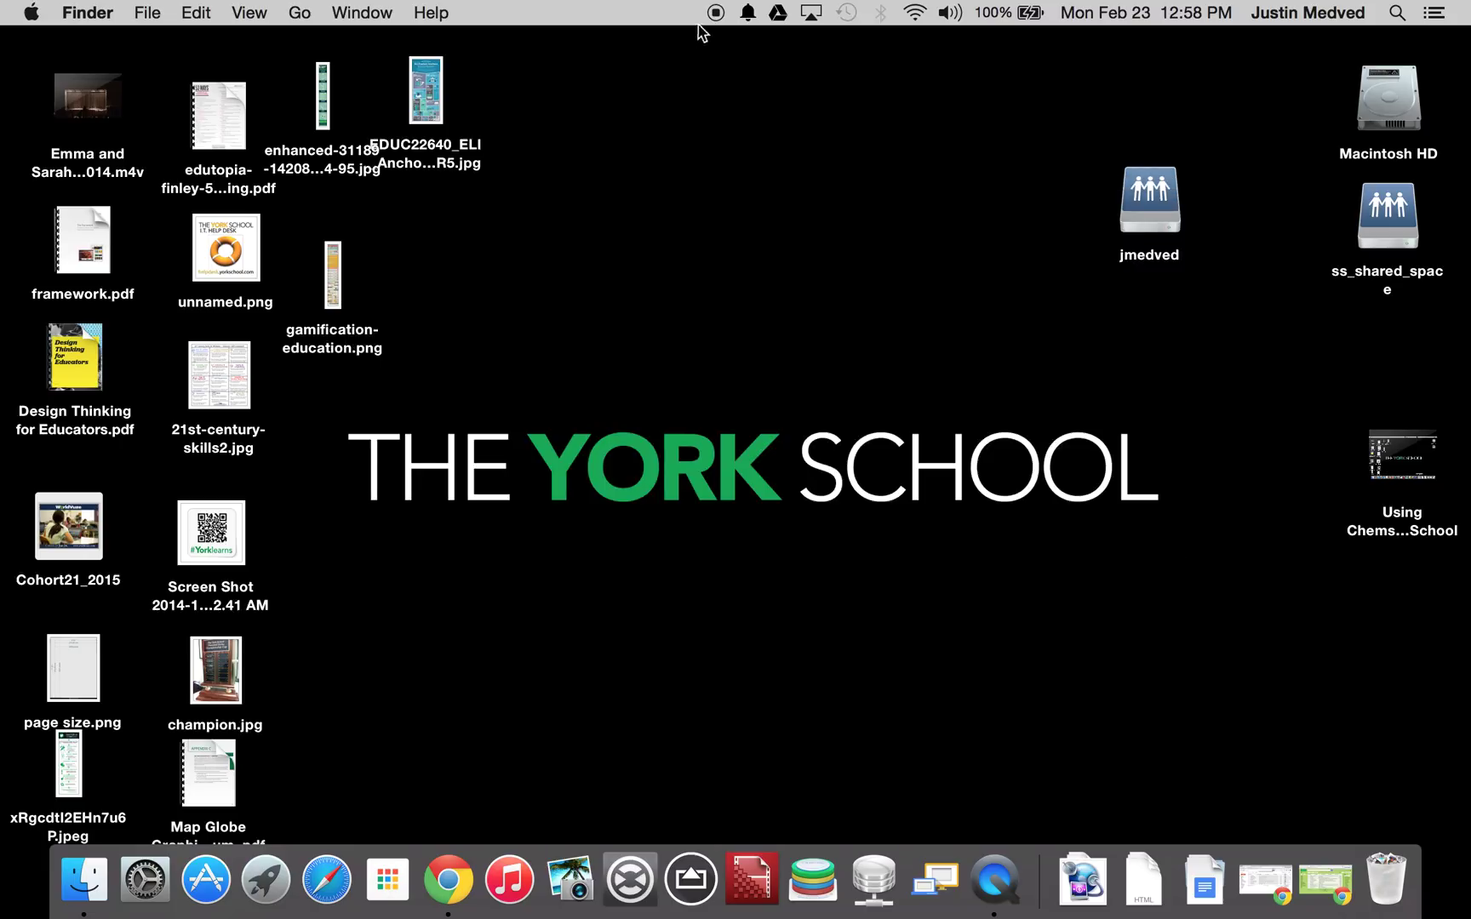